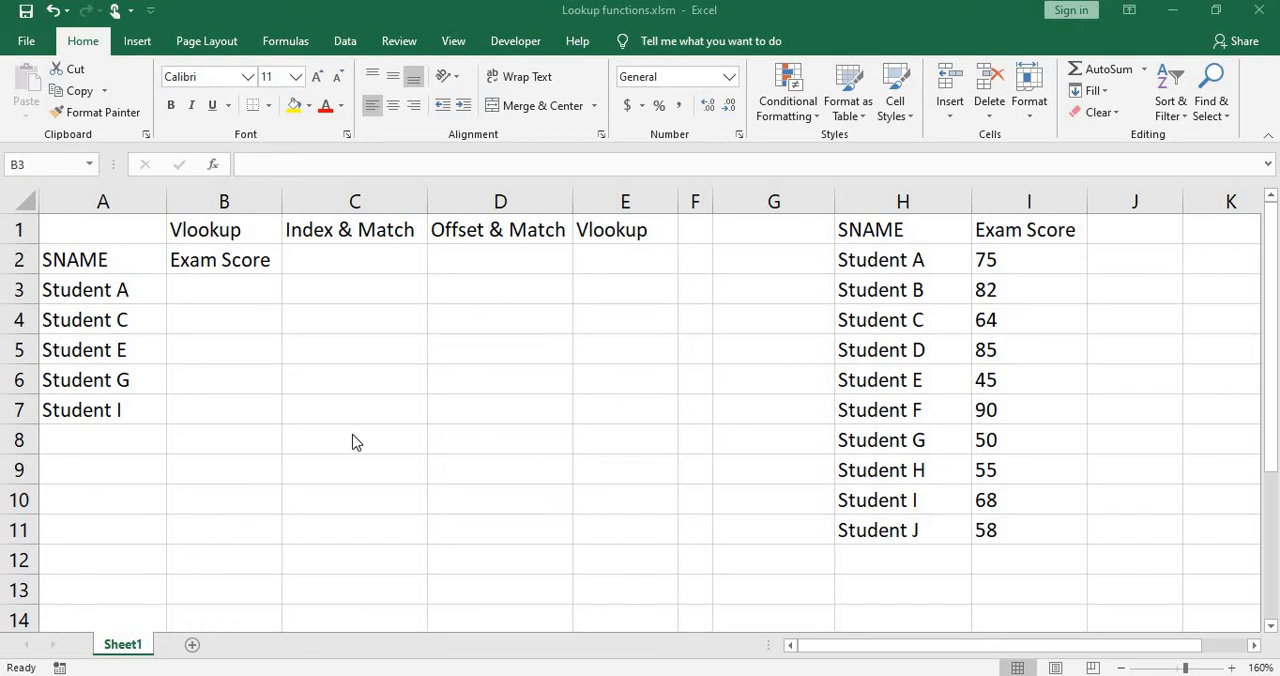
mouse_move(184, 229)
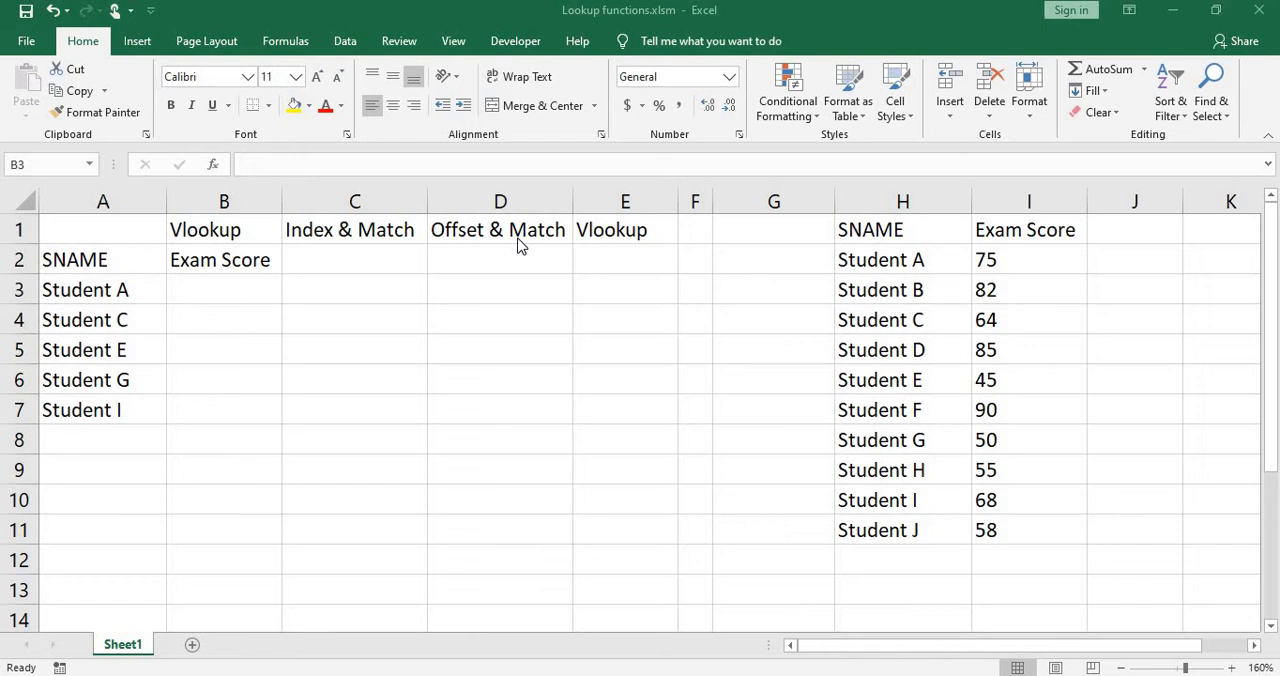
mouse_move(851, 268)
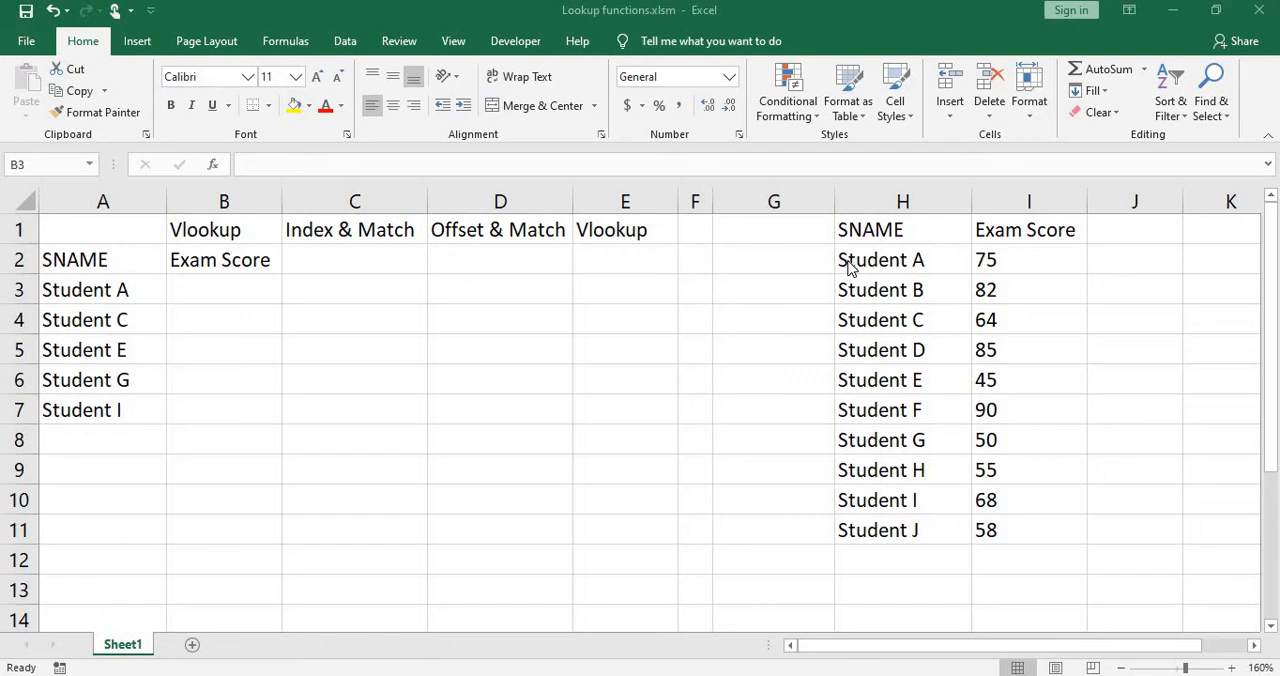
mouse_move(977, 331)
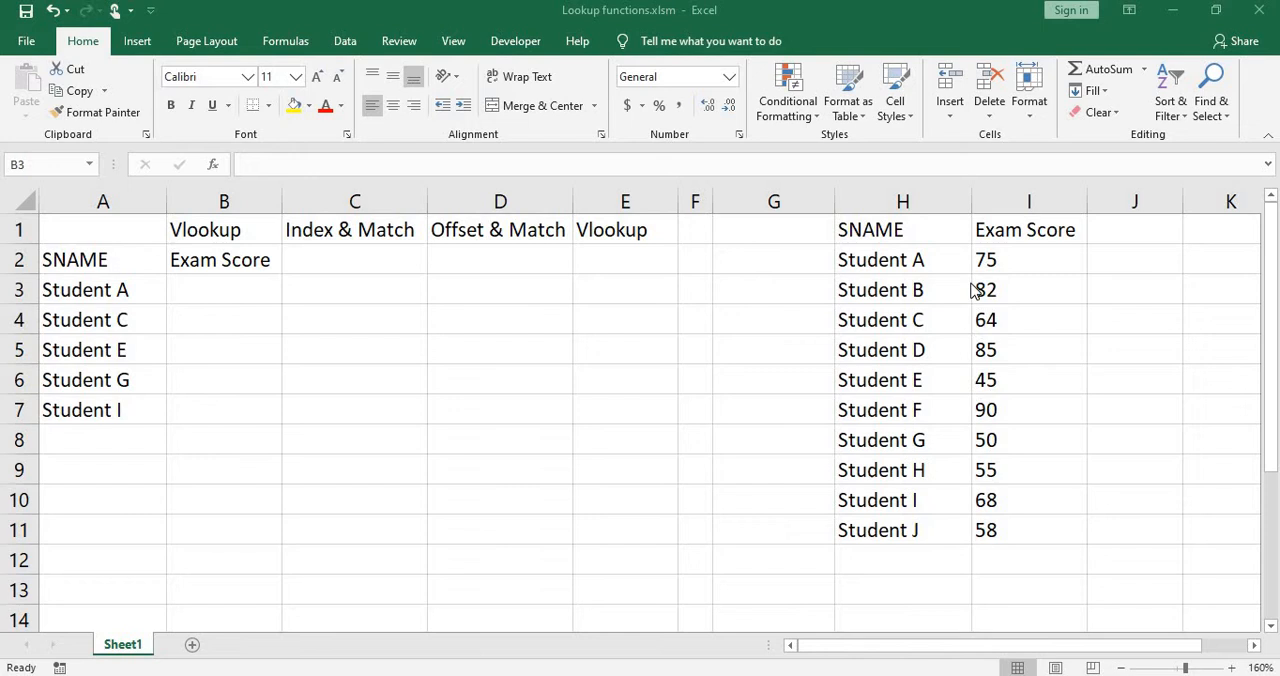
mouse_move(1057, 230)
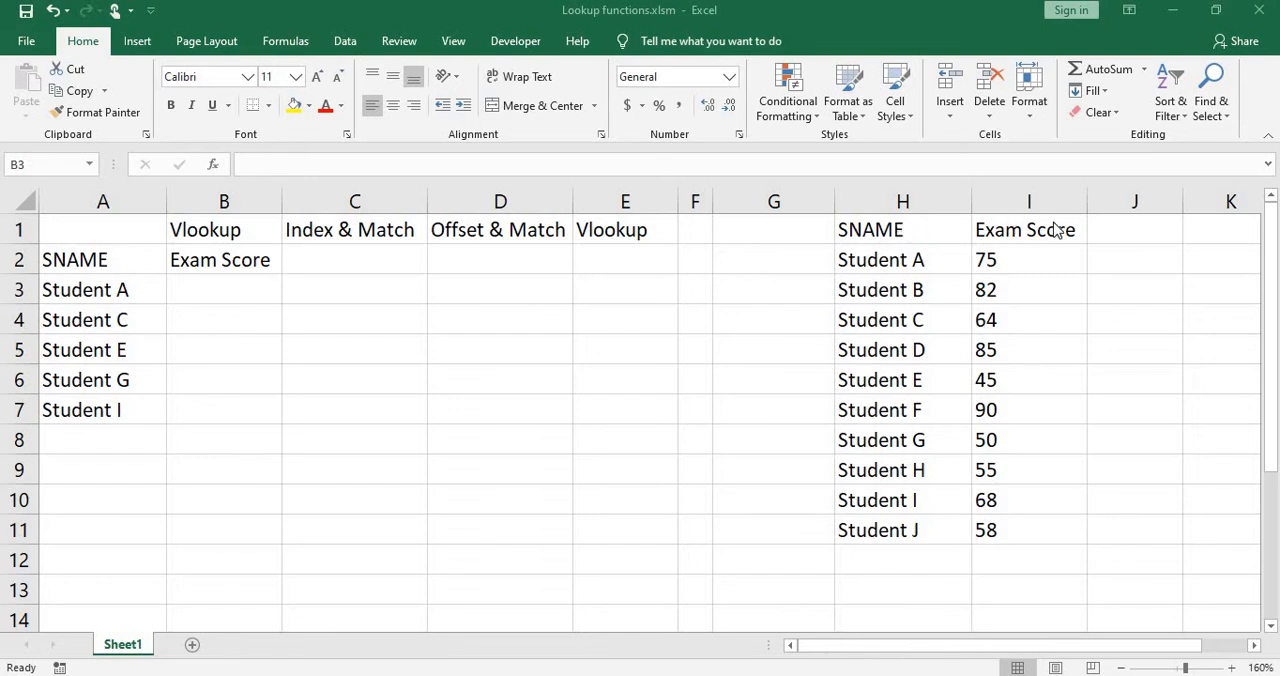
mouse_move(810, 331)
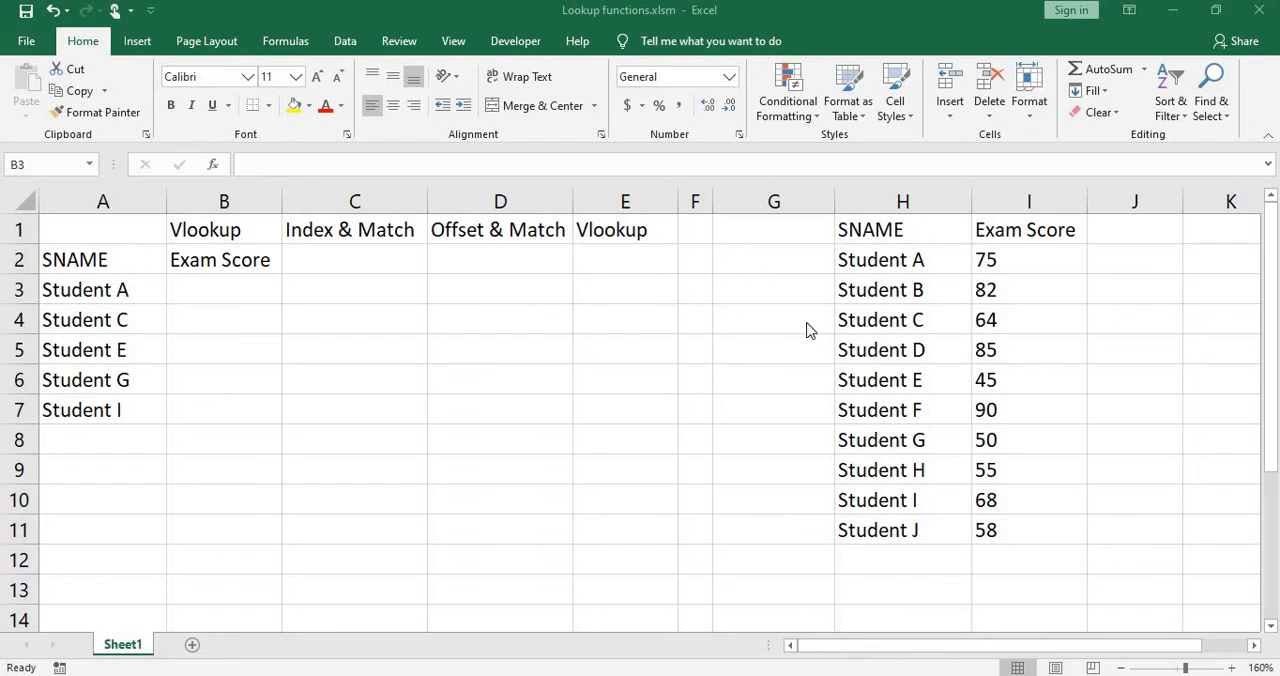
mouse_move(283, 307)
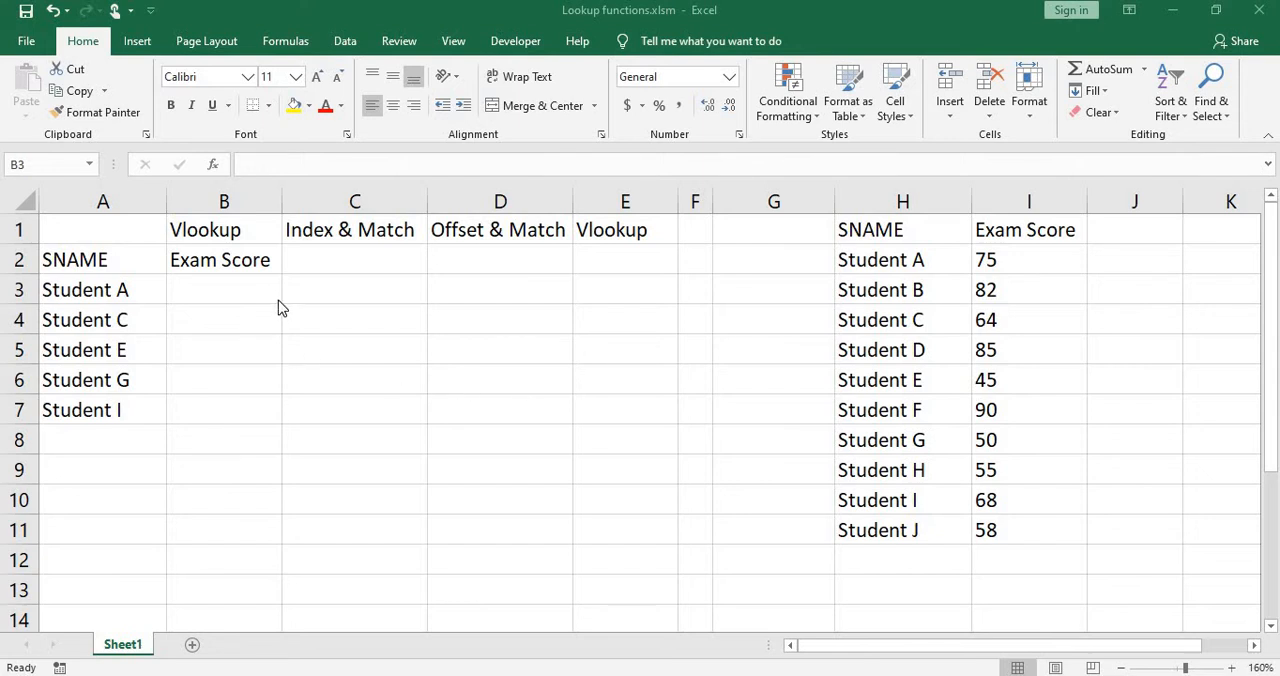
mouse_move(85, 350)
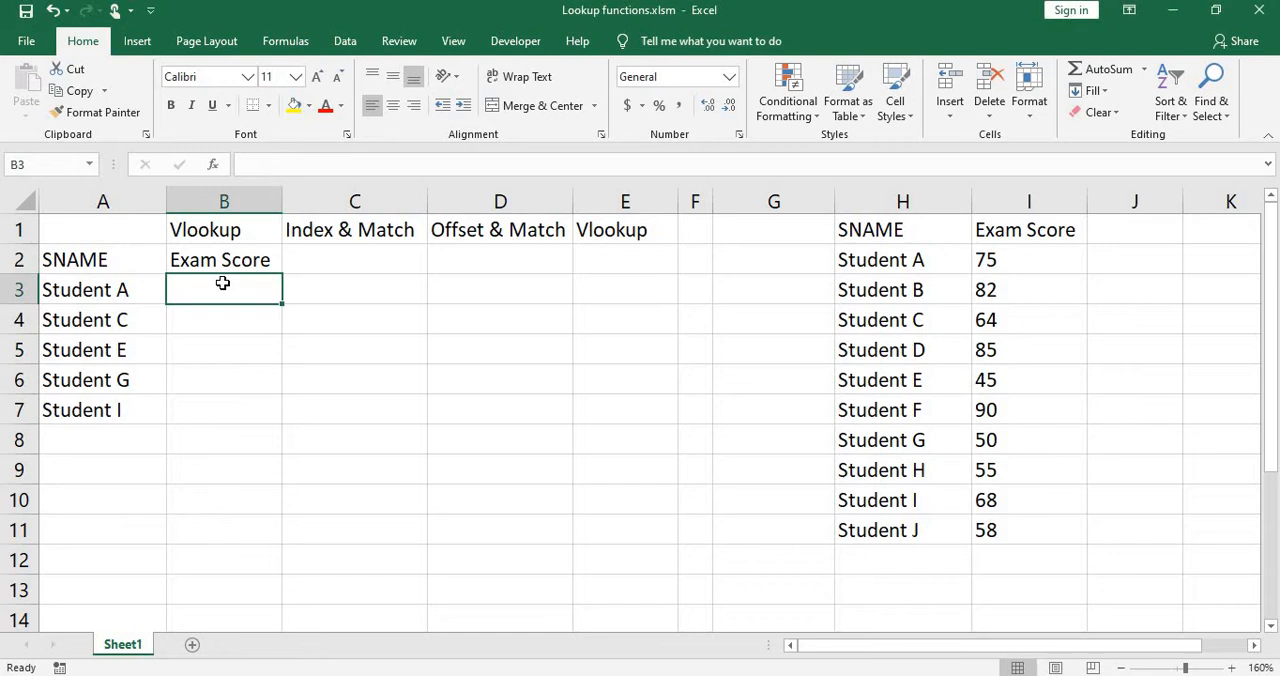
Enter =VLOOKUP(A3,$H$2:$I$11,2,FALSE) in B3 to return Student A's exam score.
text(=)
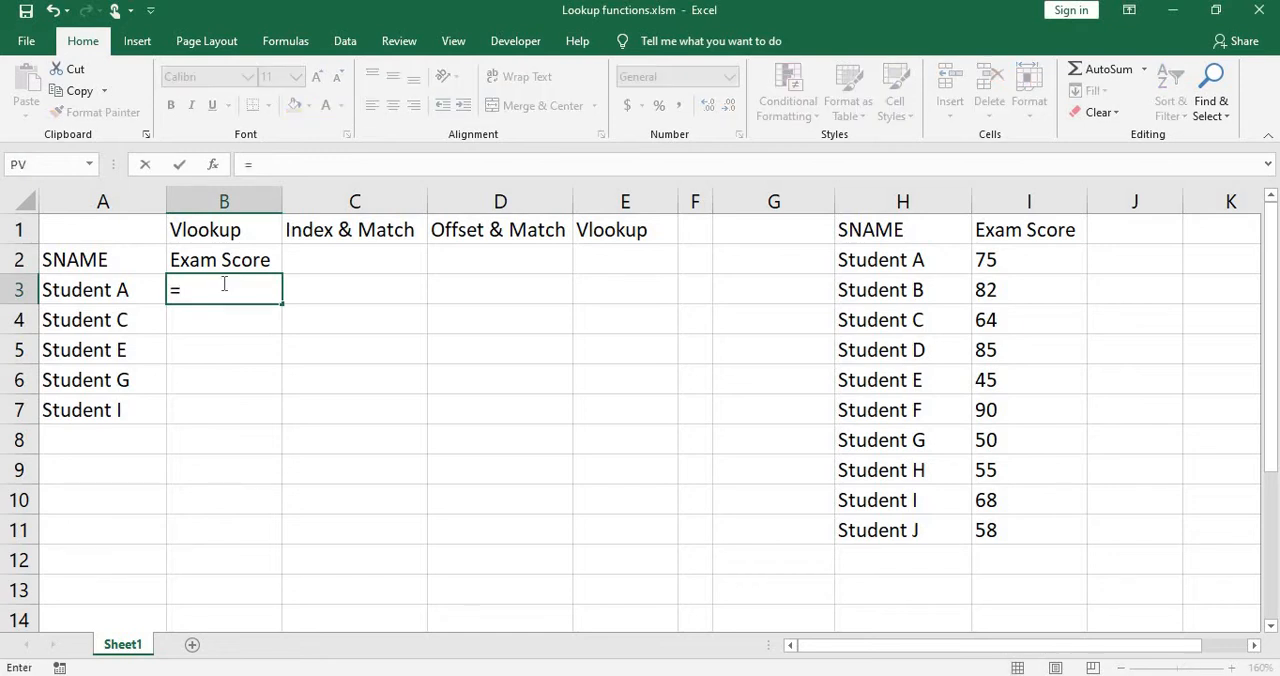
text(vlookup()
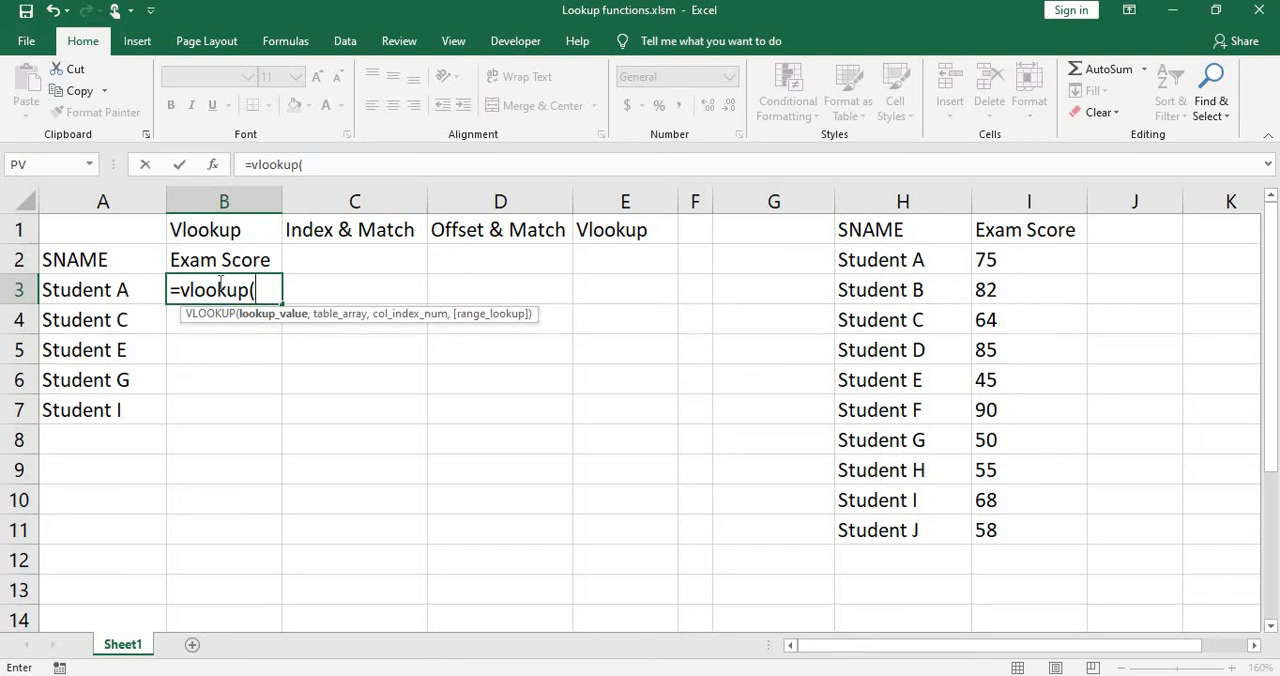
click(102, 289)
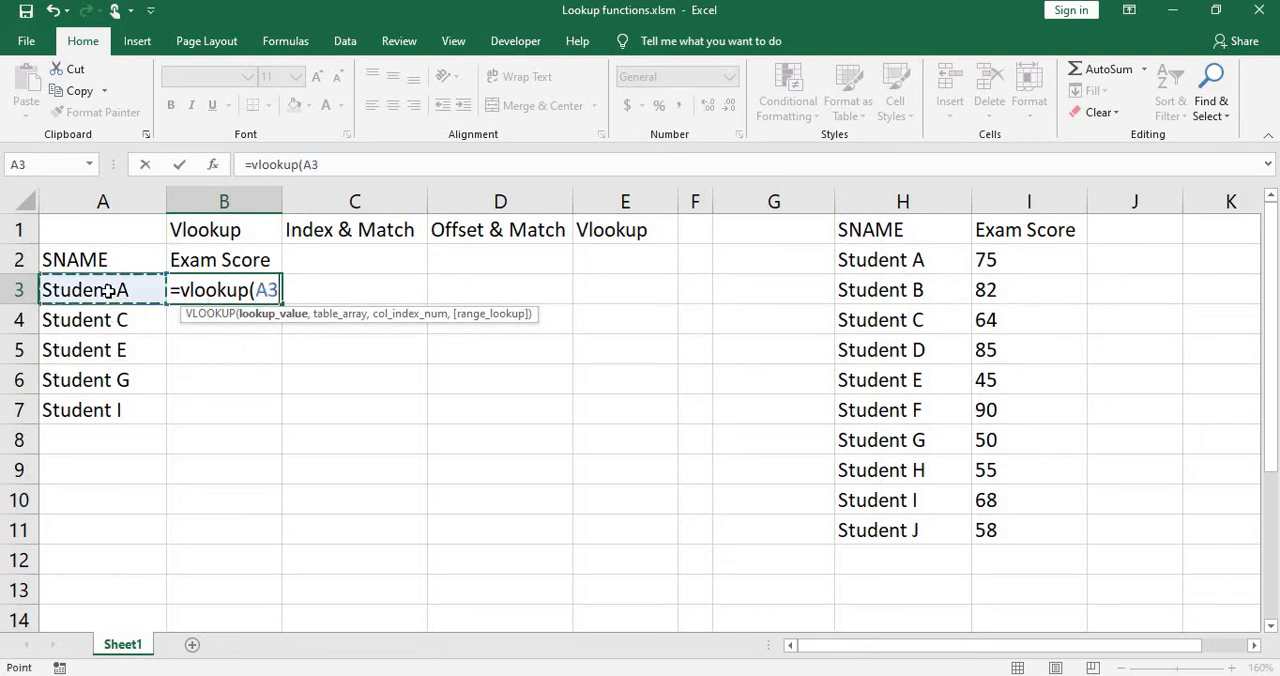
text(,$H$2:$I$11)
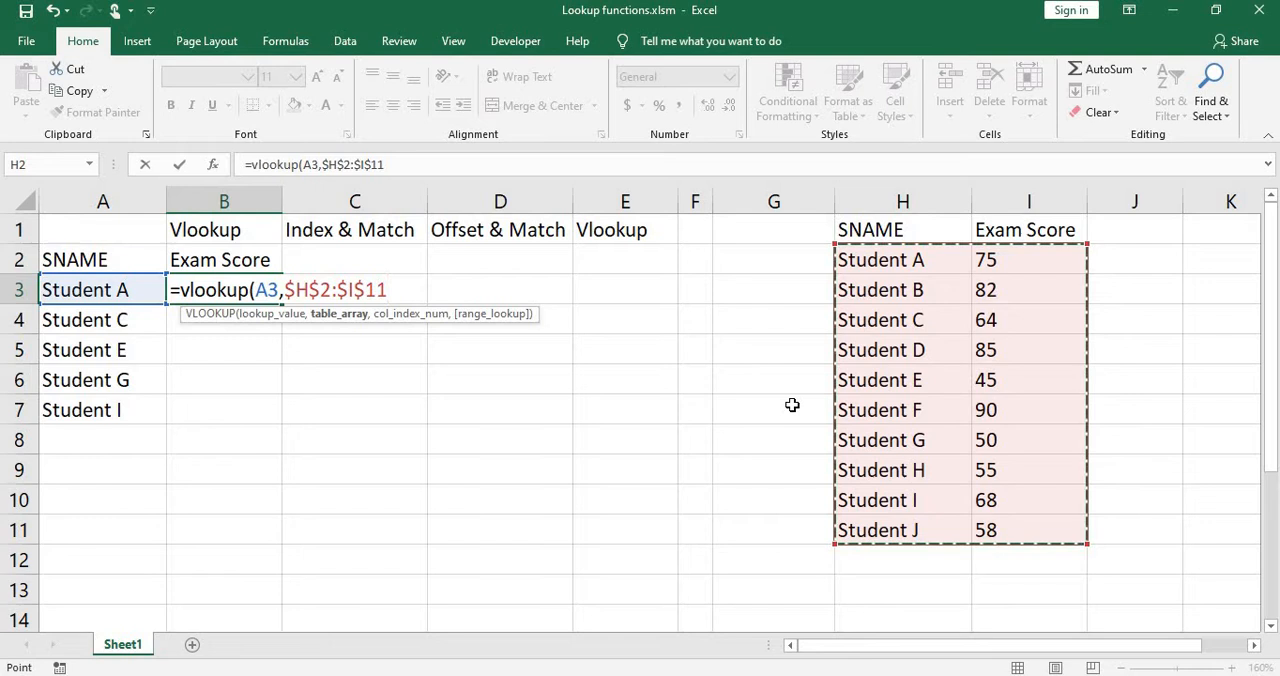
text(,)
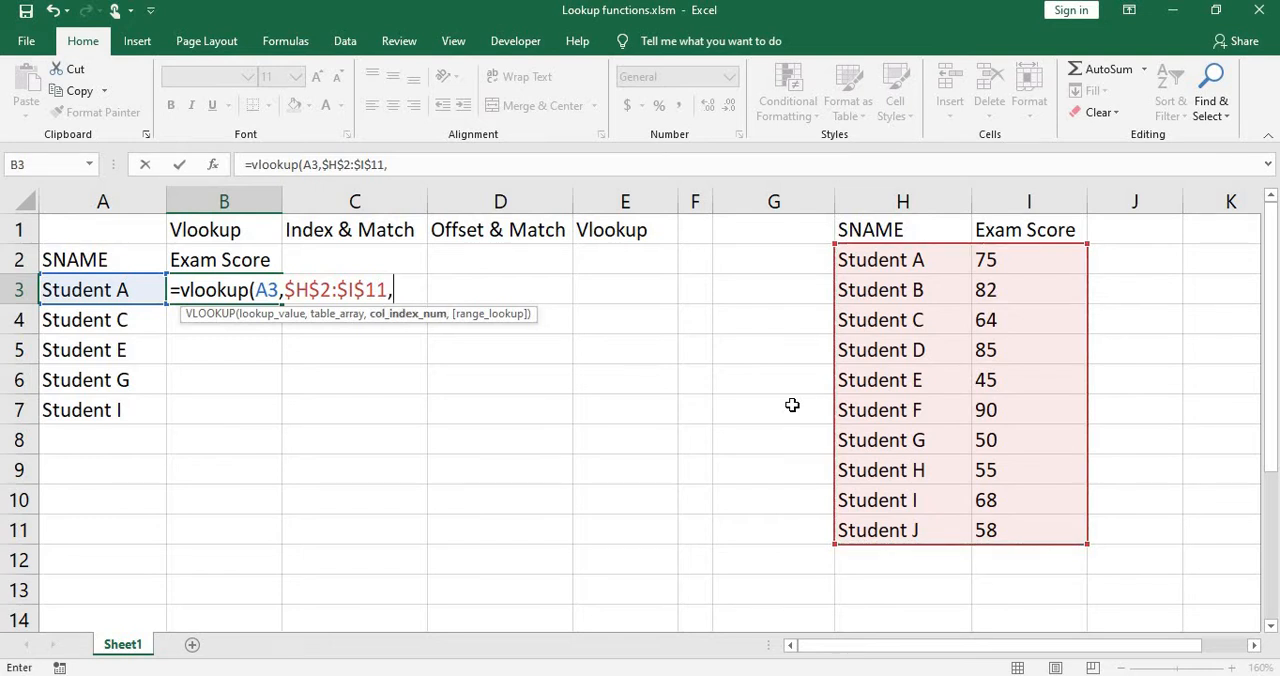
text(2)
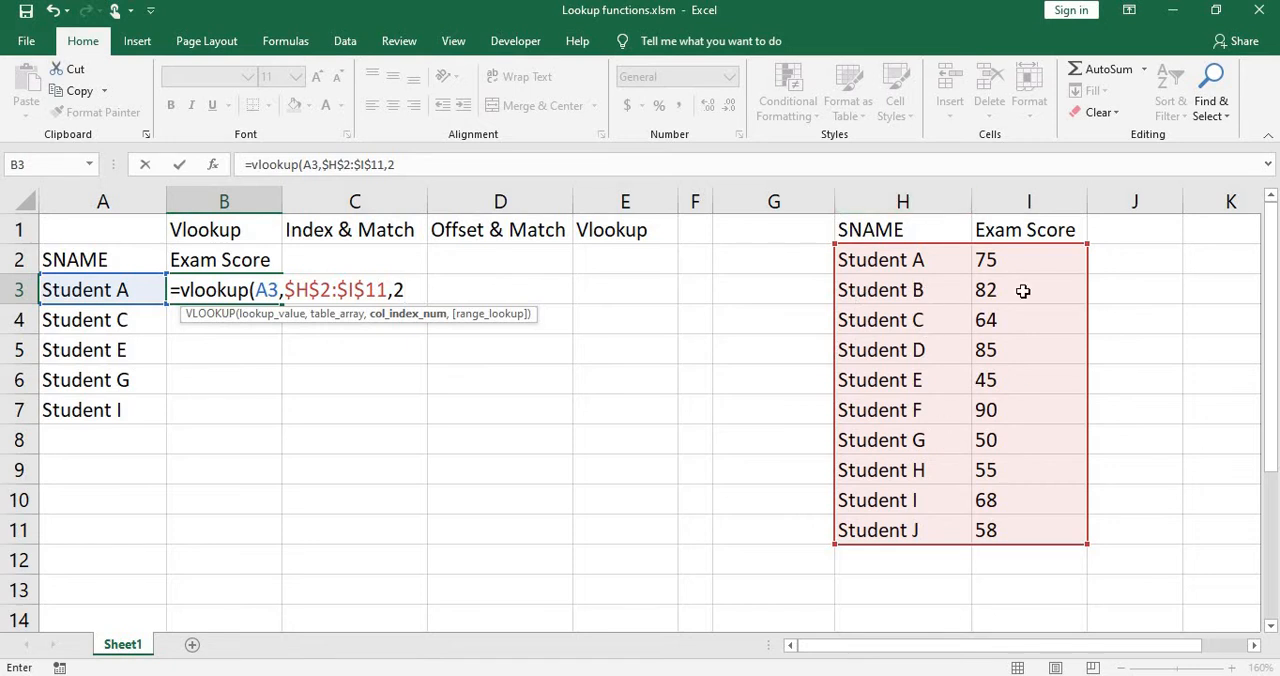
mouse_move(1033, 415)
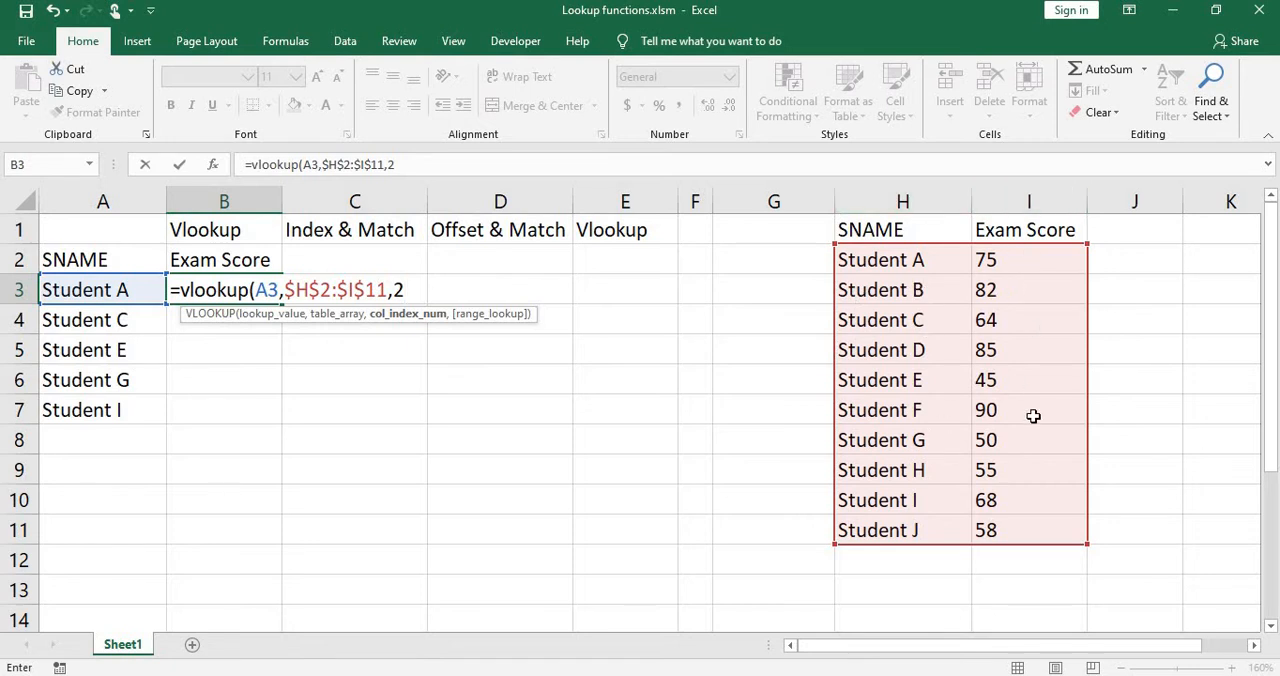
text(,FALSE)
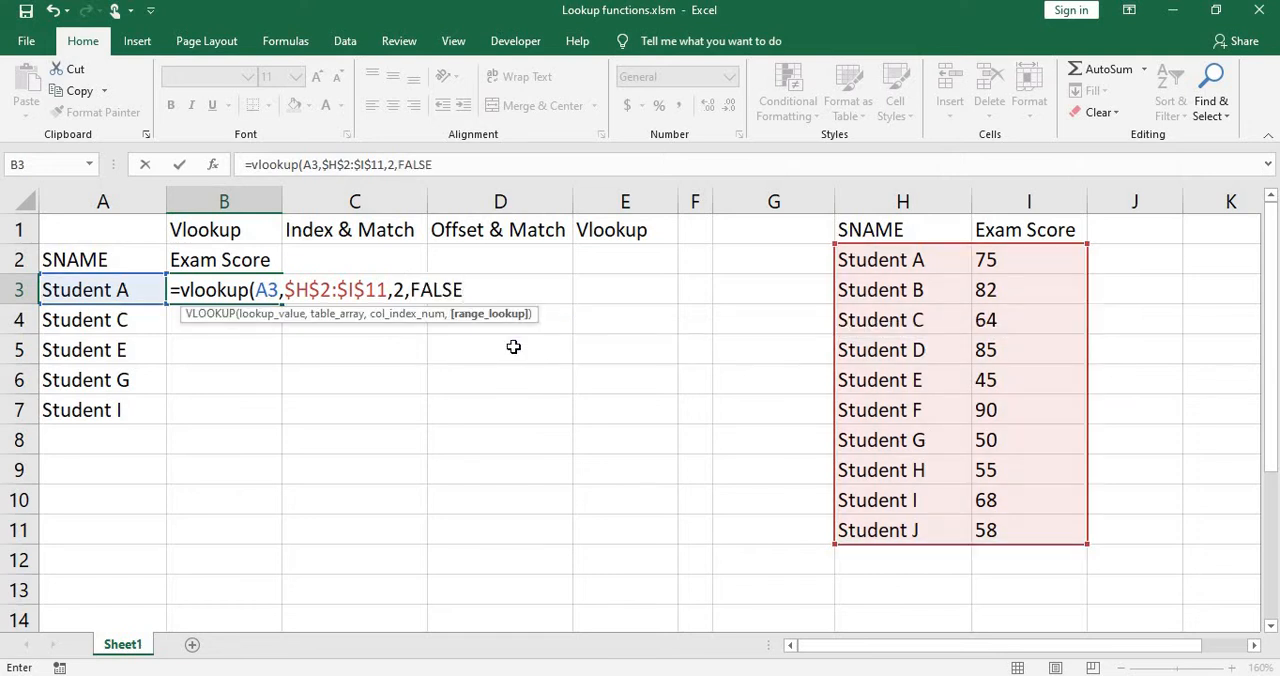
text())
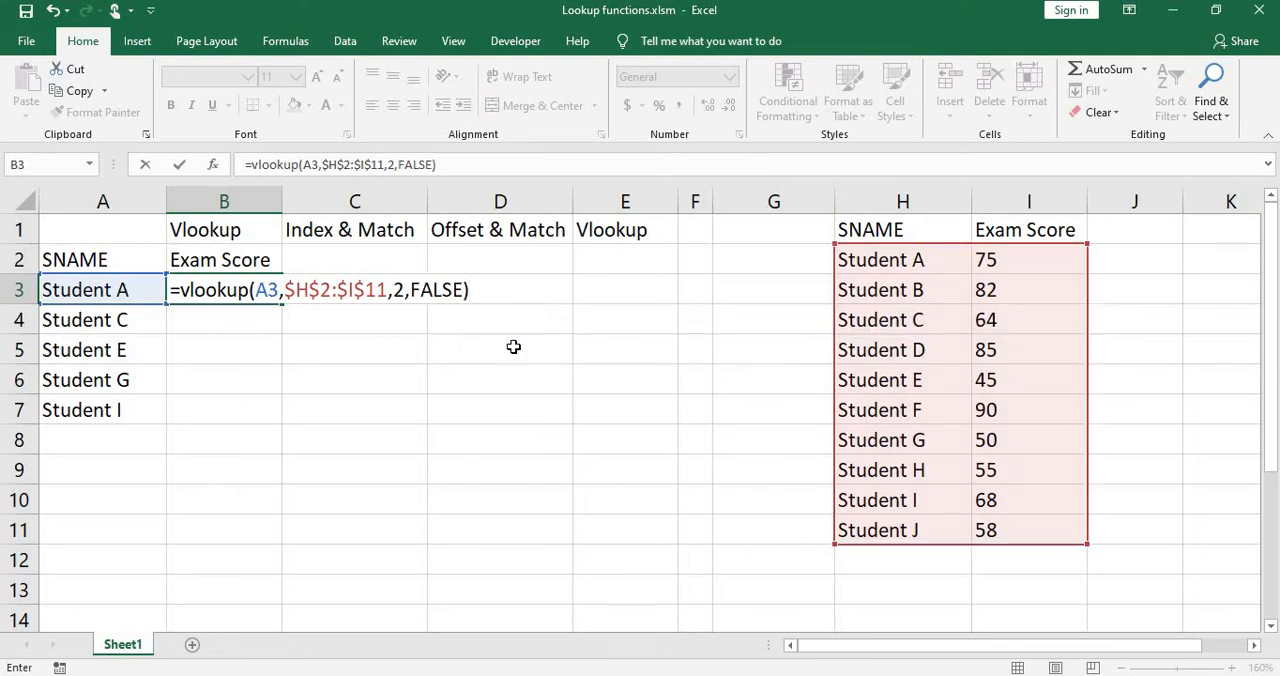
key(Return)
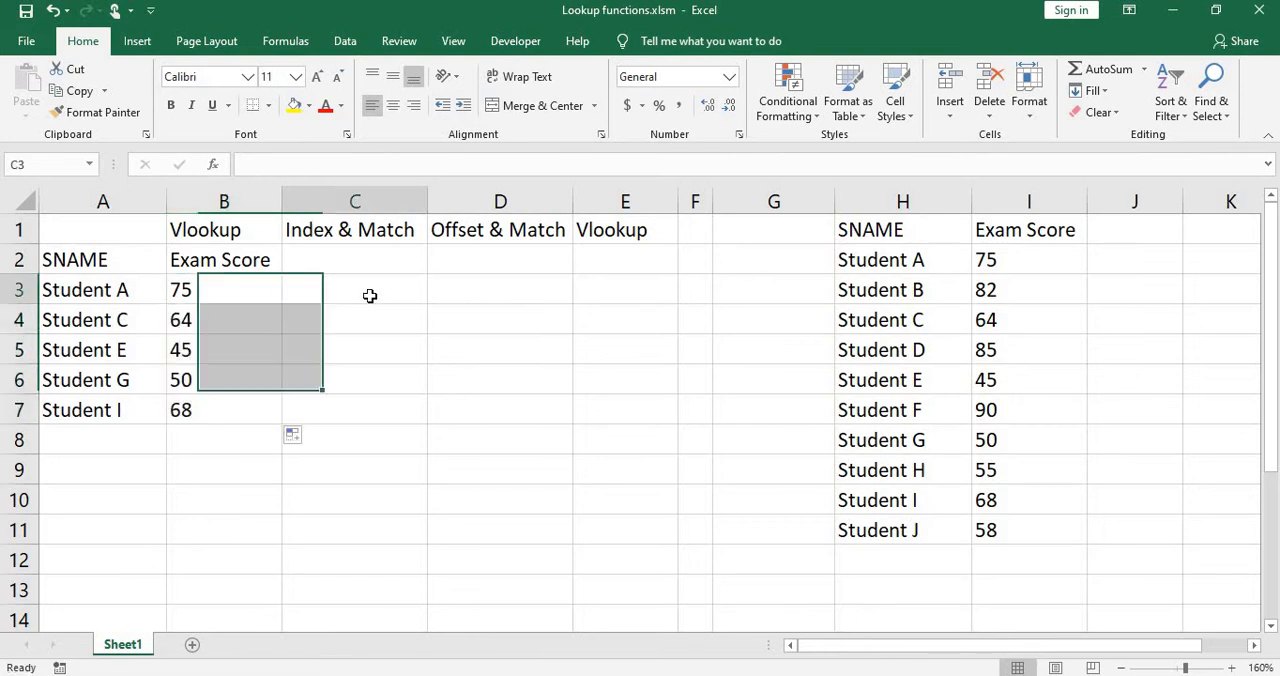
click(223, 289)
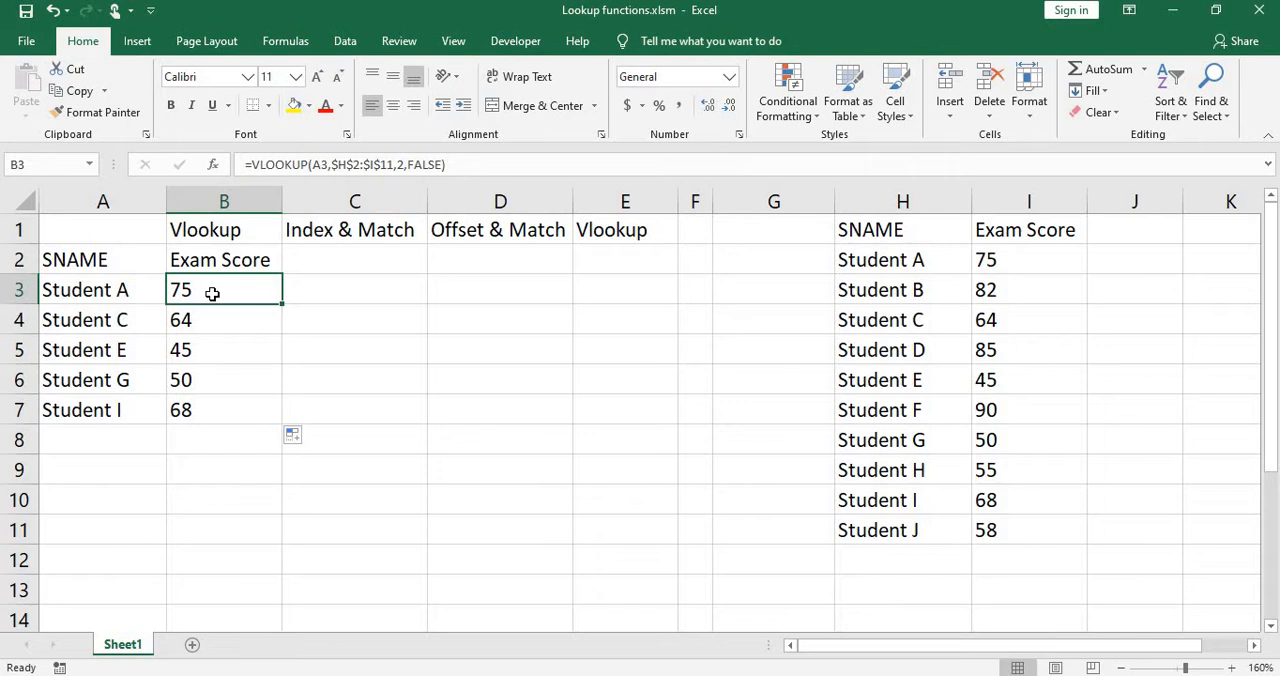
mouse_move(104, 352)
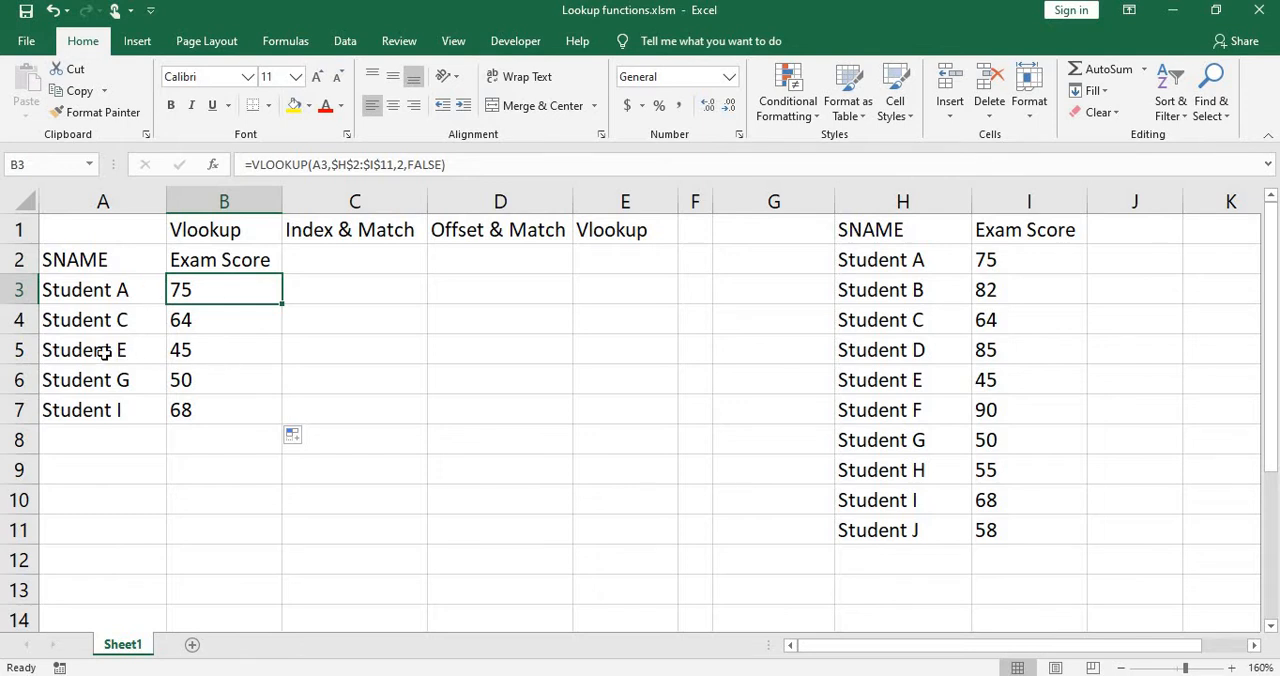
mouse_move(216, 414)
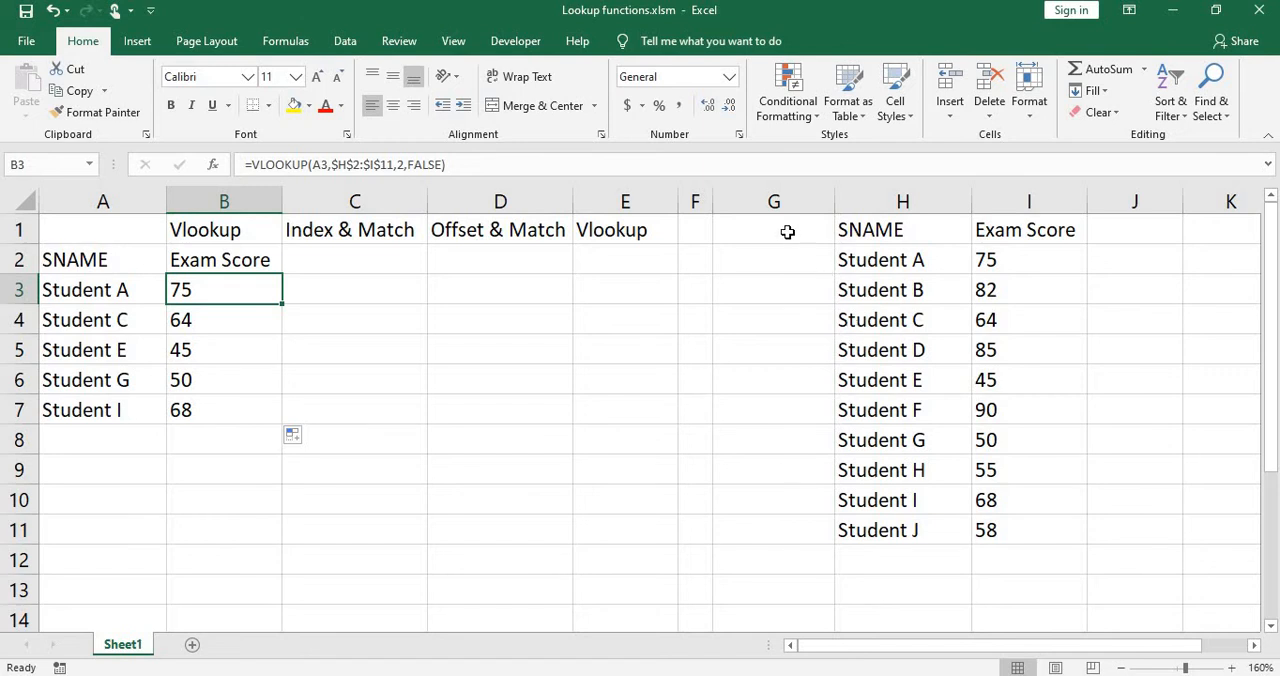
click(773, 229)
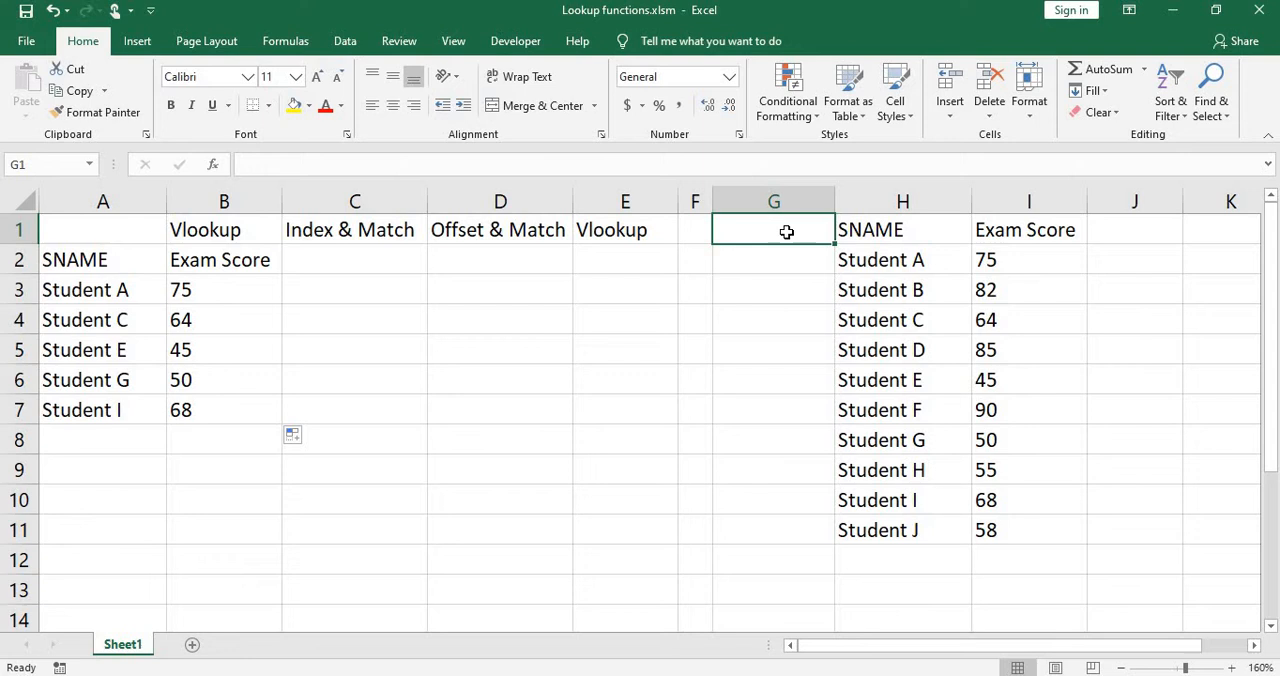
Type the heading SID into cell C2.
text(SID)
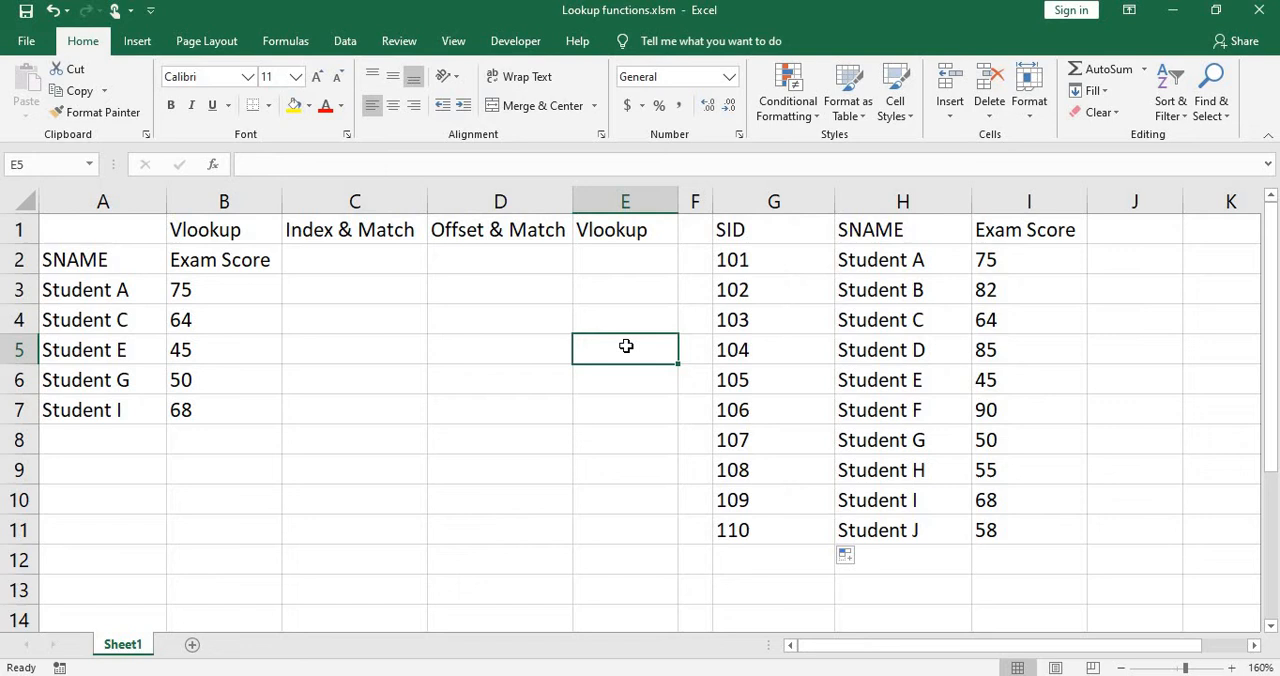
mouse_move(744, 366)
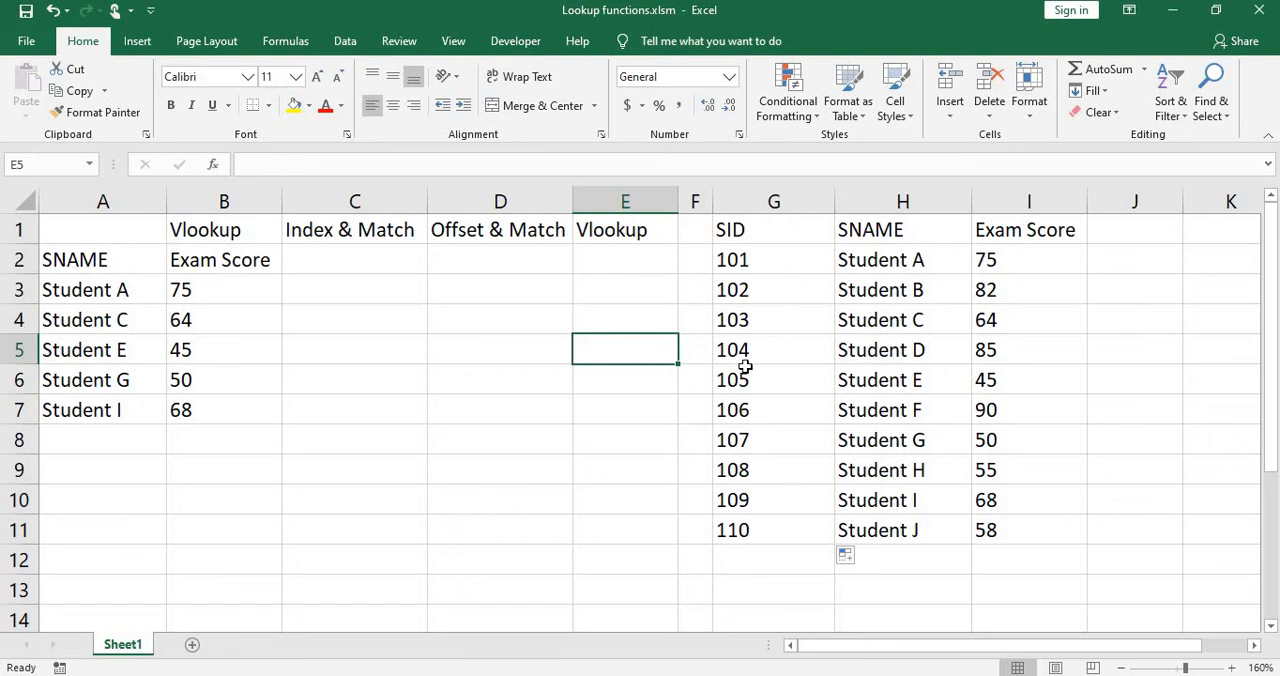
mouse_move(956, 373)
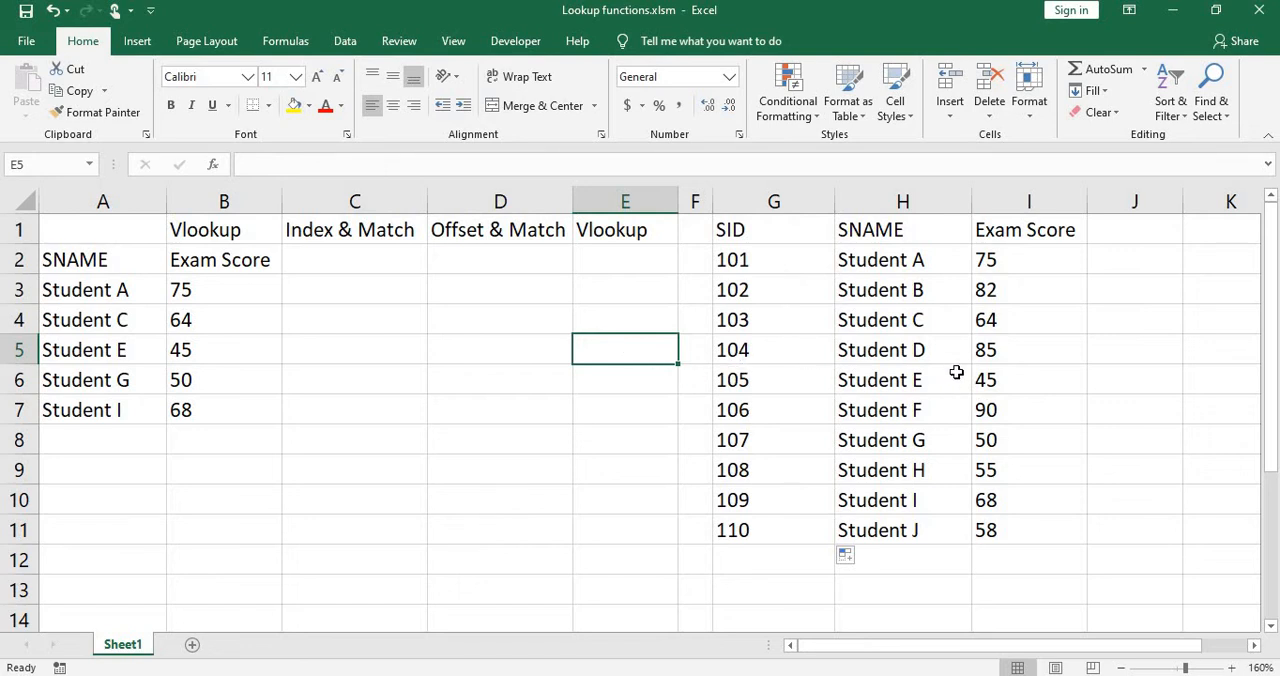
mouse_move(818, 287)
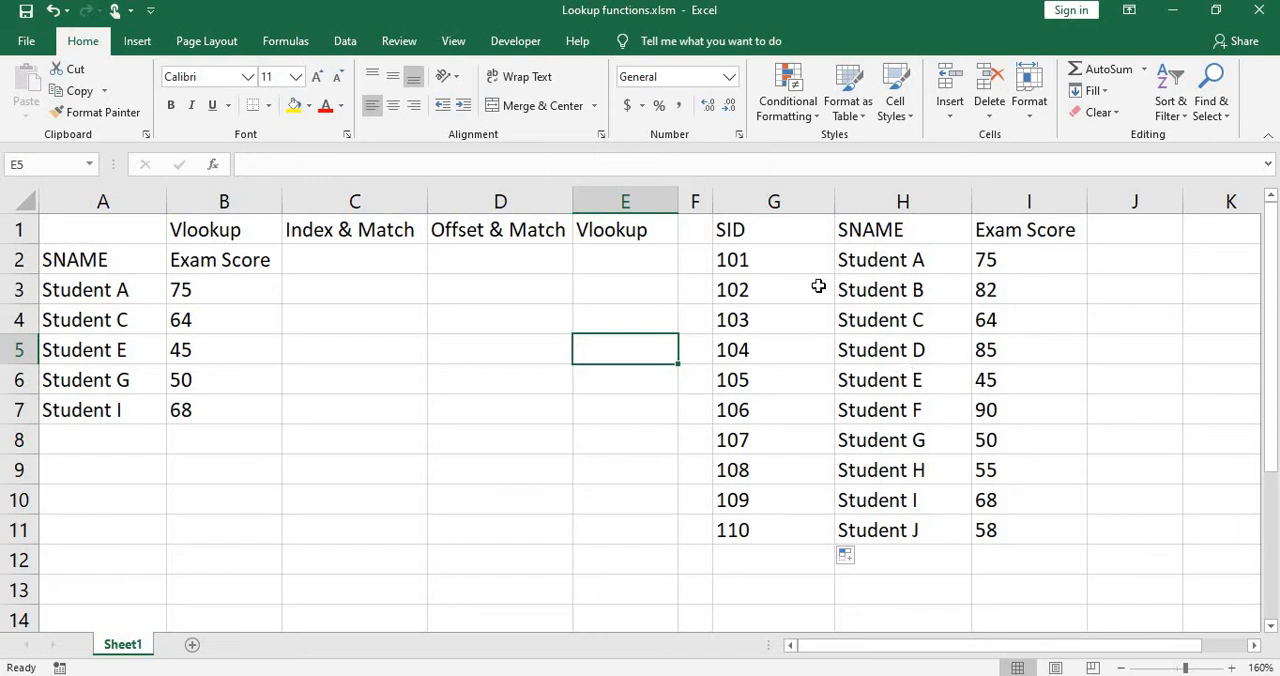
mouse_move(905, 380)
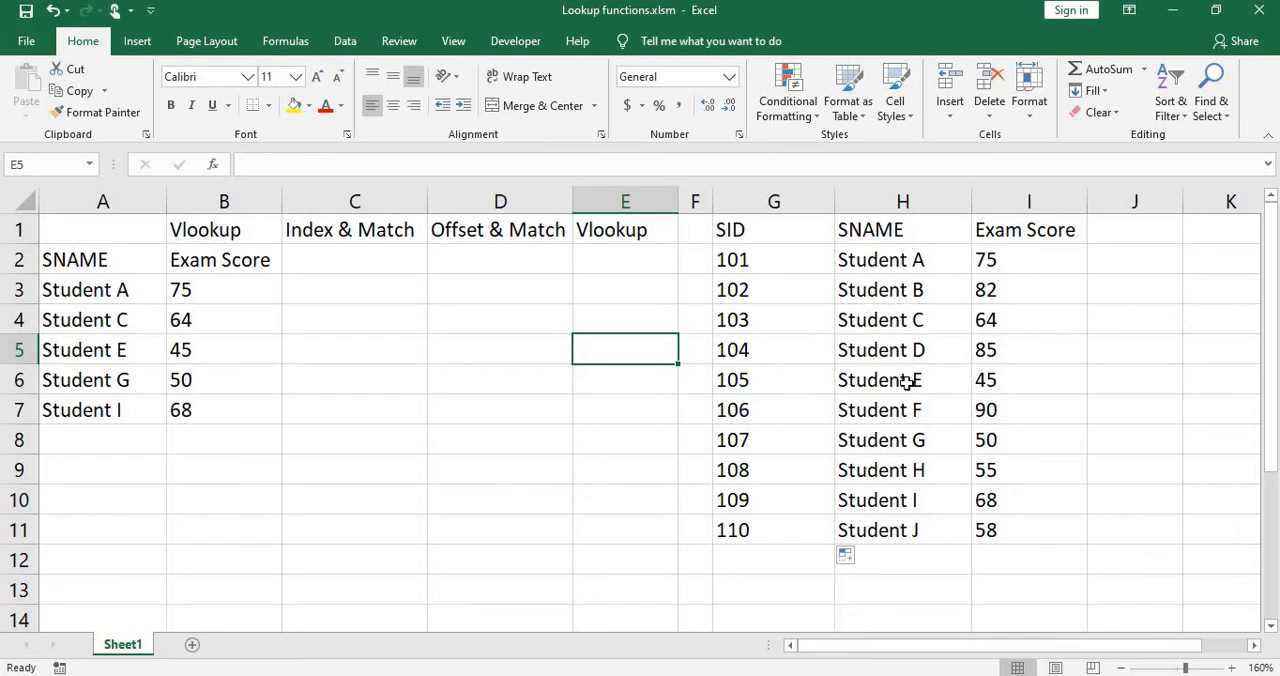
mouse_move(1060, 378)
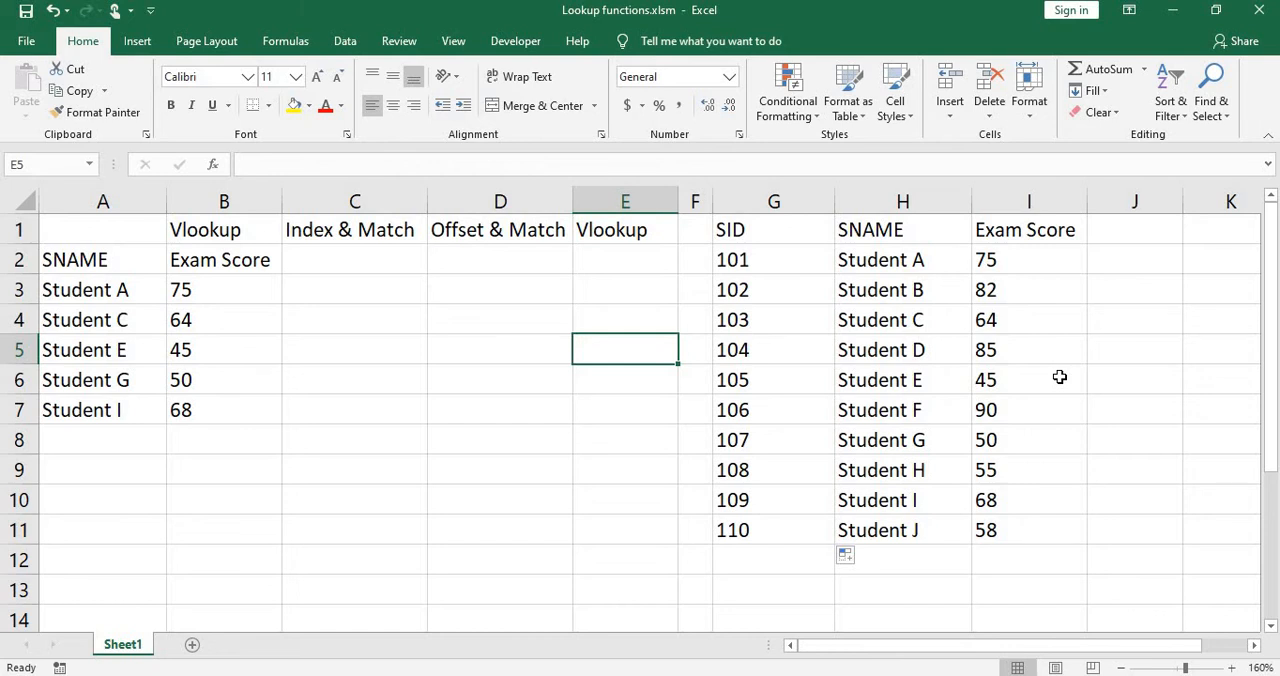
mouse_move(374, 266)
text(SID)
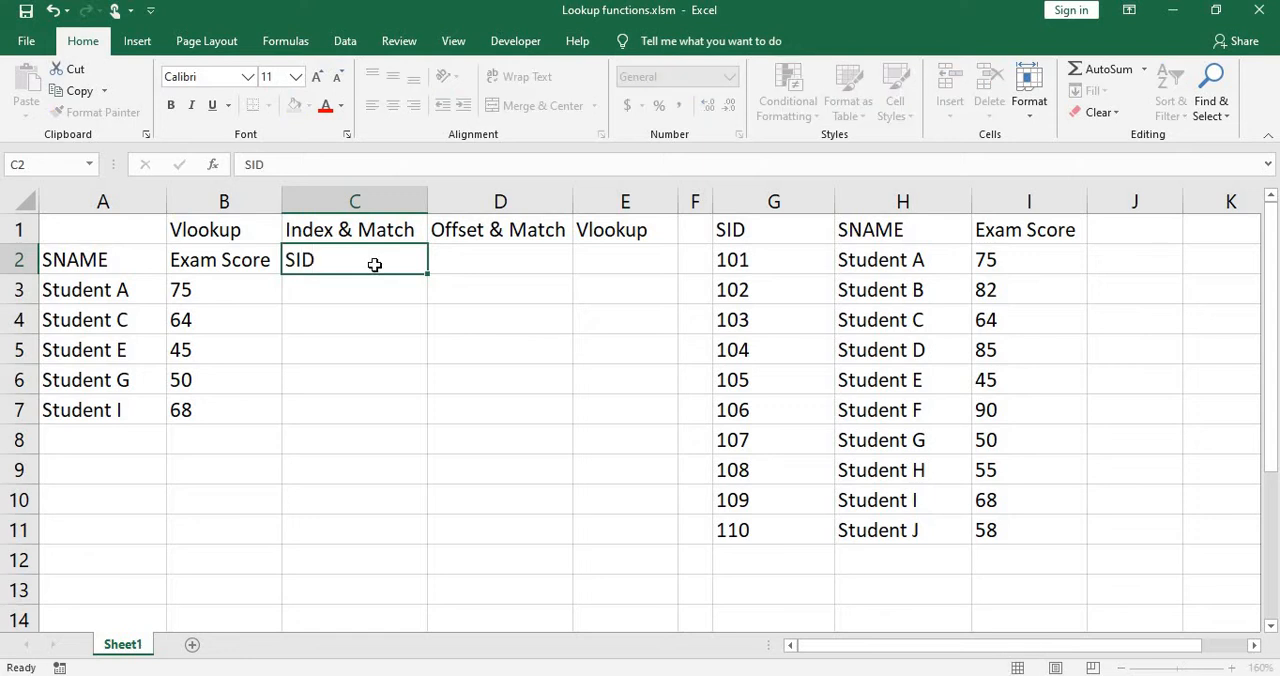
Begin C3's INDEX formula over absolute range $G$2:$G$11 with a nested MATCH.
text(=ind)
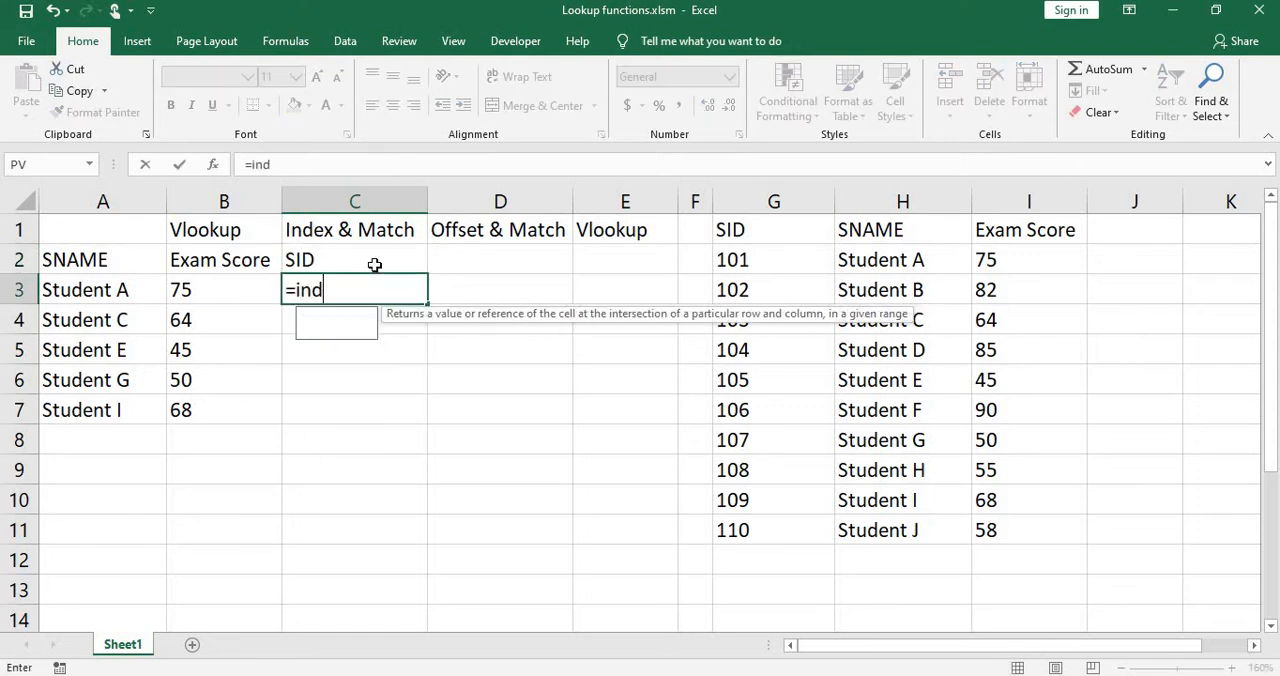
text(ex()
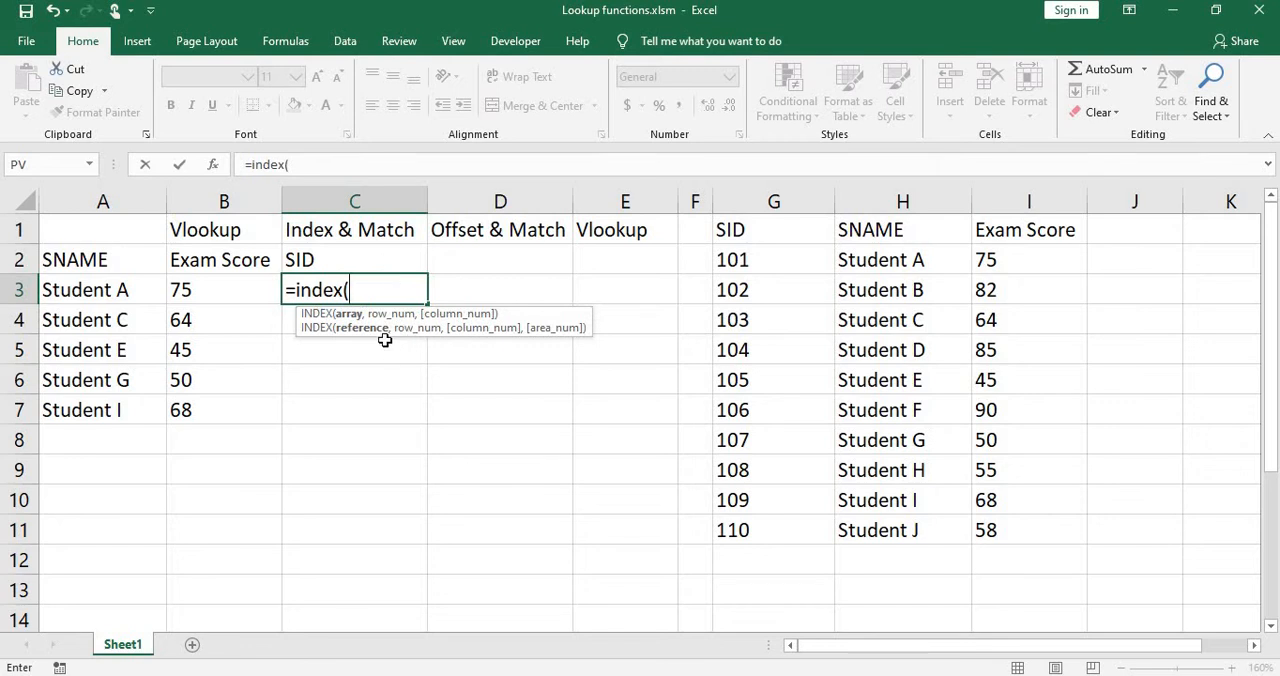
drag(773, 259, 773, 530)
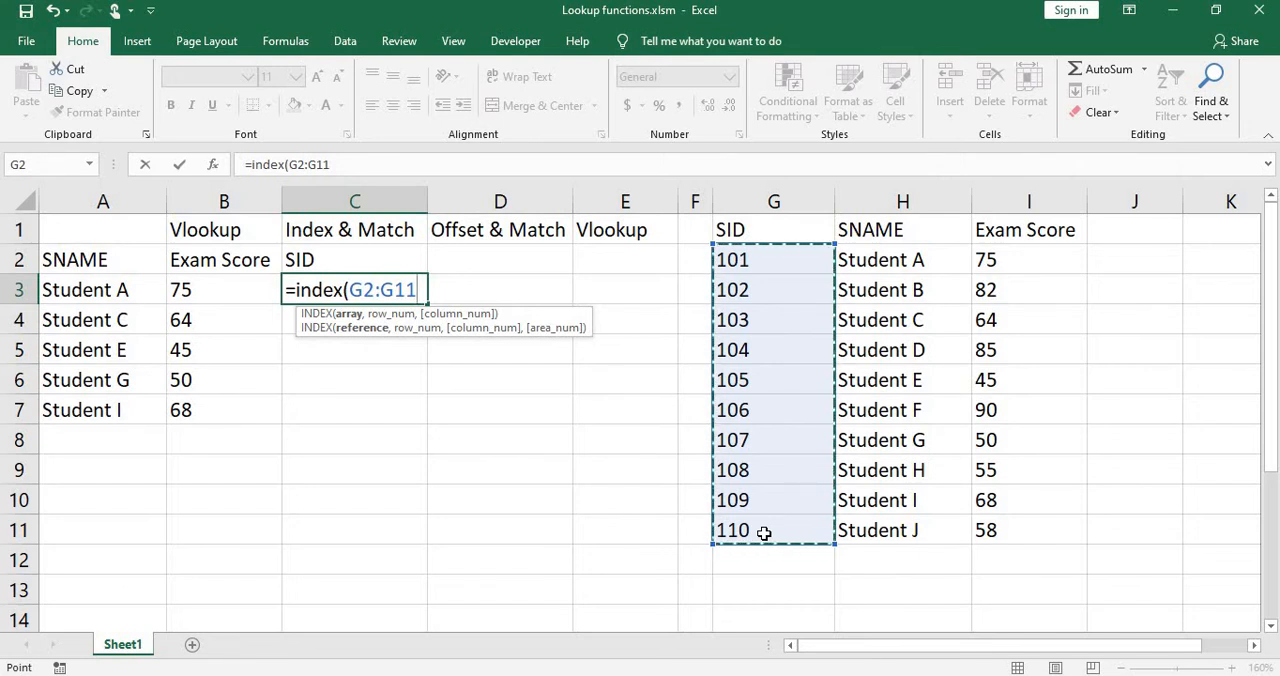
key(f4)
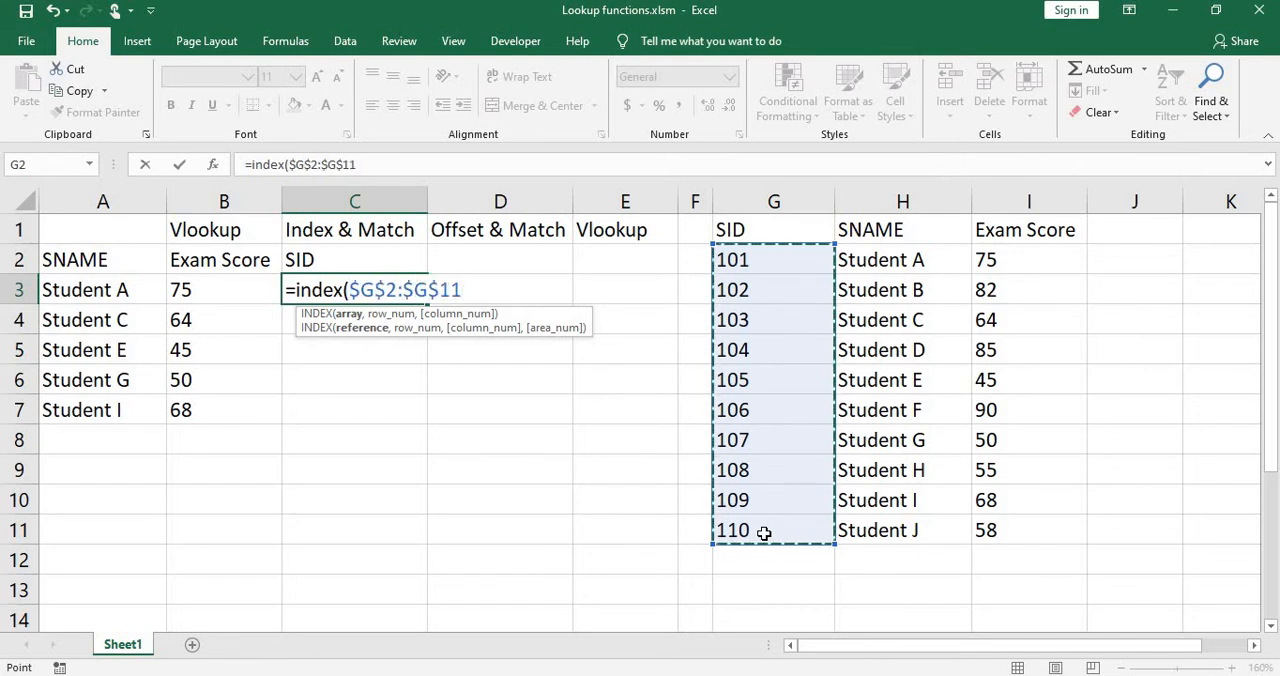
text(,)
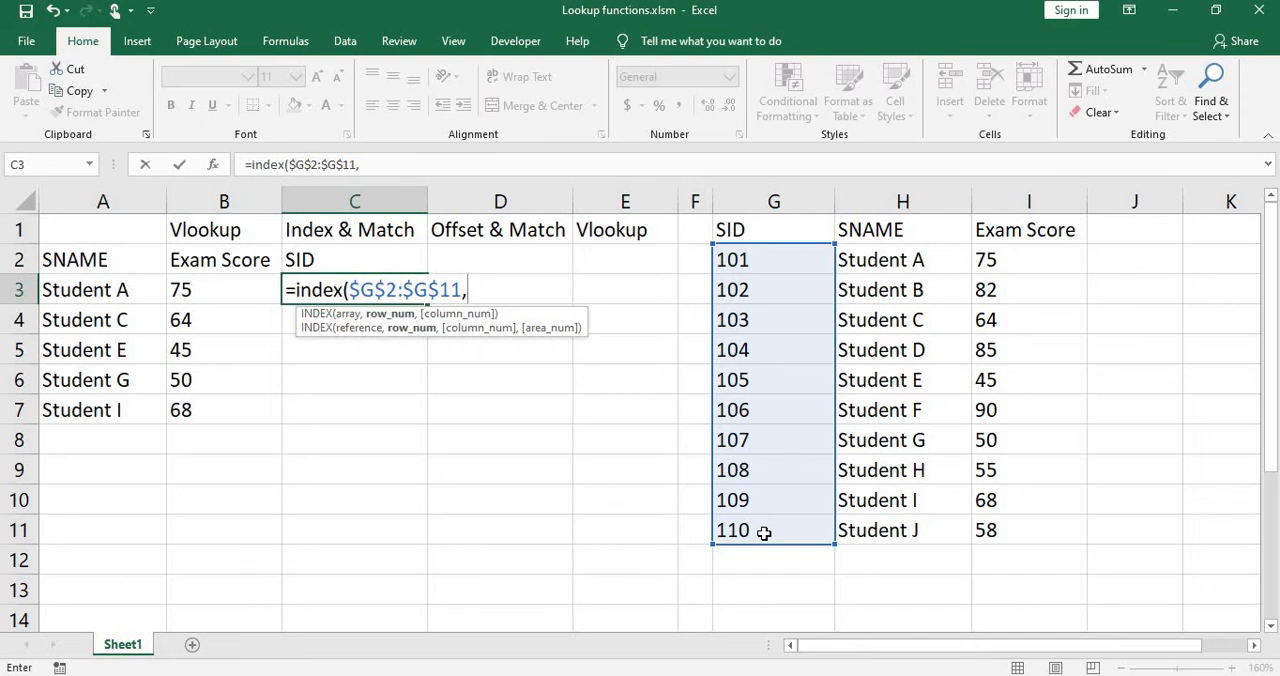
text(match)
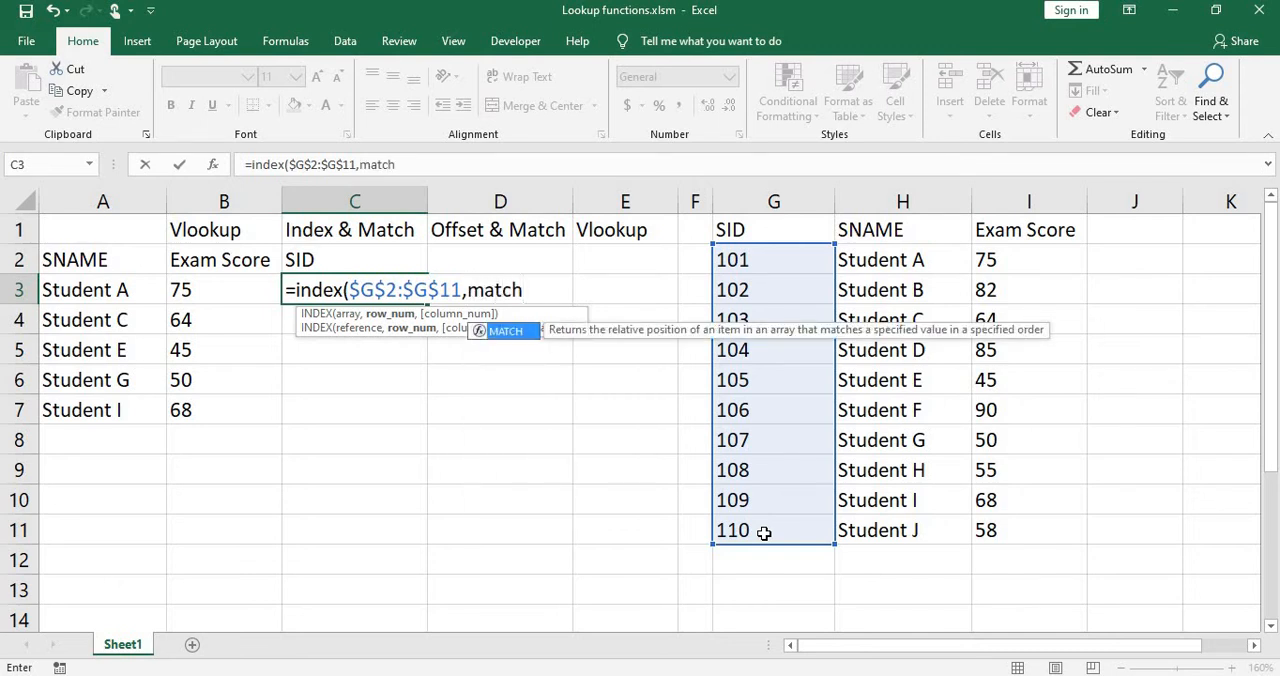
text(()
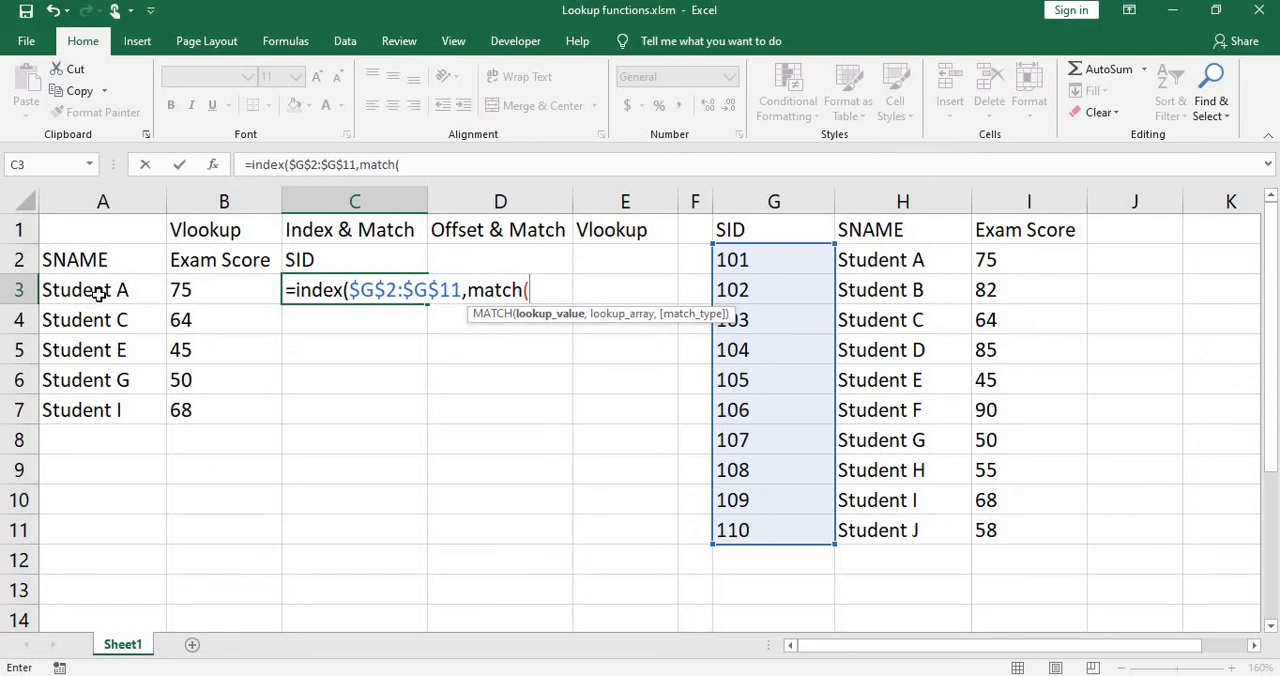
Match A3 against $H$2:$H$11, set column 1, and fill C3 down to C7.
click(85, 289)
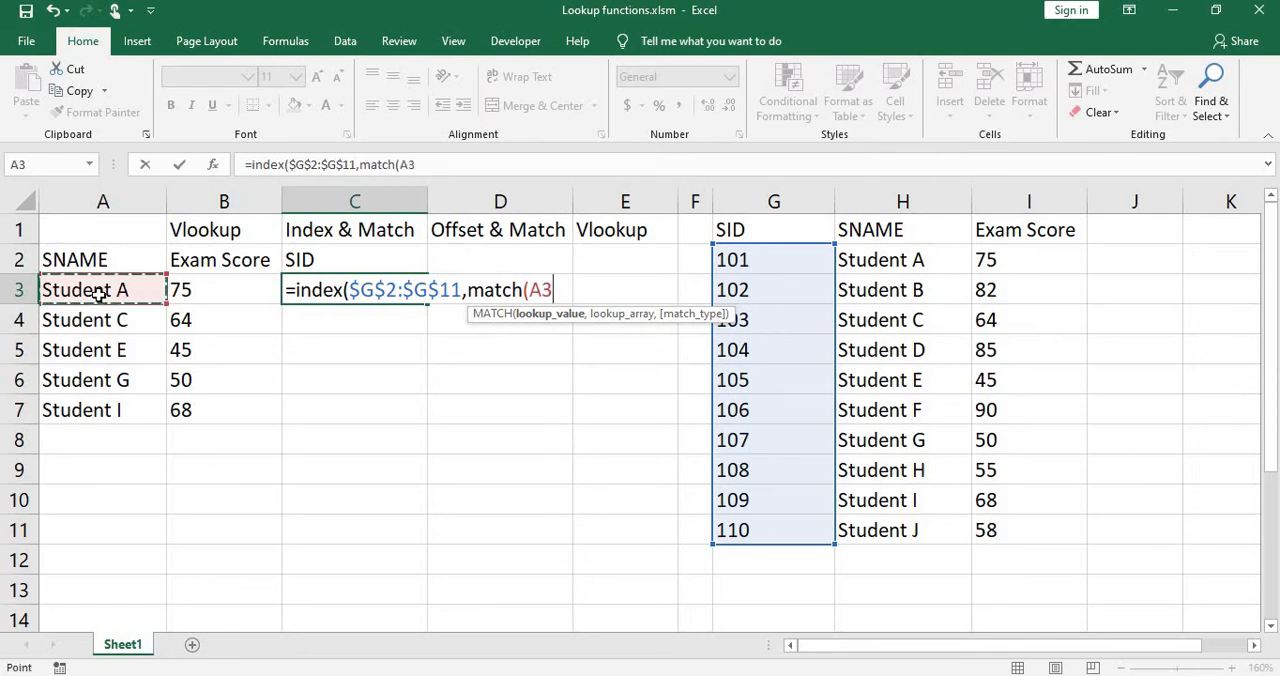
text(,)
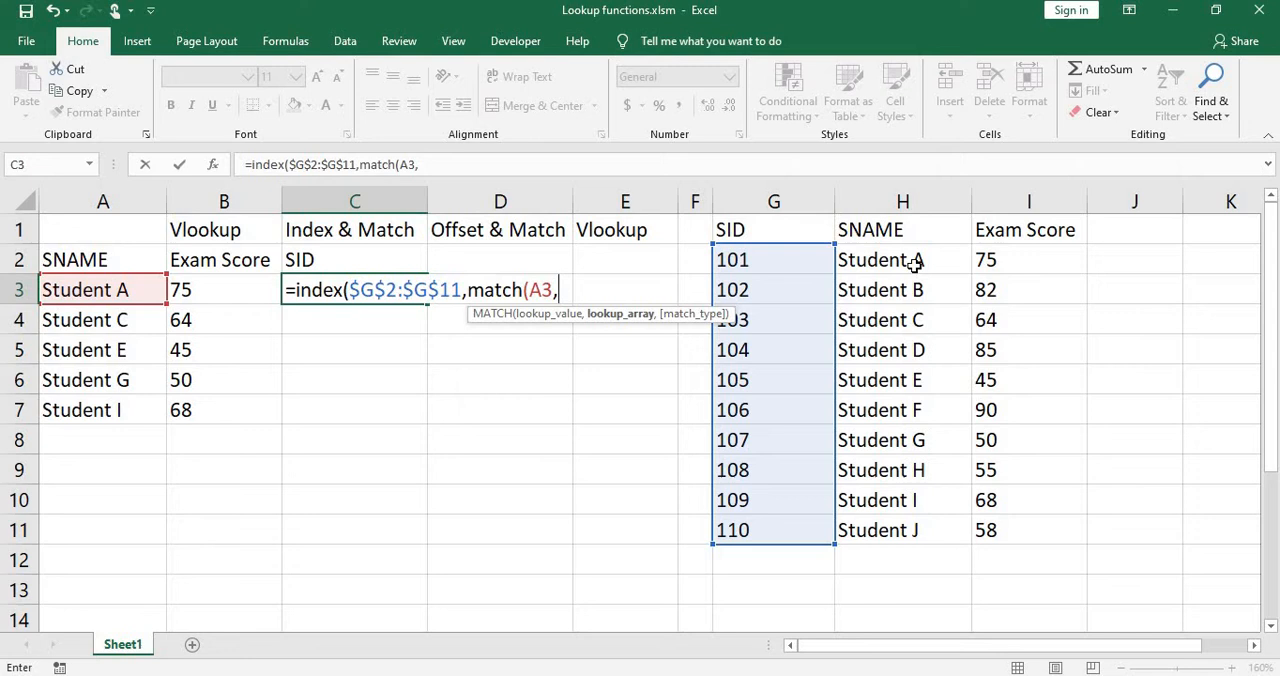
drag(903, 259, 903, 530)
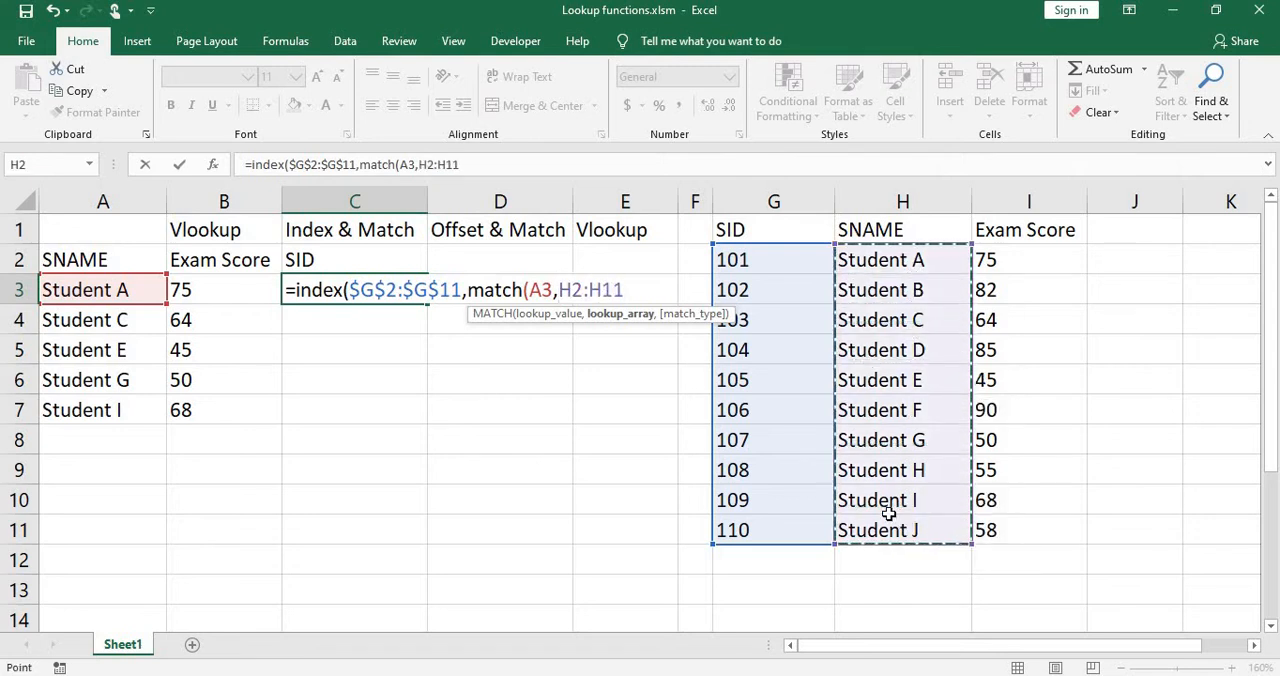
key(f4)
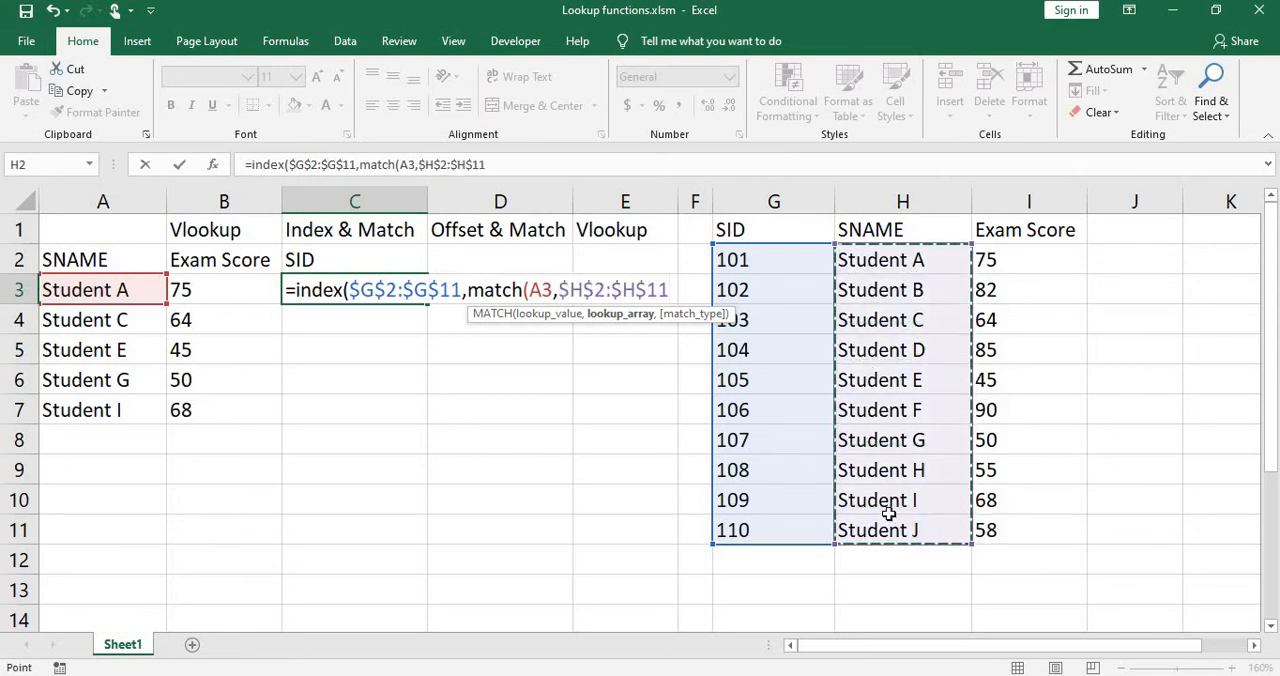
text(,)
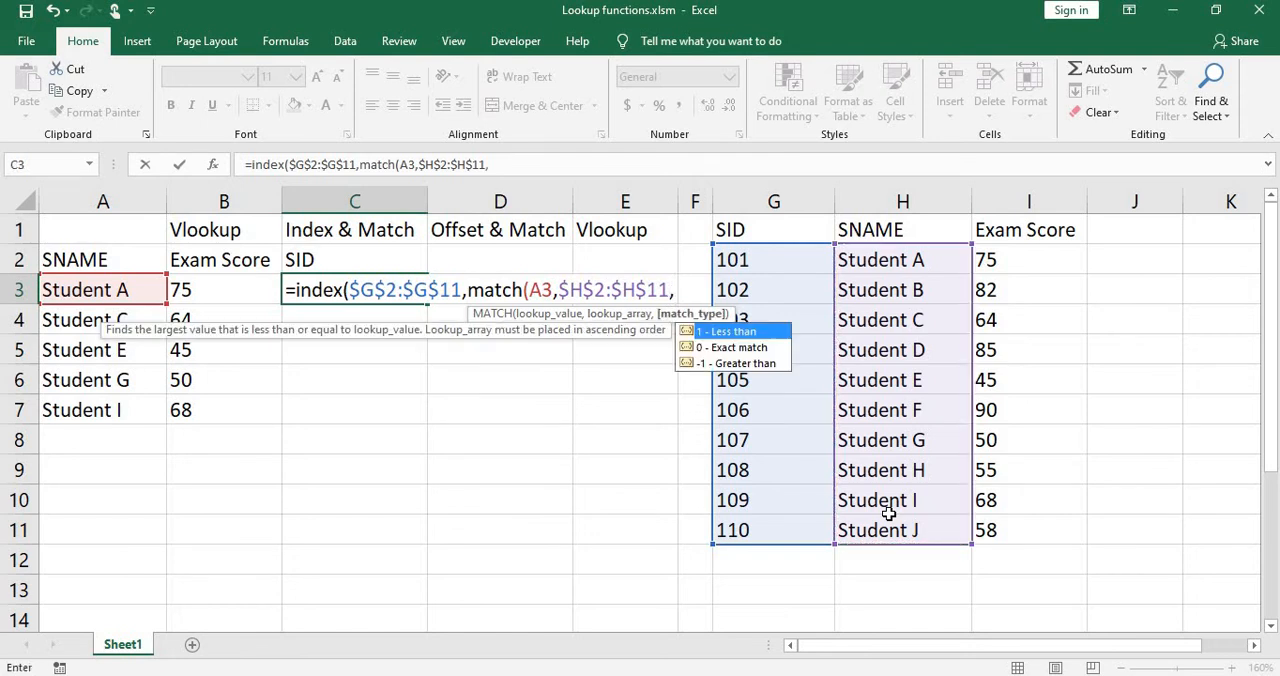
mouse_move(745, 380)
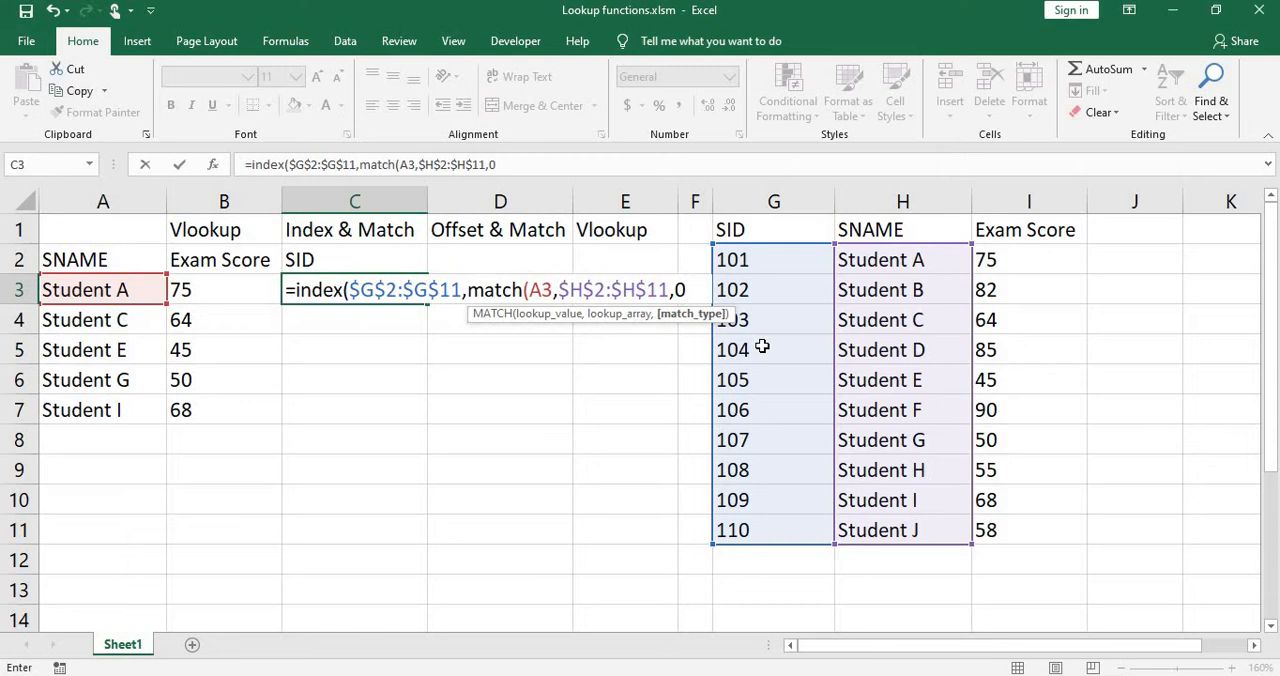
text())
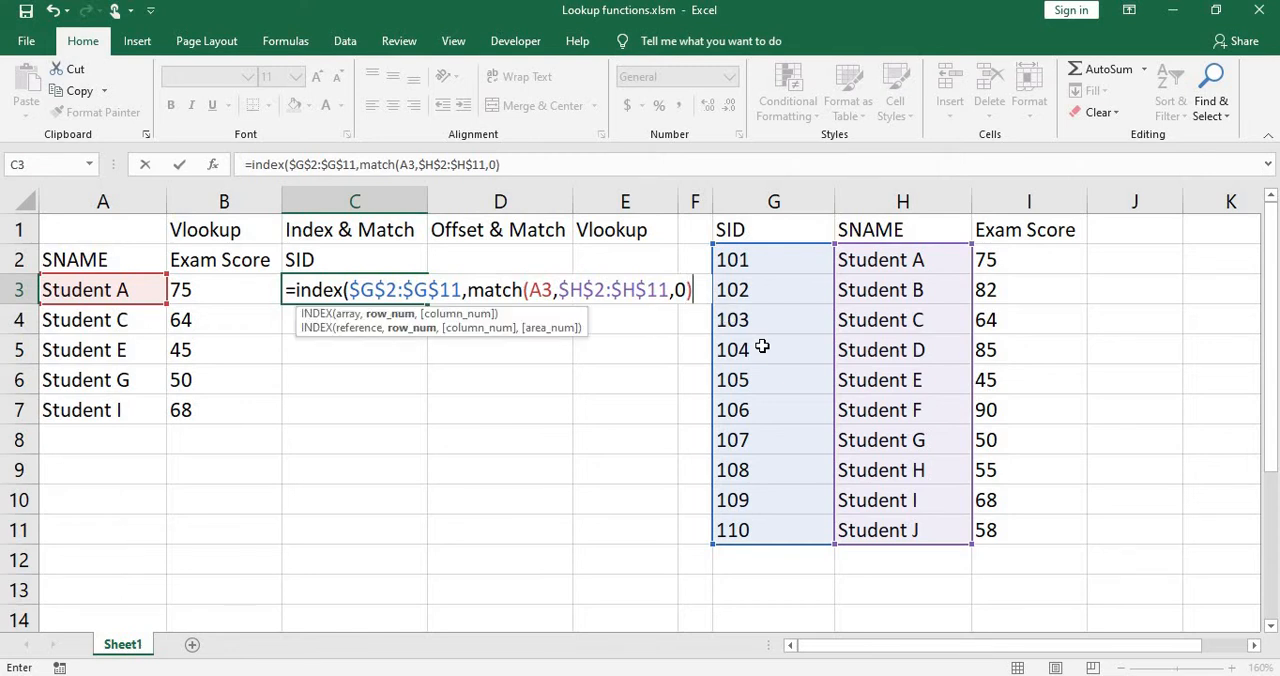
text(,)
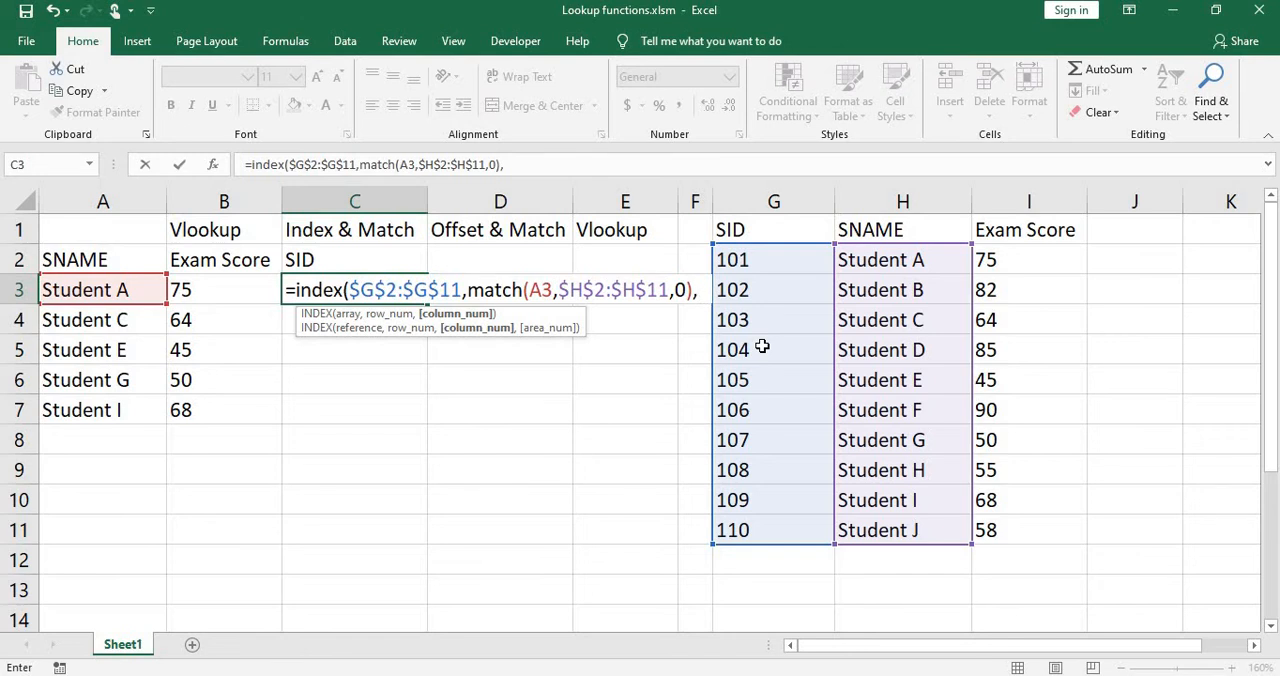
text(1)
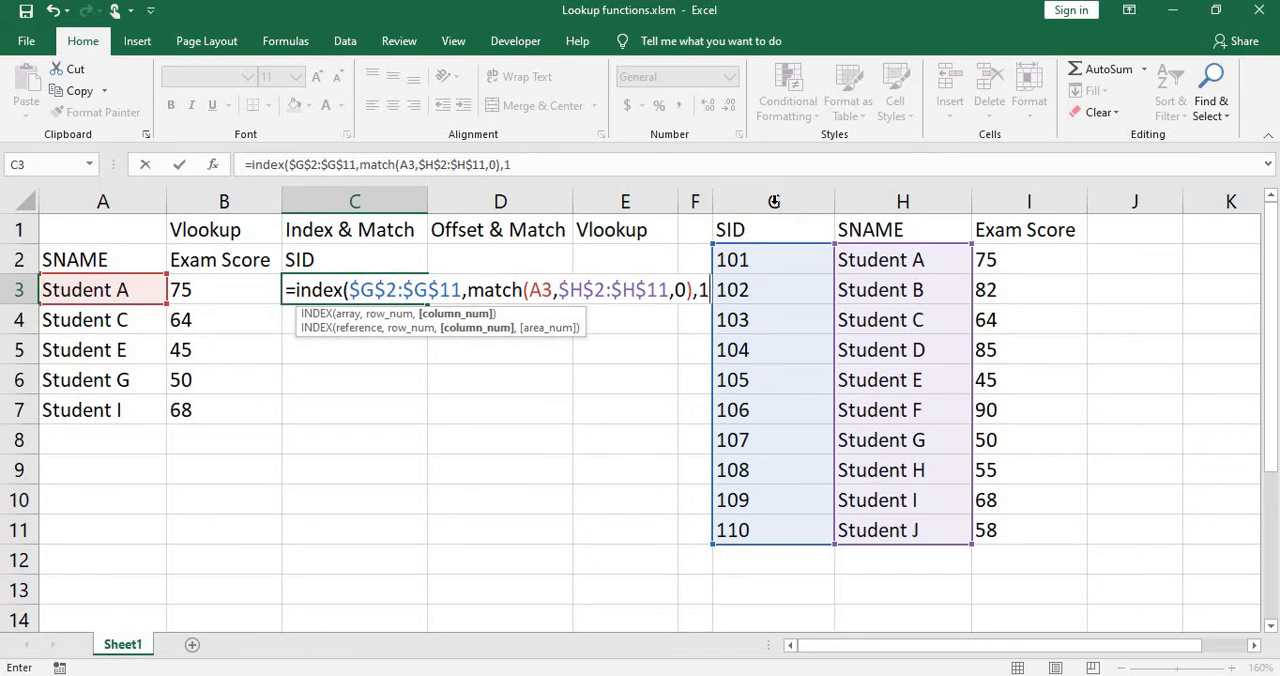
mouse_move(773, 410)
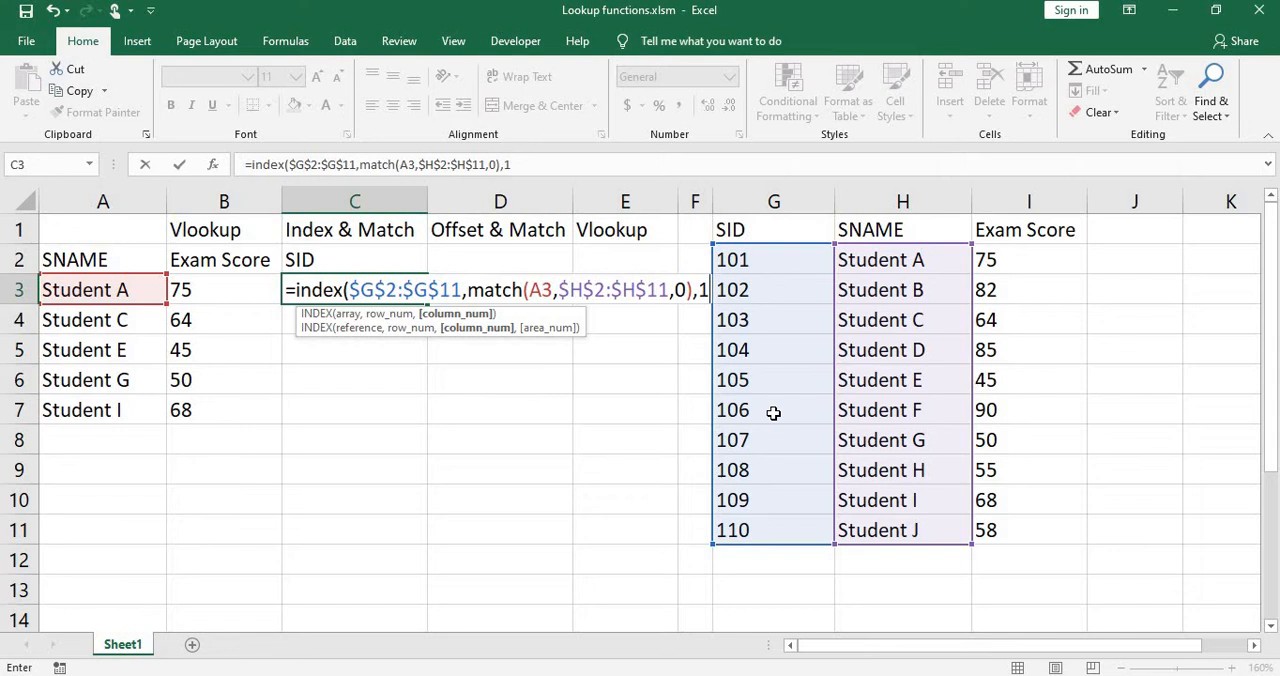
key(Return)
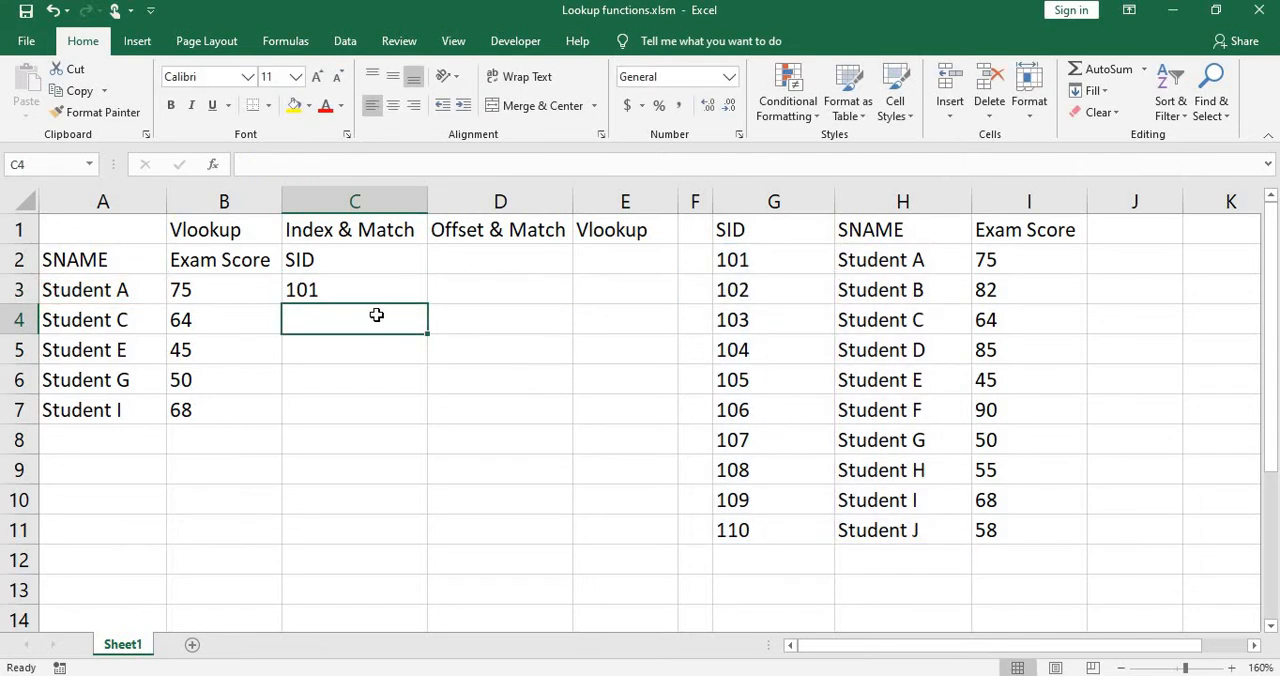
click(354, 289)
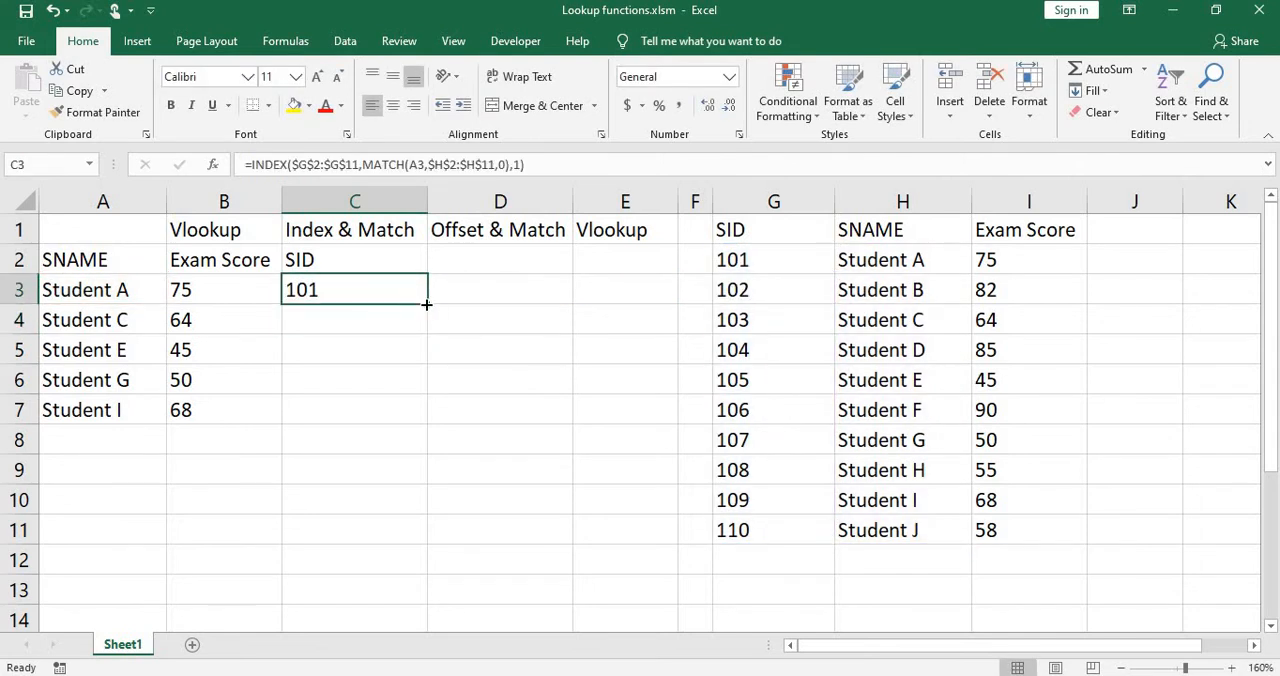
drag(427, 305, 427, 410)
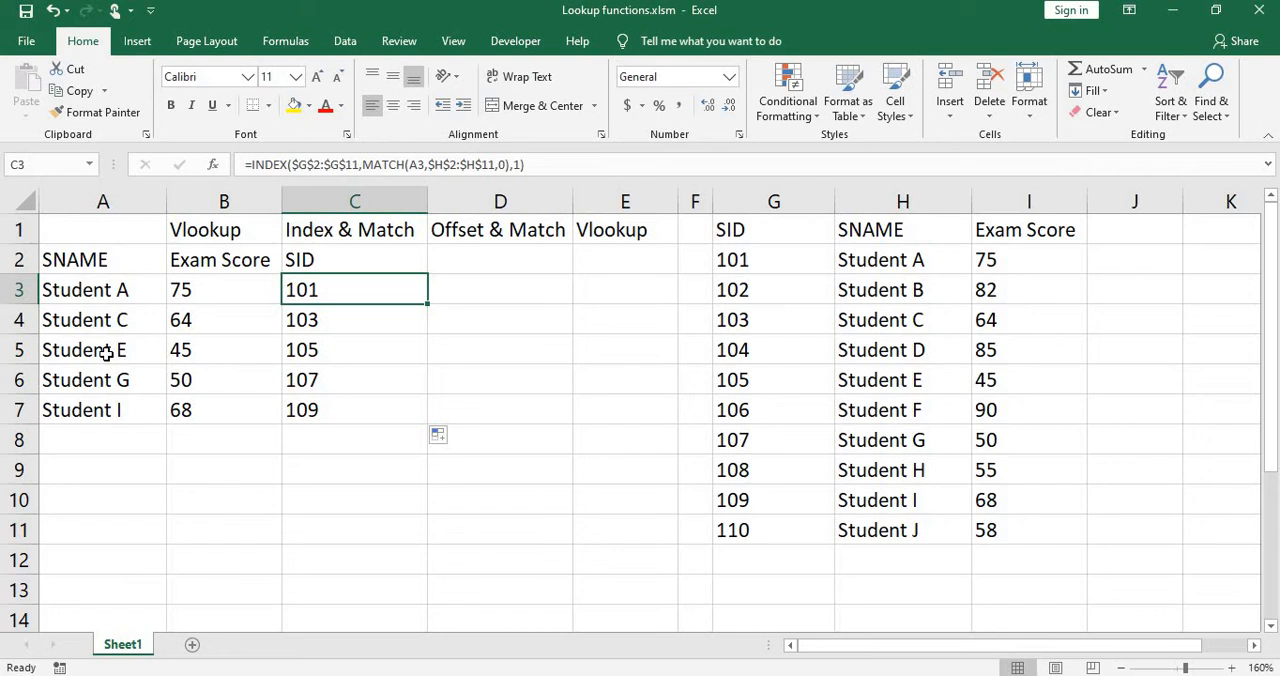
mouse_move(63, 414)
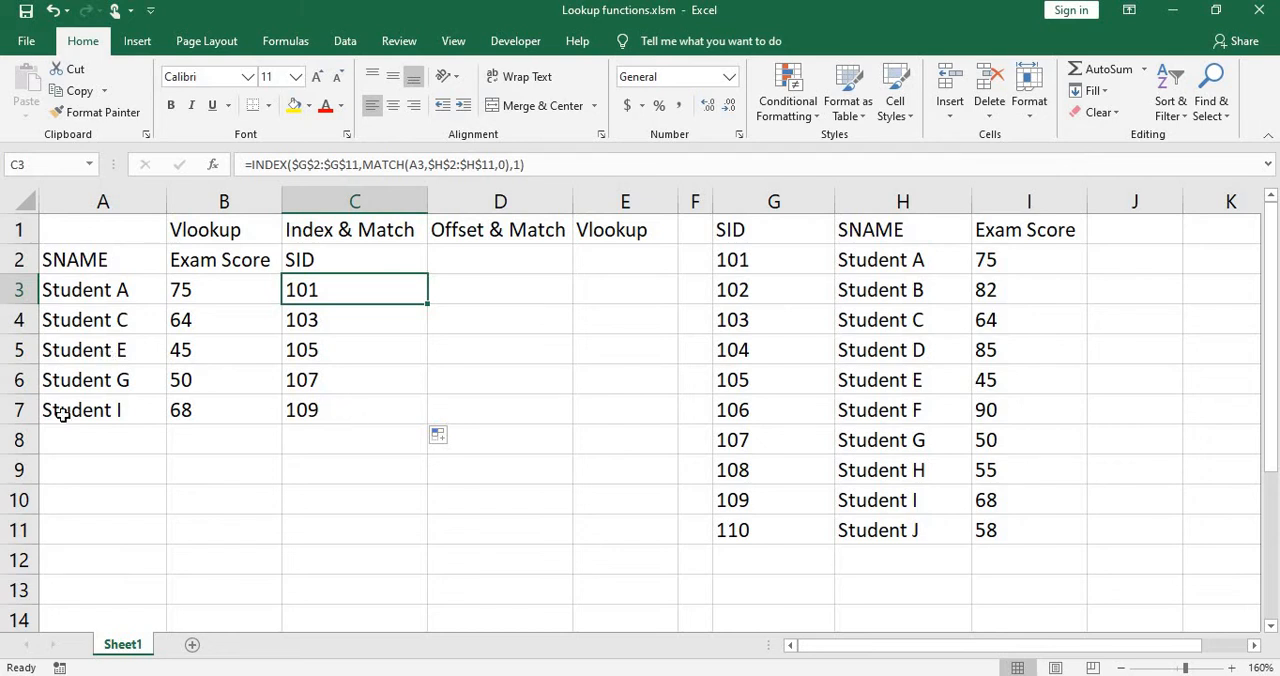
mouse_move(502, 258)
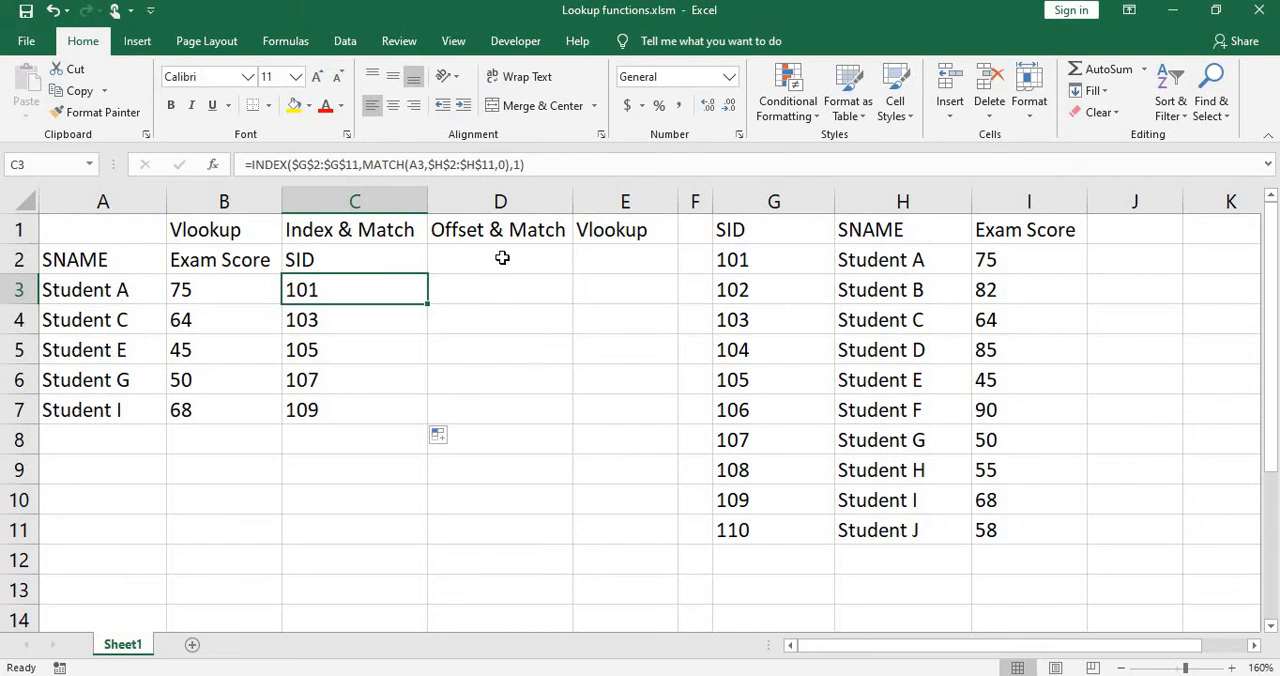
Head D2 with SID and start an OFFSET formula anchored at absolute $G$1.
click(500, 259)
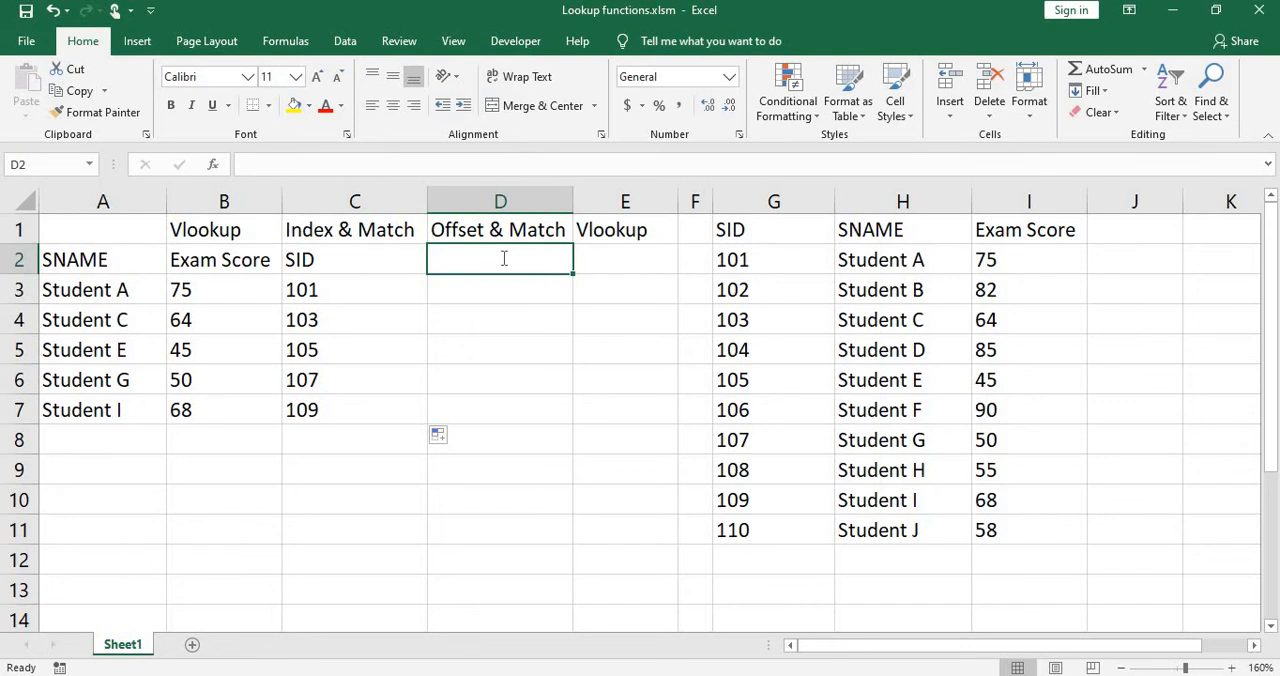
text(SID)
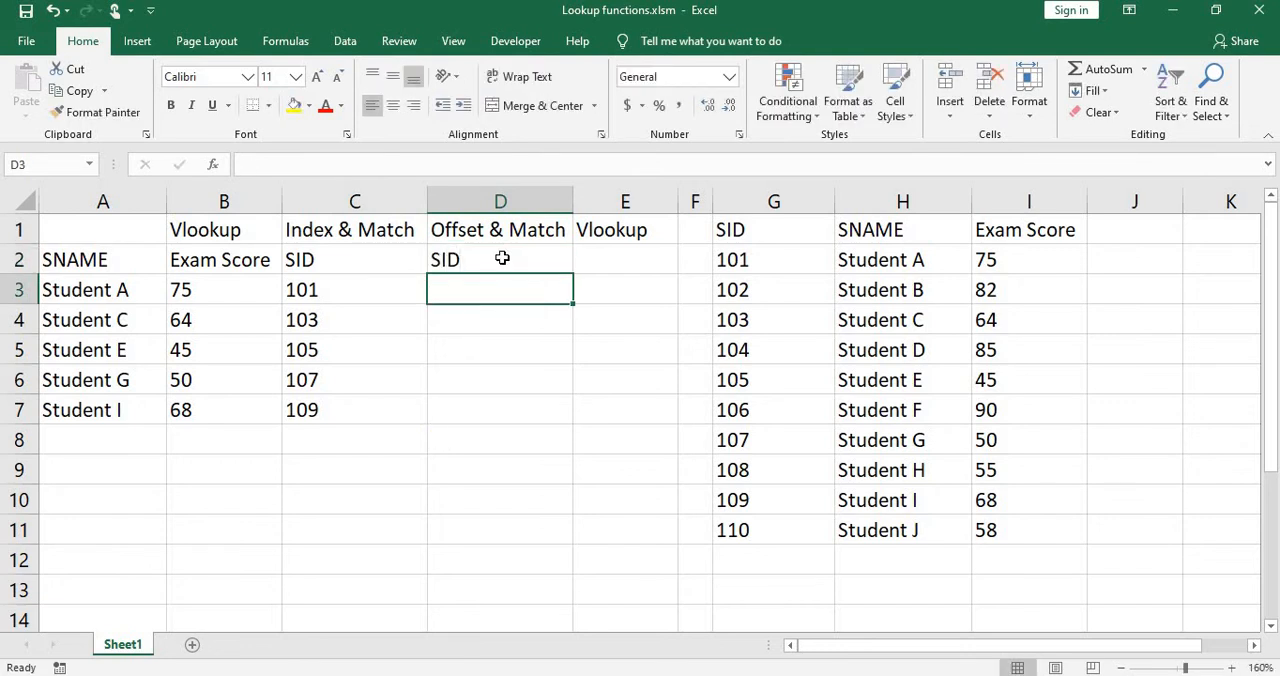
text(=o)
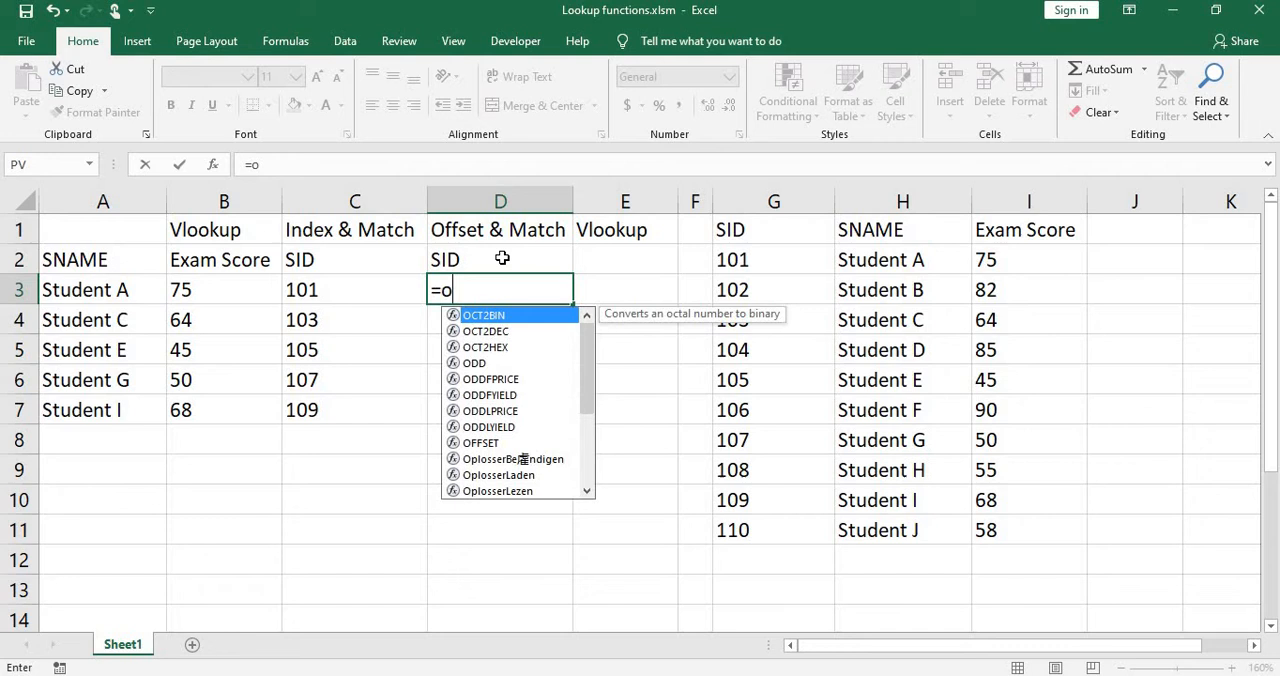
text(ffset)
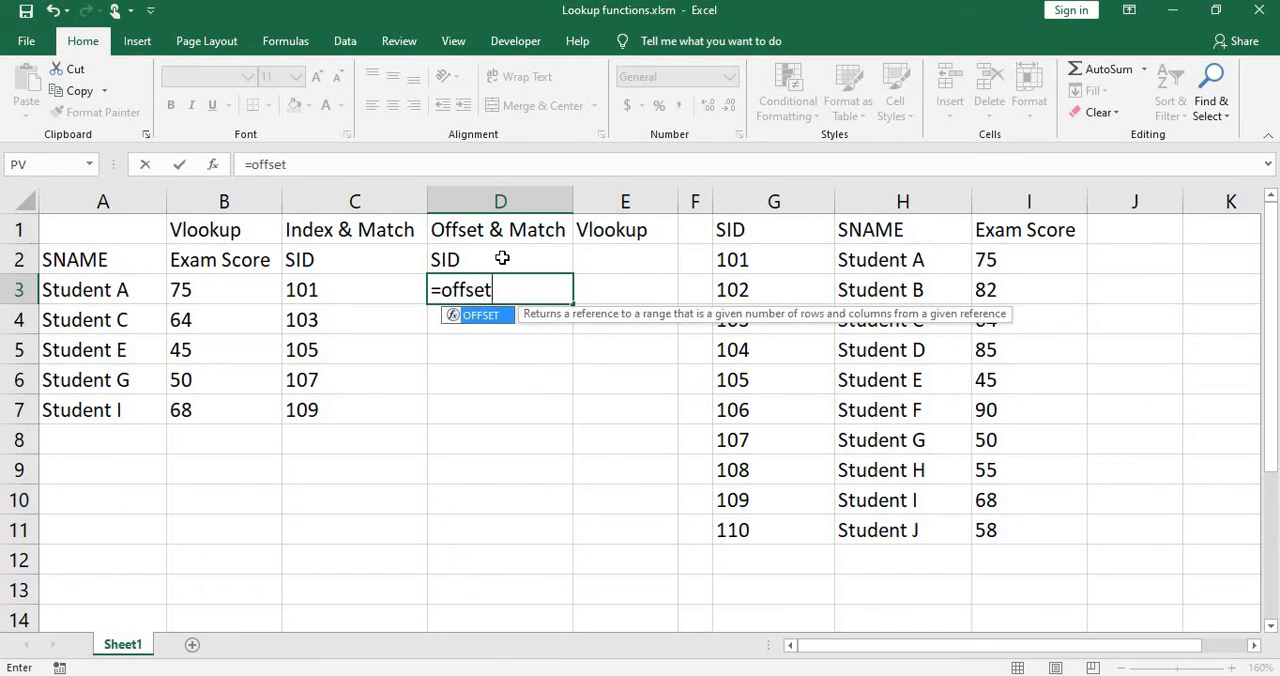
text(()
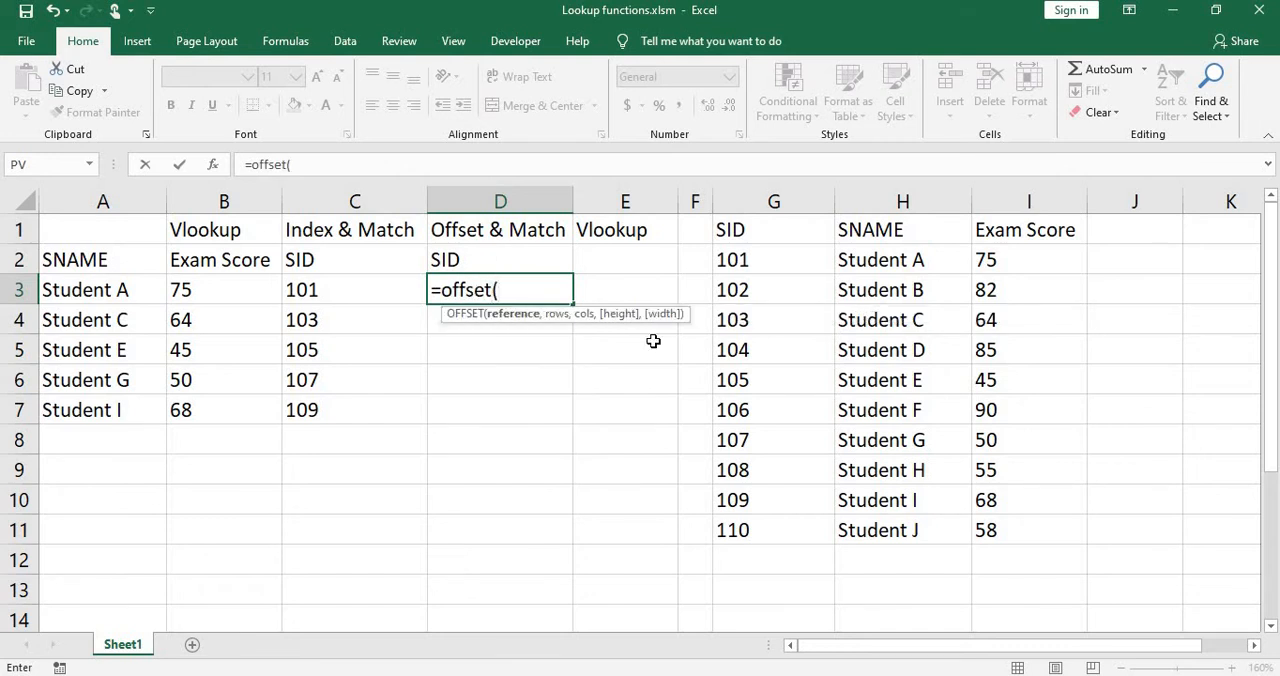
mouse_move(849, 423)
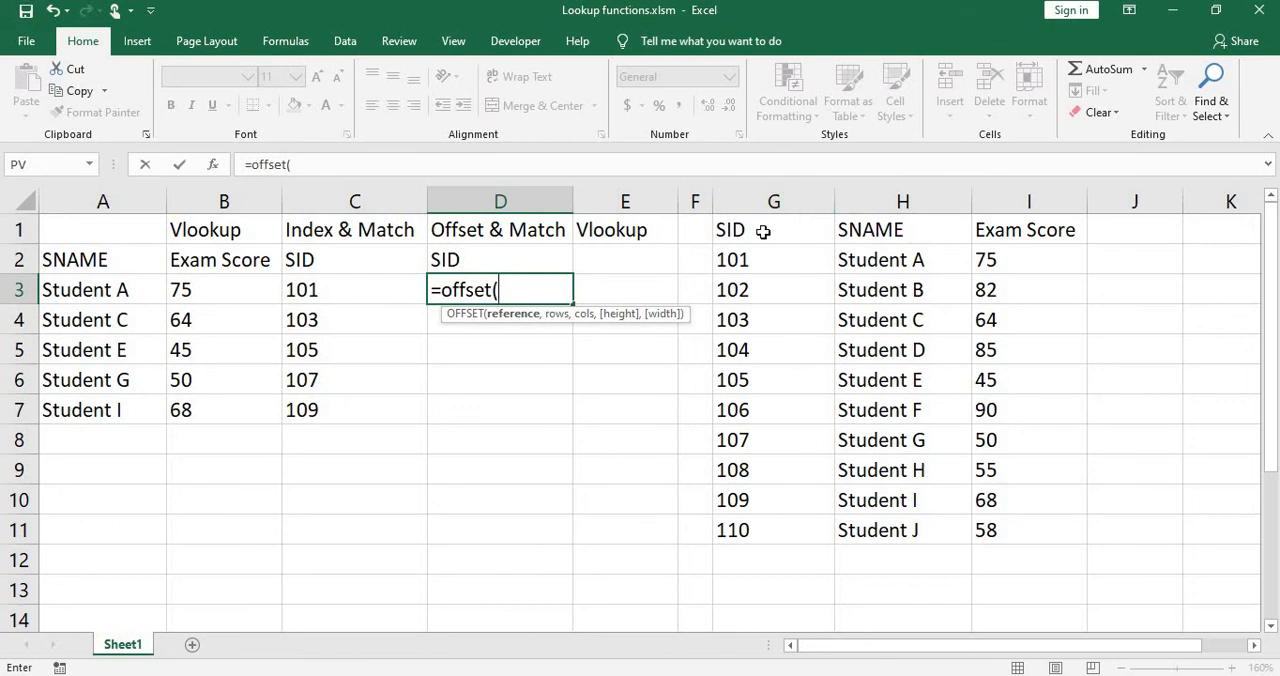
click(773, 229)
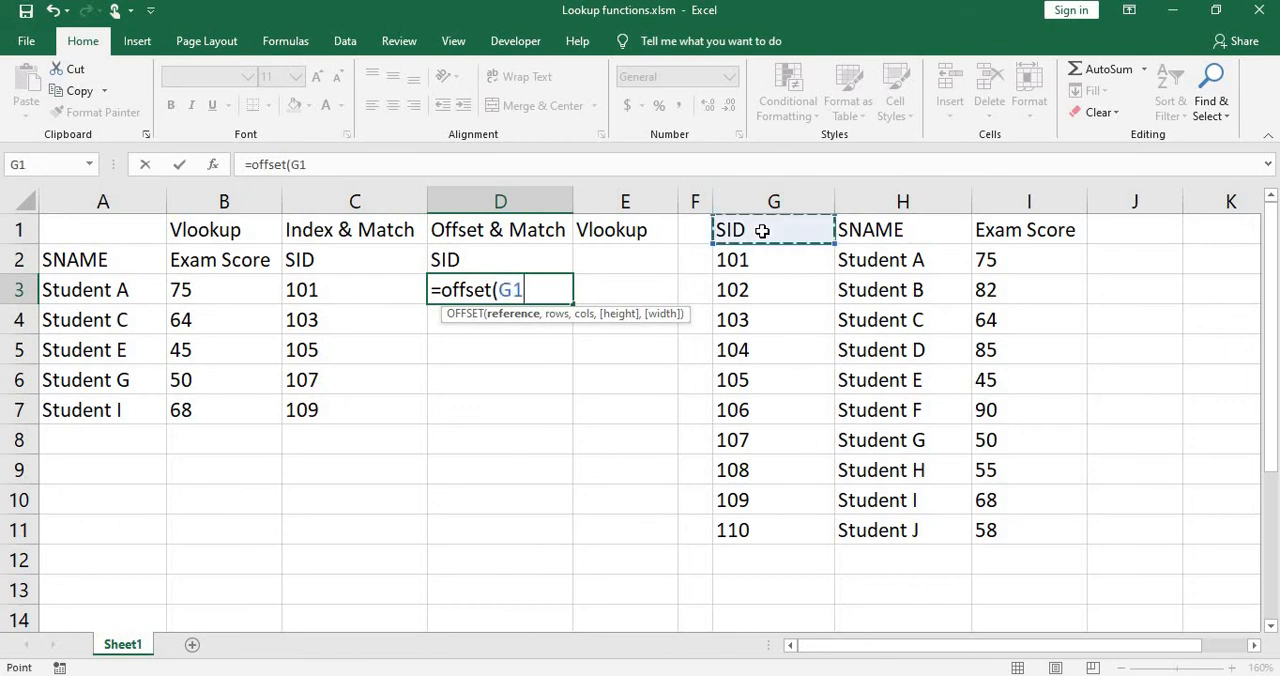
key(f4)
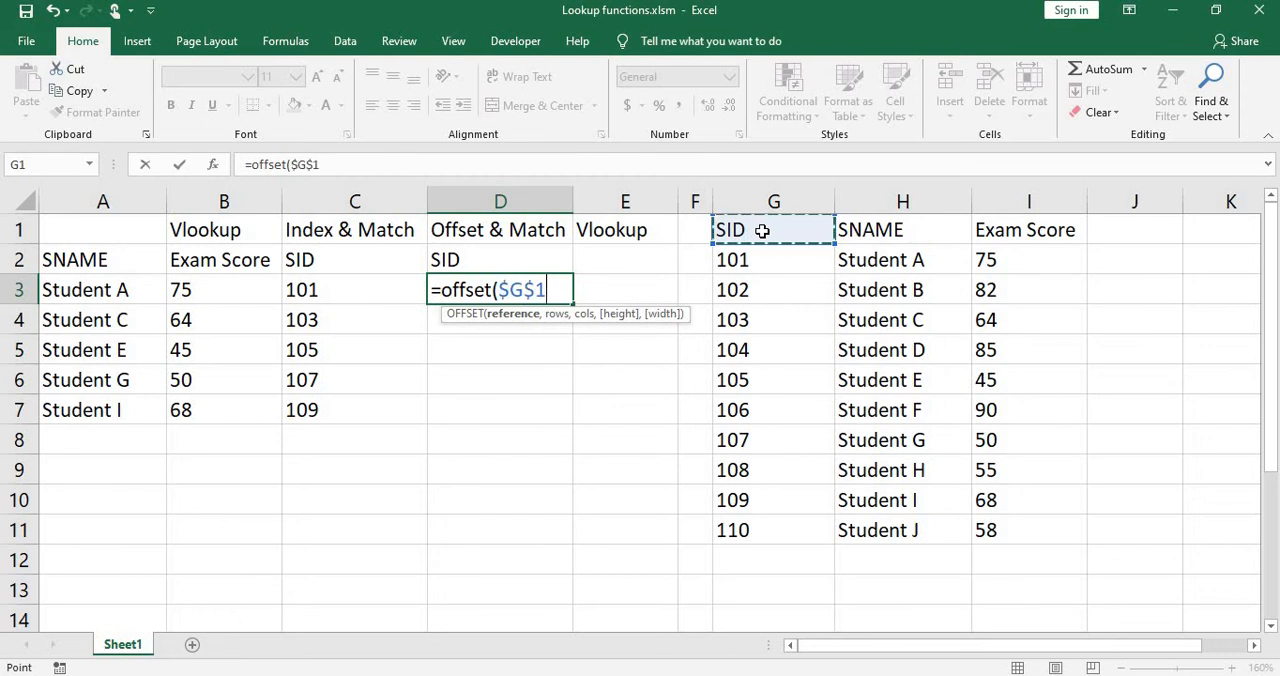
text(,)
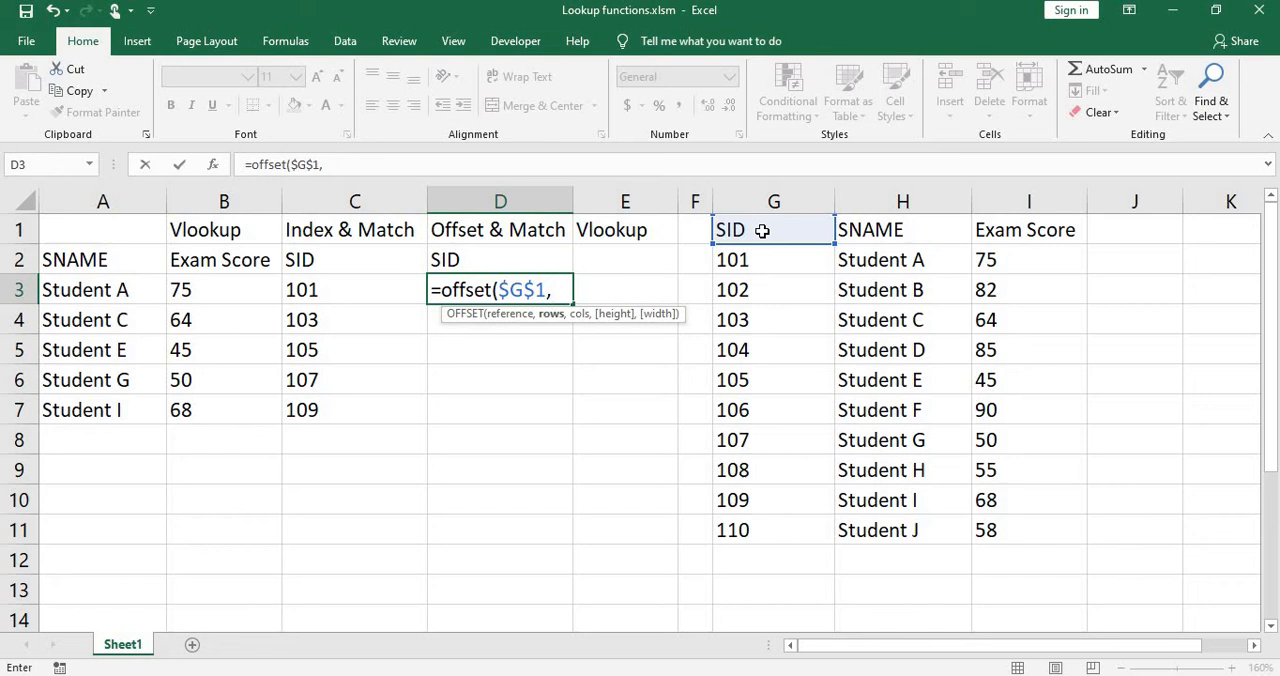
Add MATCH(A3,$H$2:$H$11,0) as the row offset, with column offset 0.
text(mat)
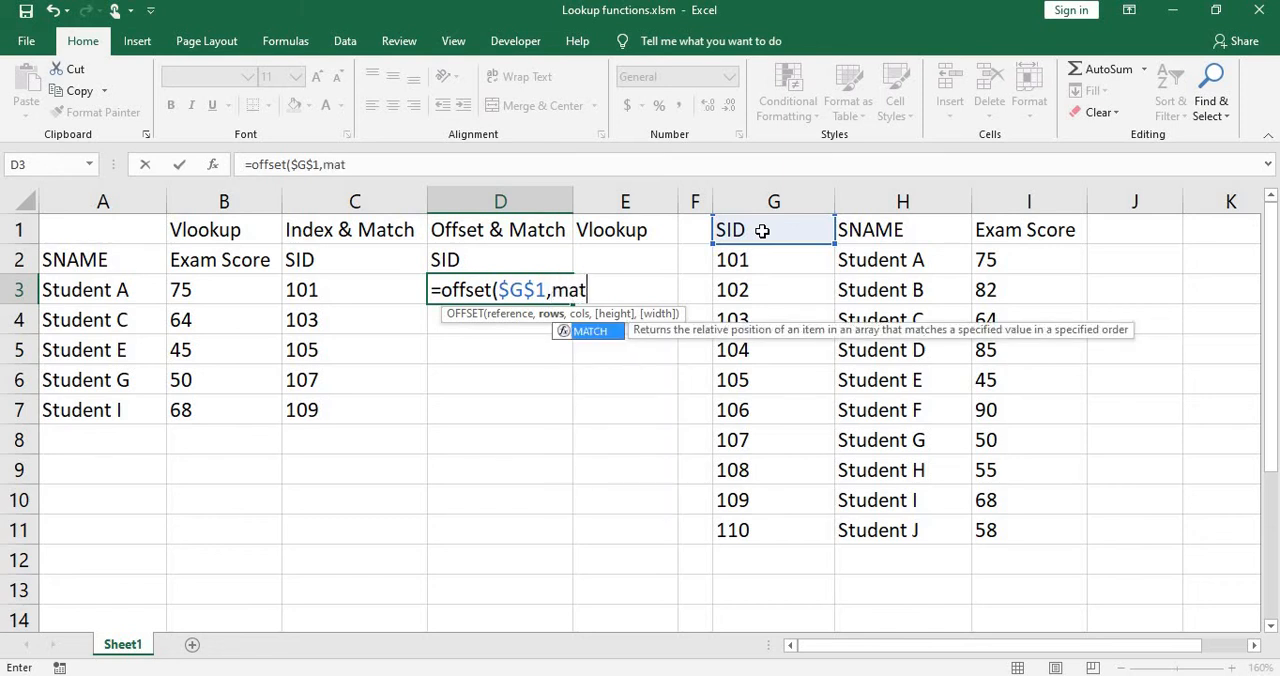
text(ch()
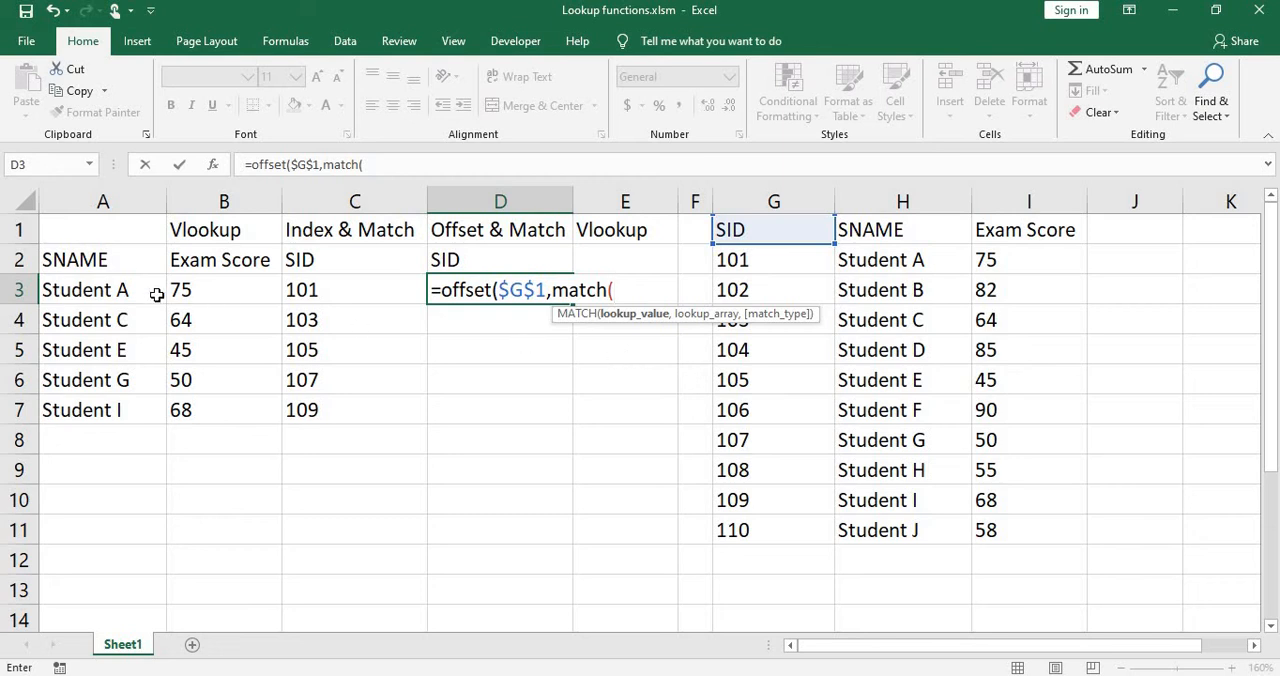
click(102, 289)
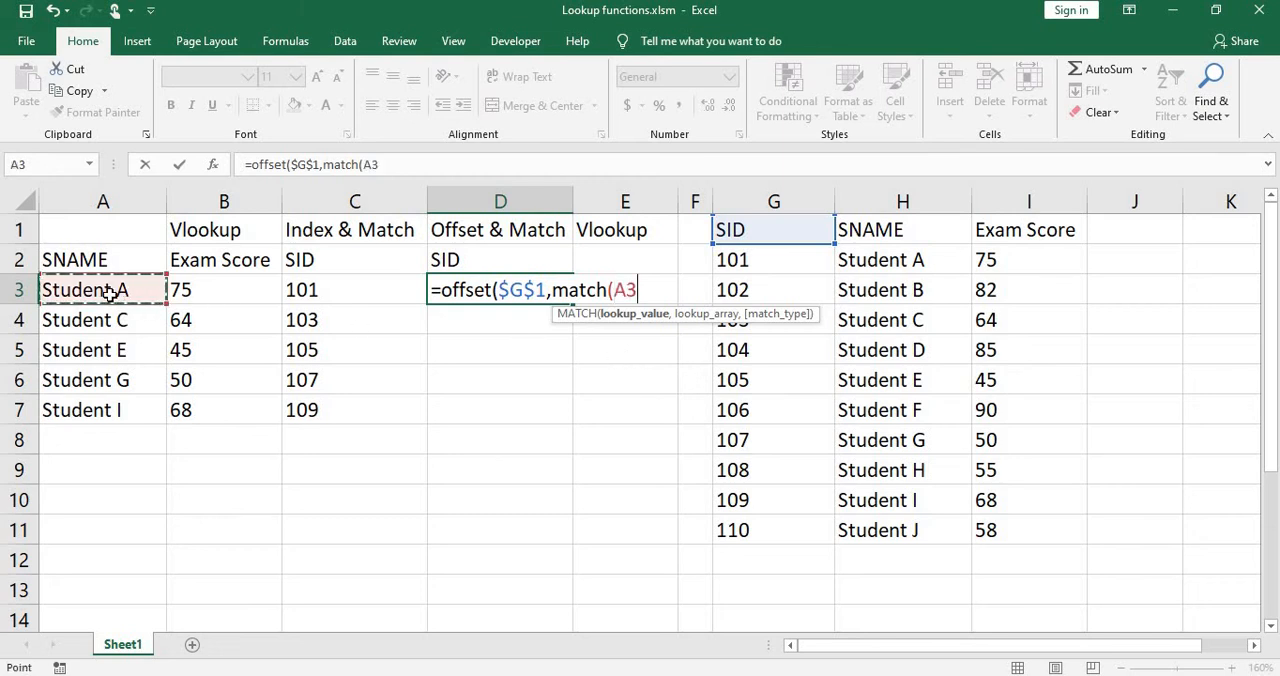
text(,)
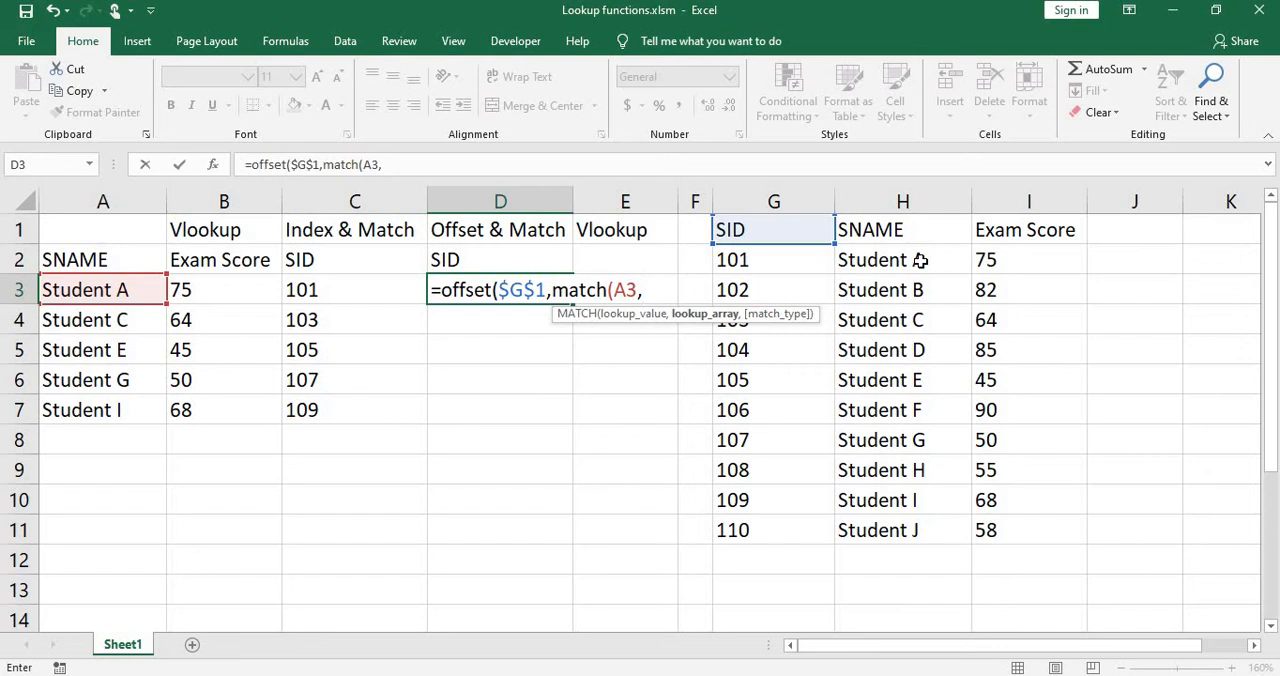
drag(902, 259, 902, 530)
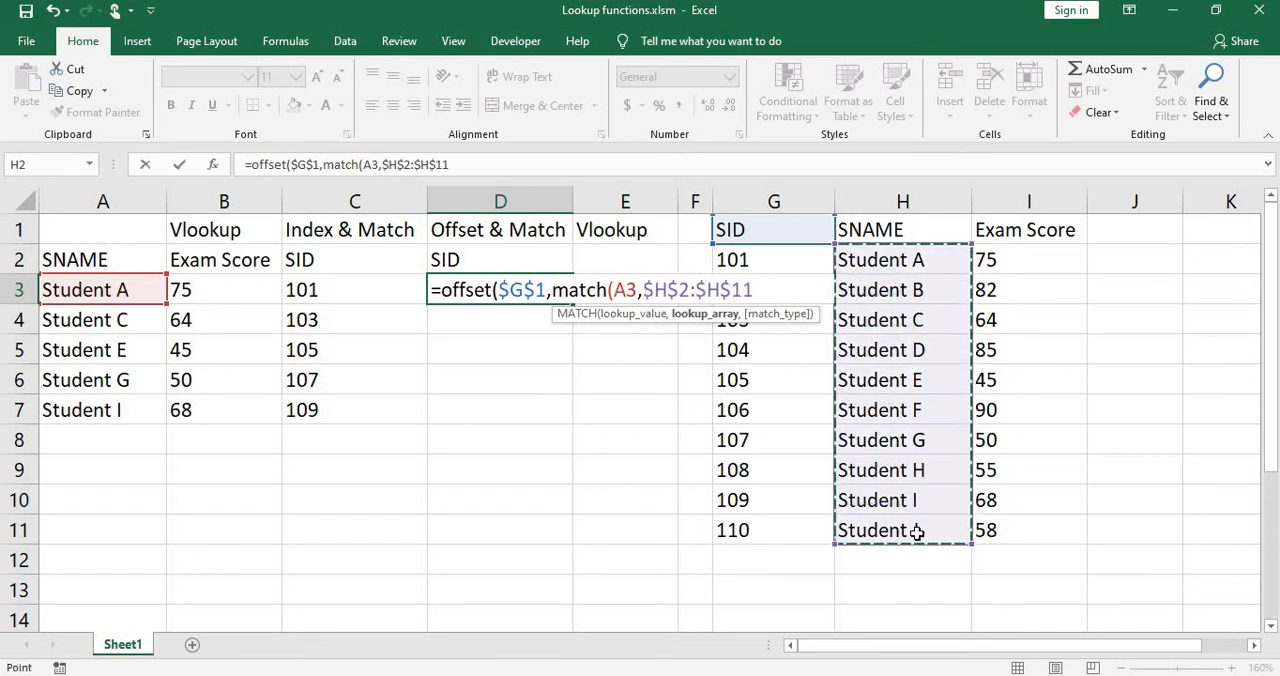
text(,)
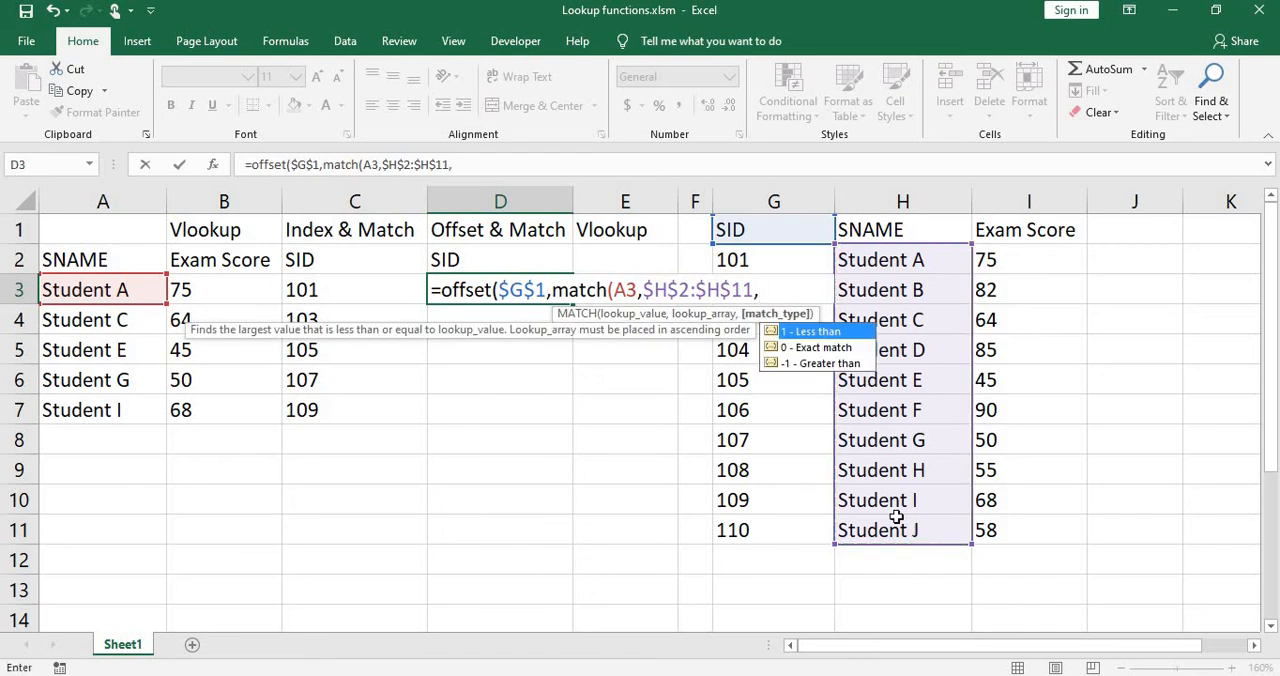
mouse_move(838, 358)
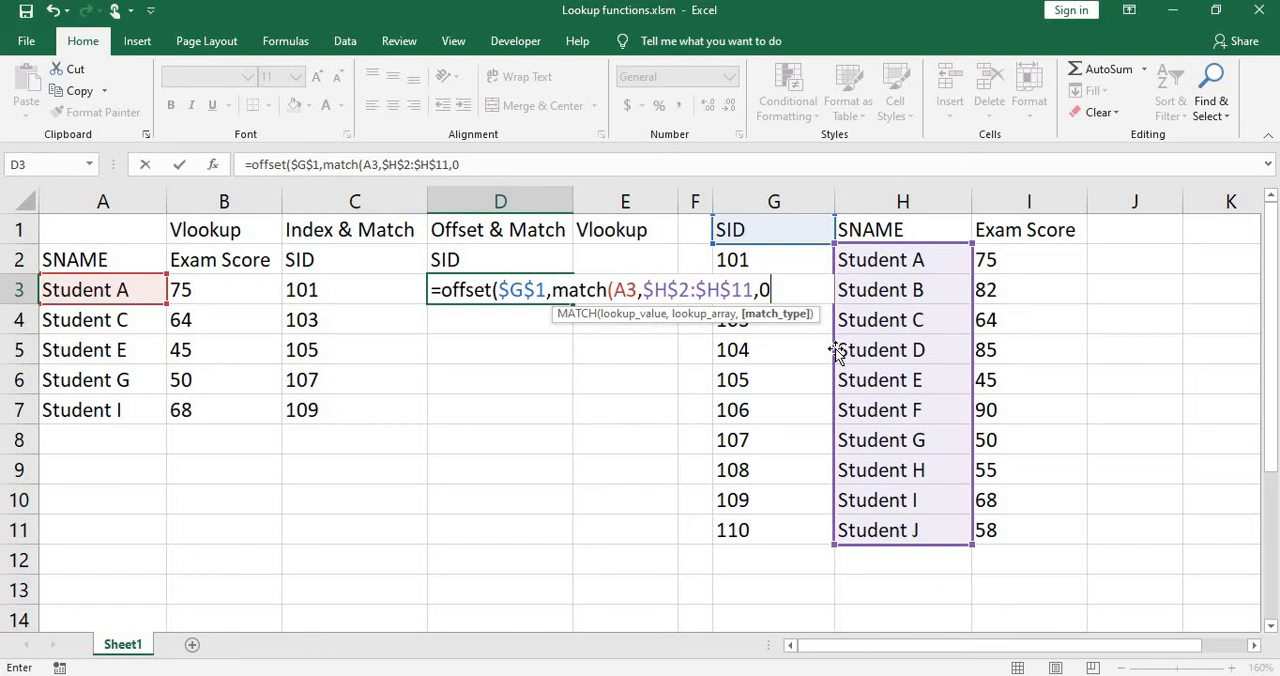
text(),)
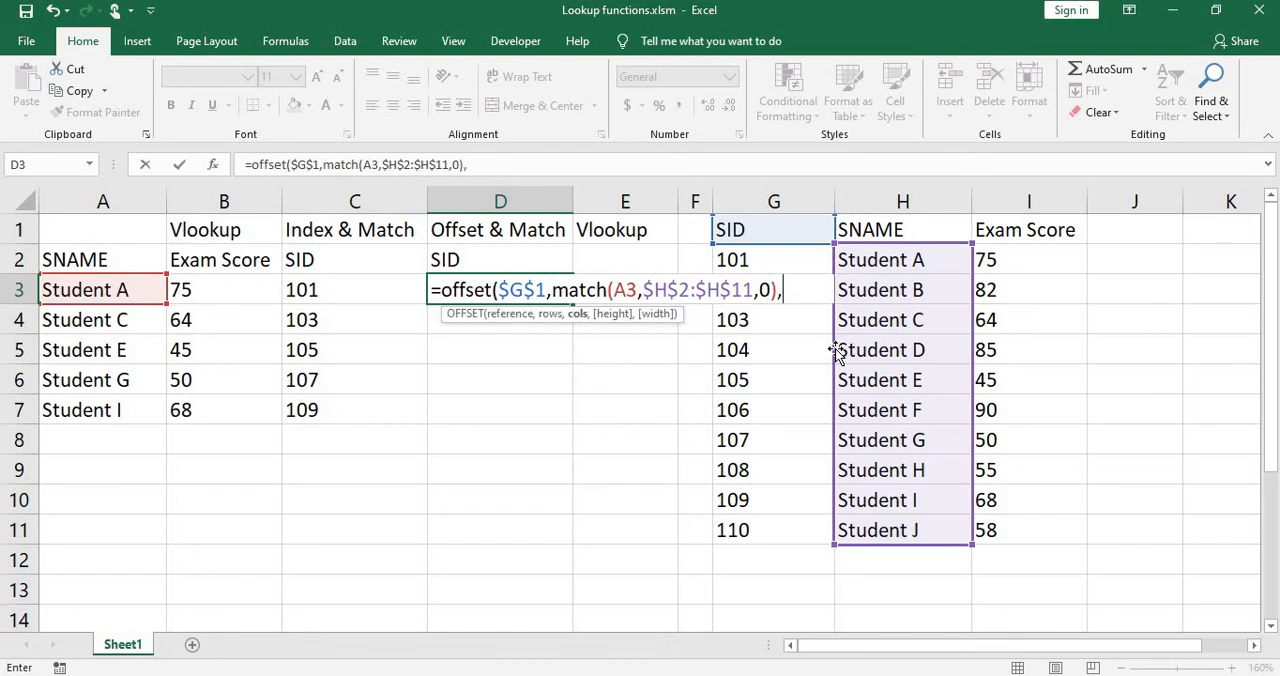
mouse_move(840, 367)
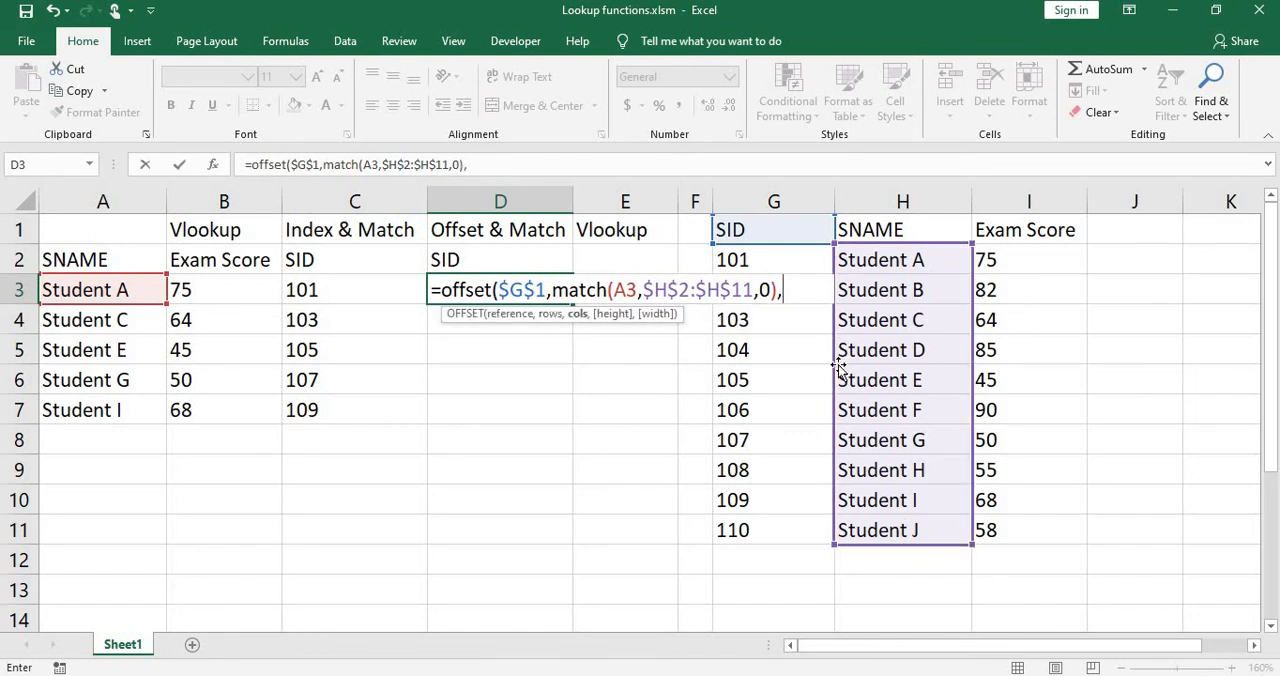
text(0)
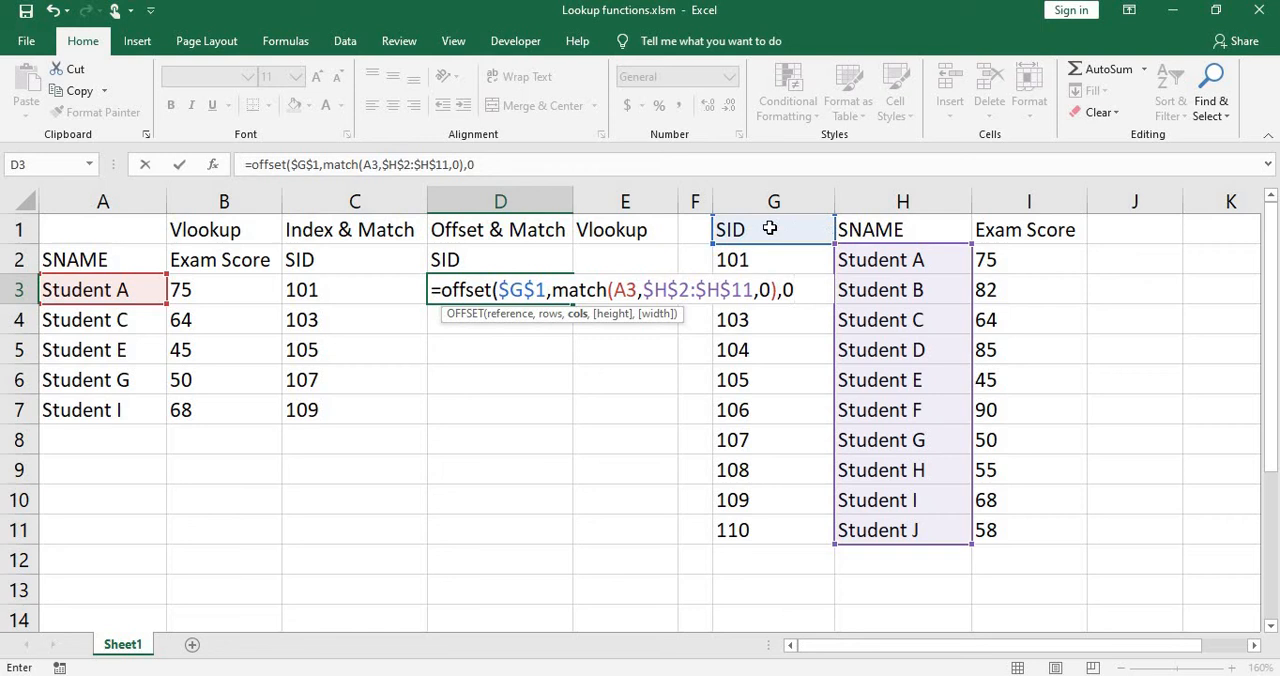
mouse_move(620, 230)
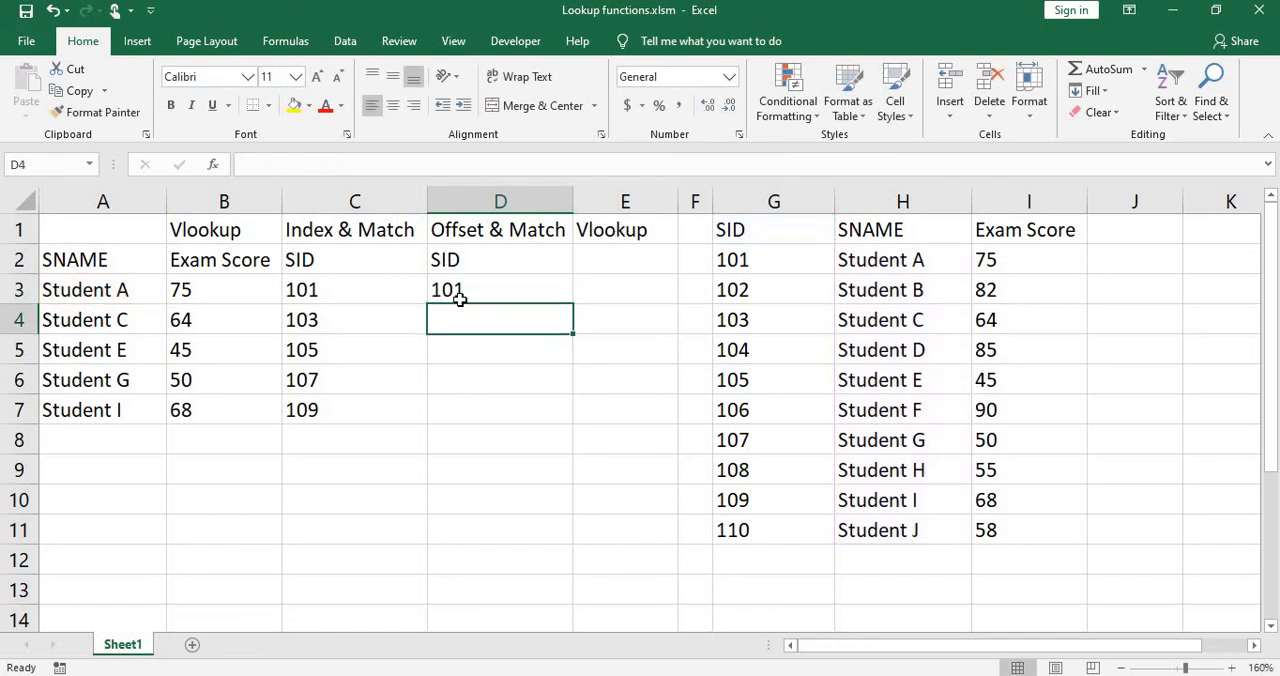
Fill D3 down to D7 and paste the SID list G1:G11 into column J.
click(500, 289)
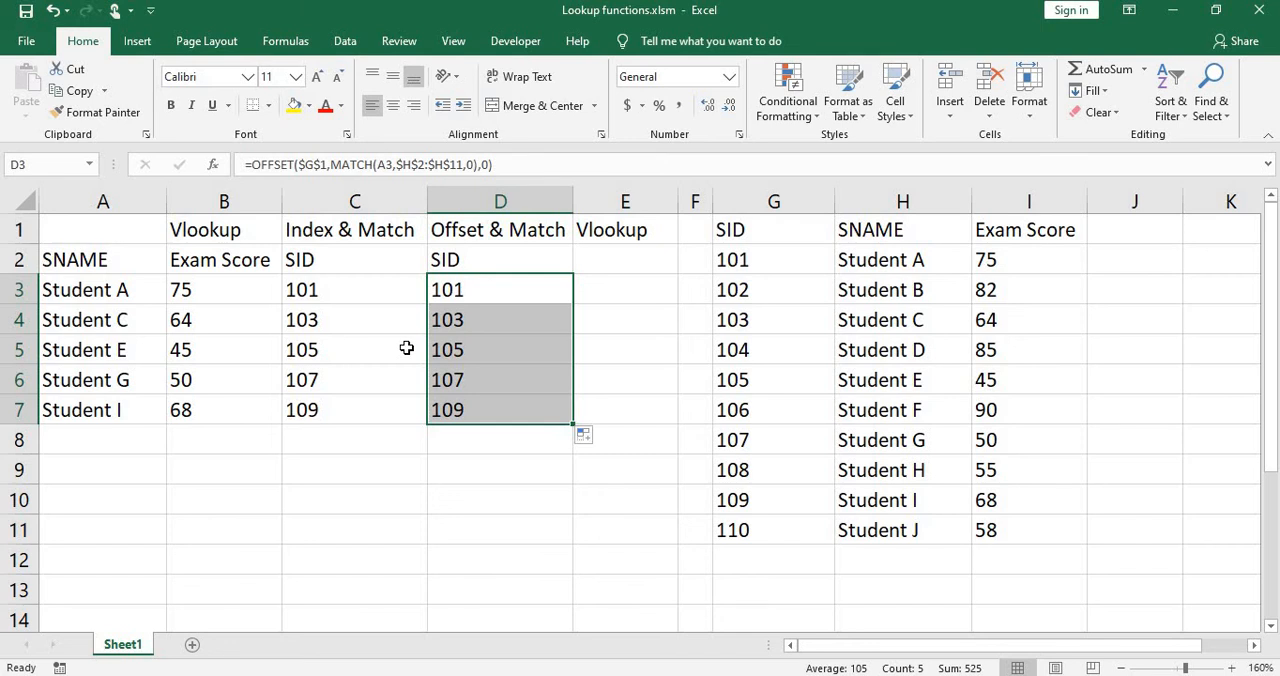
mouse_move(788, 287)
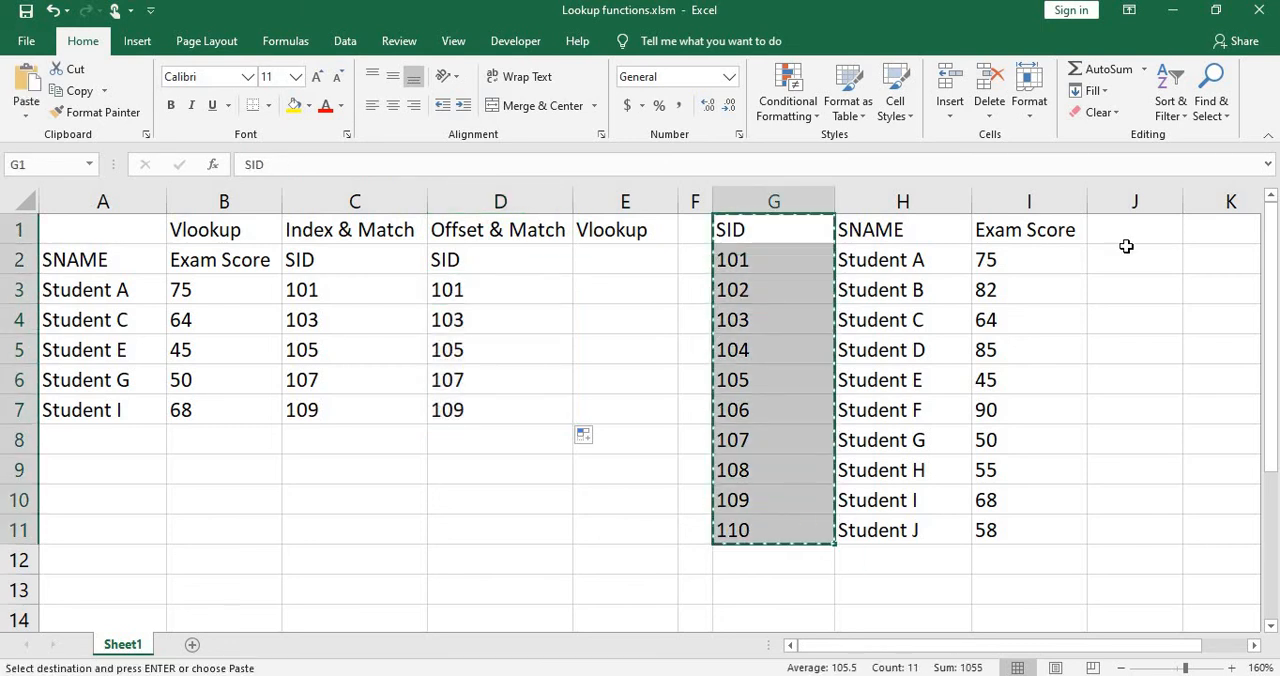
click(1134, 229)
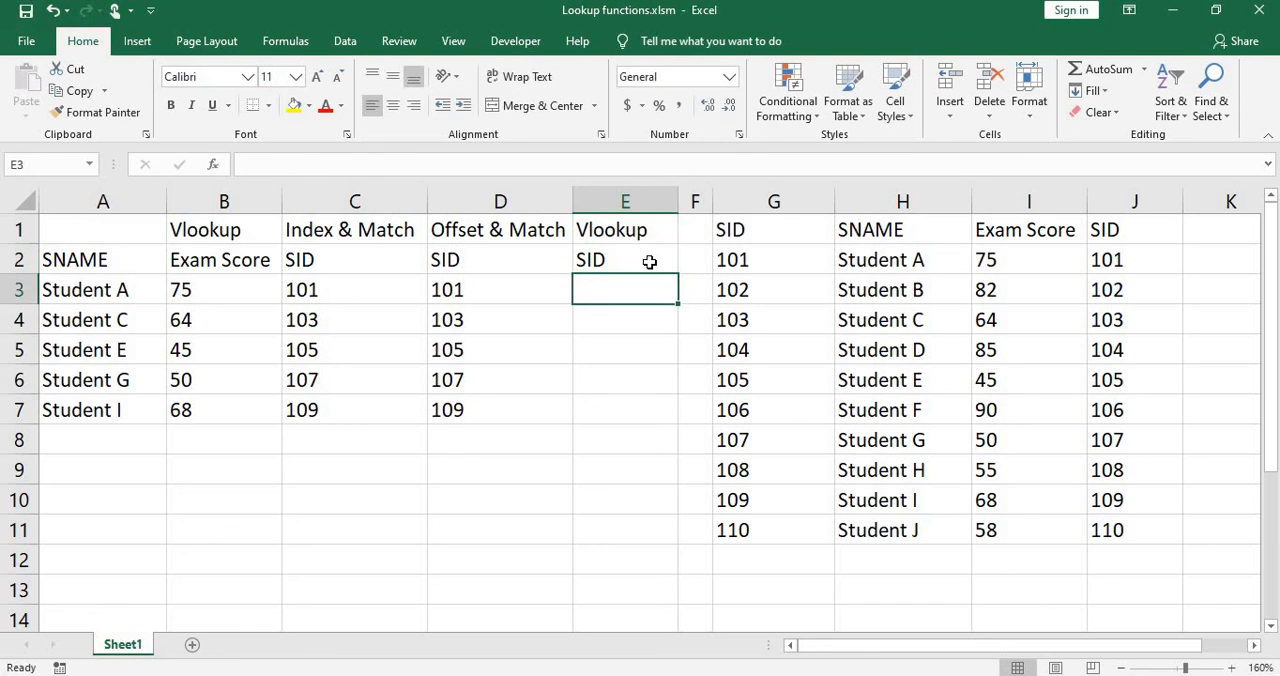
Enter =VLOOKUP(A3,$H$2:$J$11,3,FALSE) in E3, returning Student A's SID 101.
text(=vl)
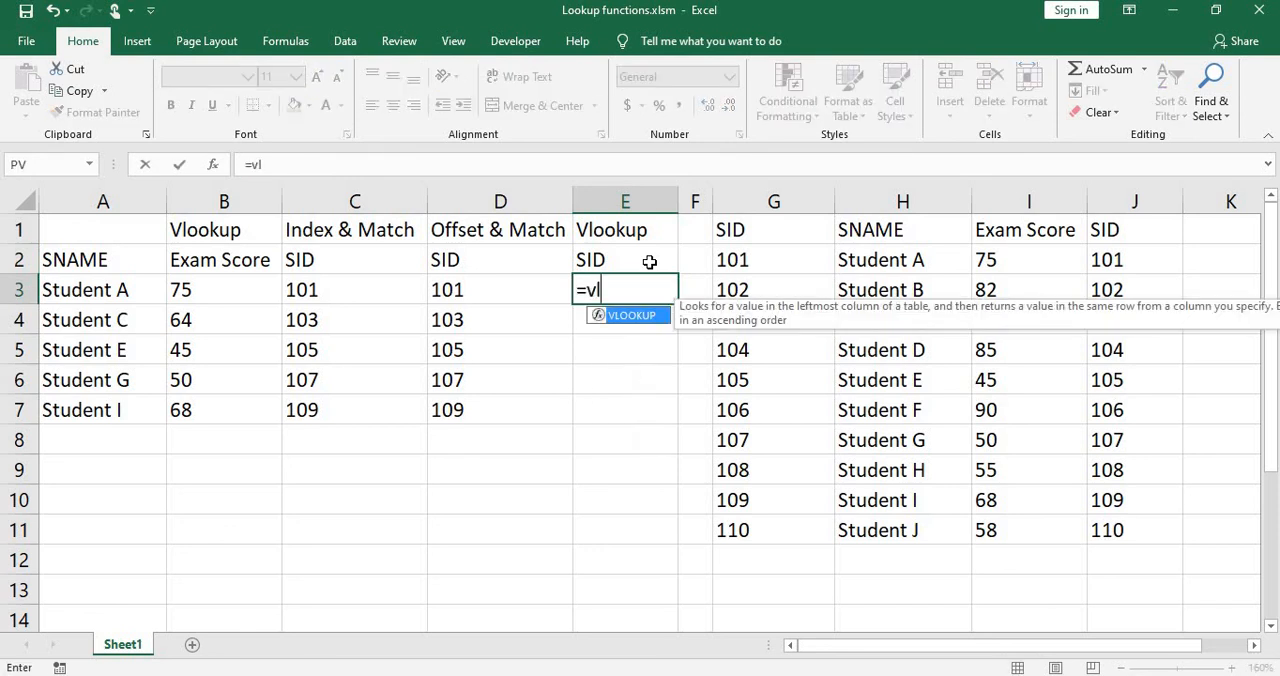
text(ookup()
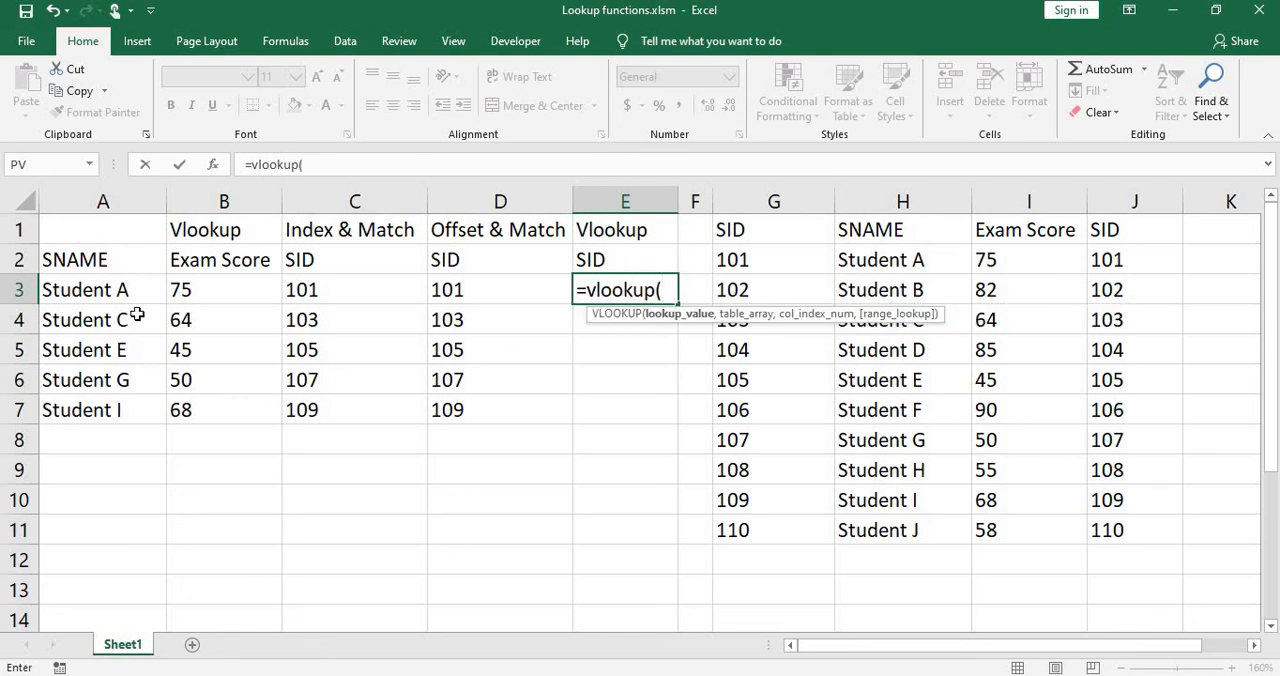
click(102, 289)
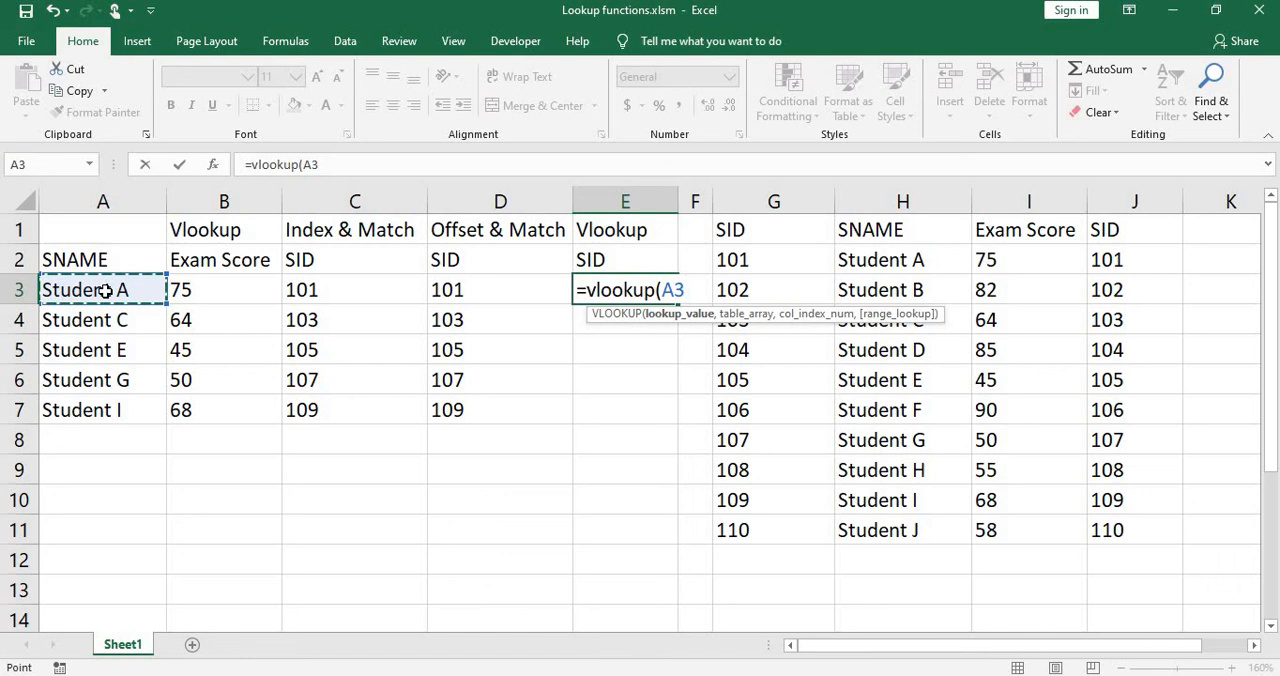
text(,H2:J11)
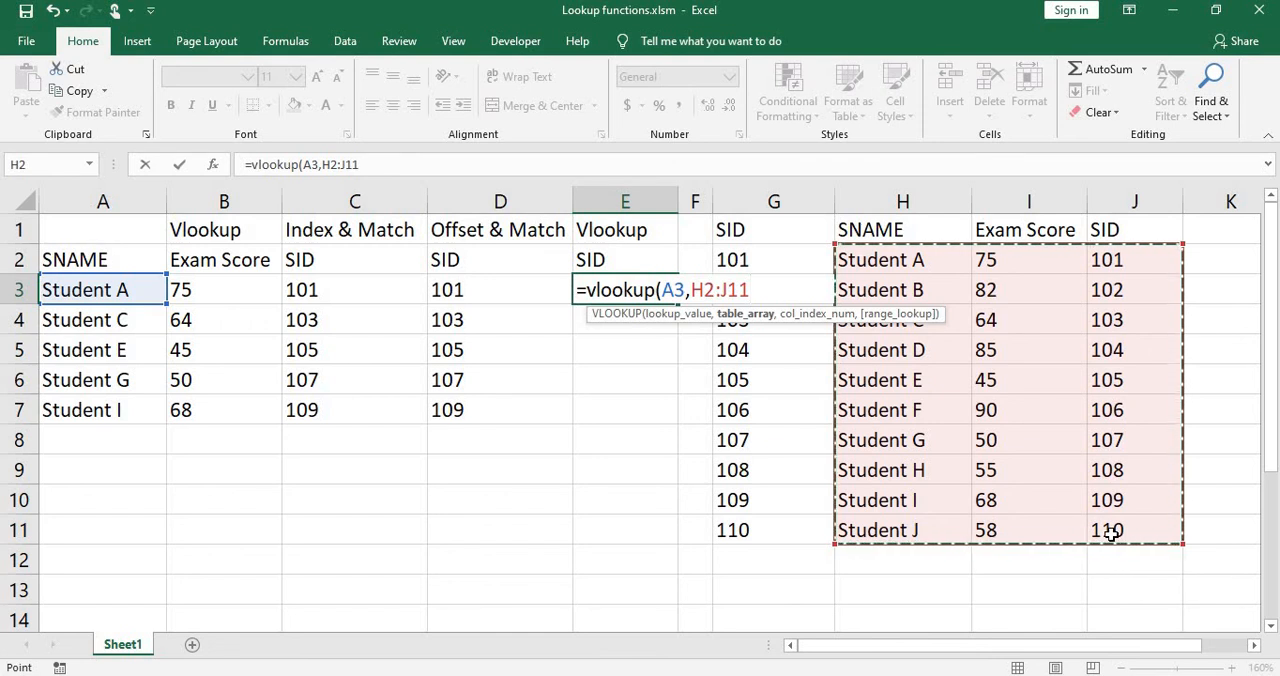
key(f4)
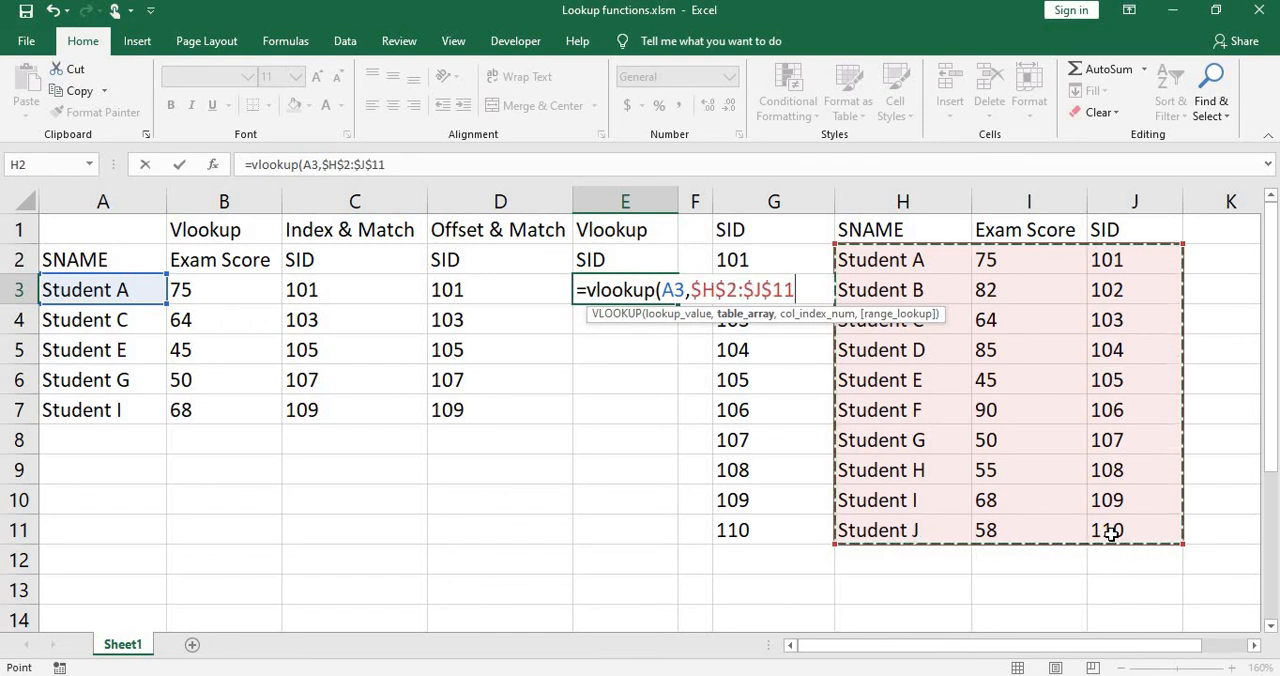
text(,)
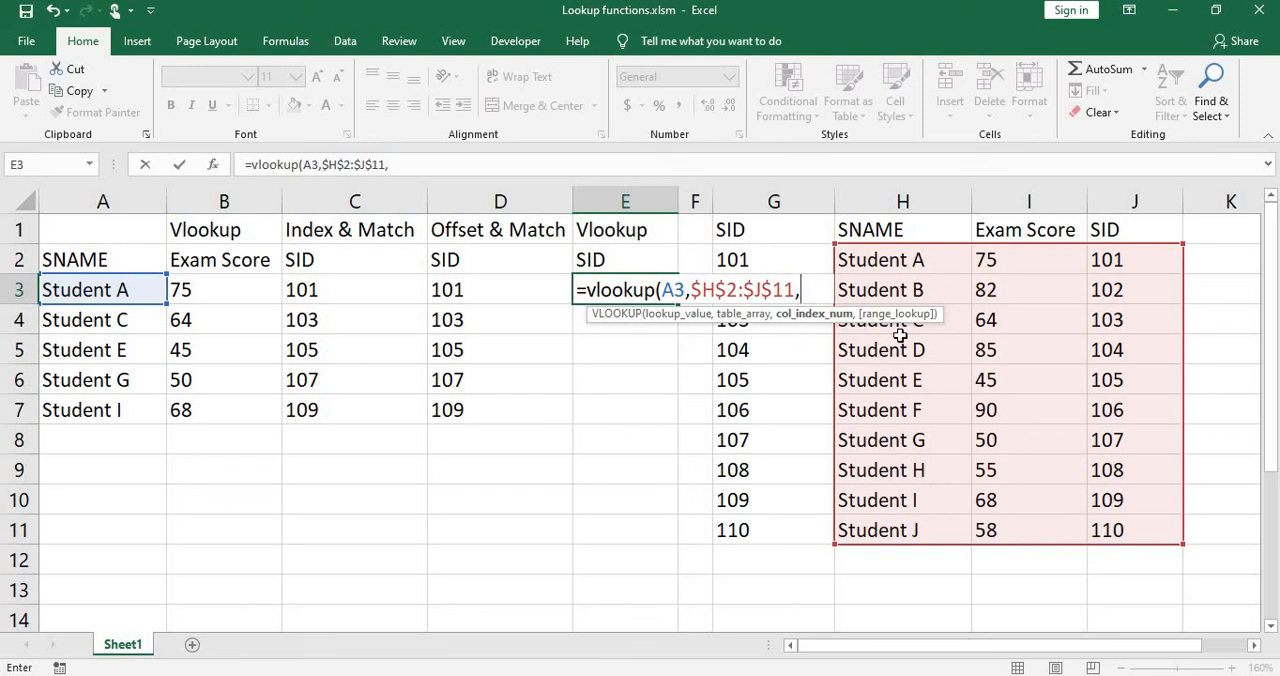
text(3)
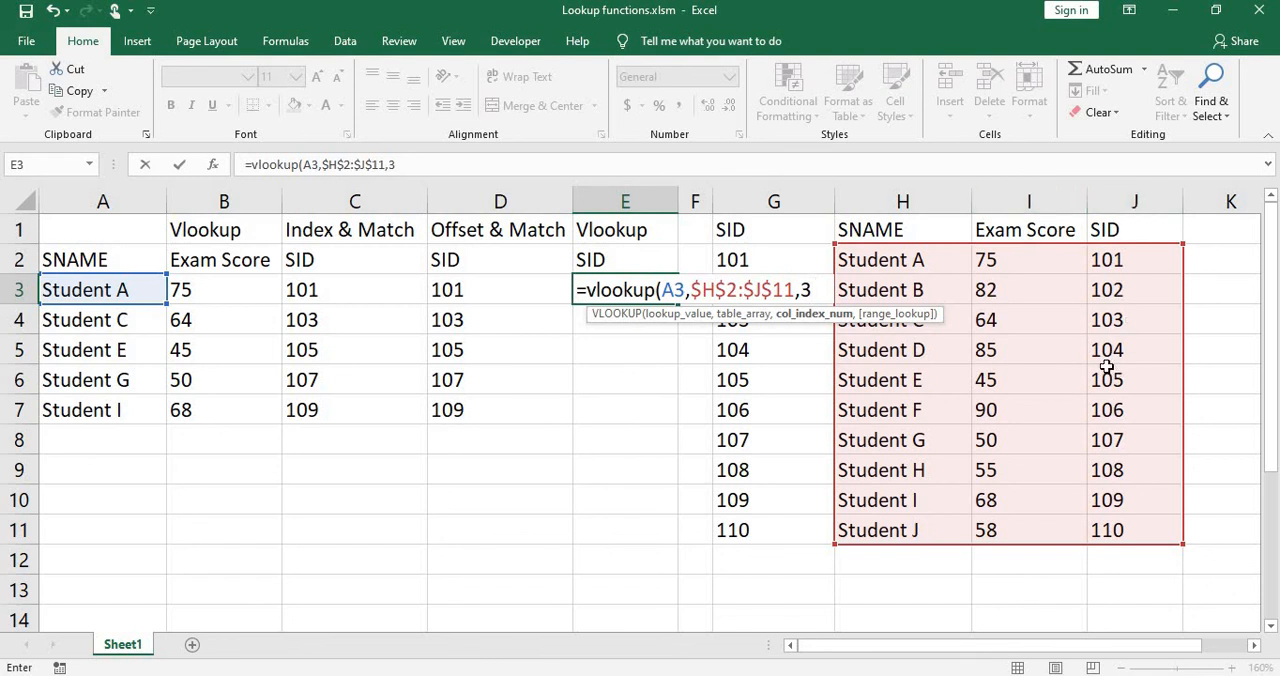
text(,FALSE)
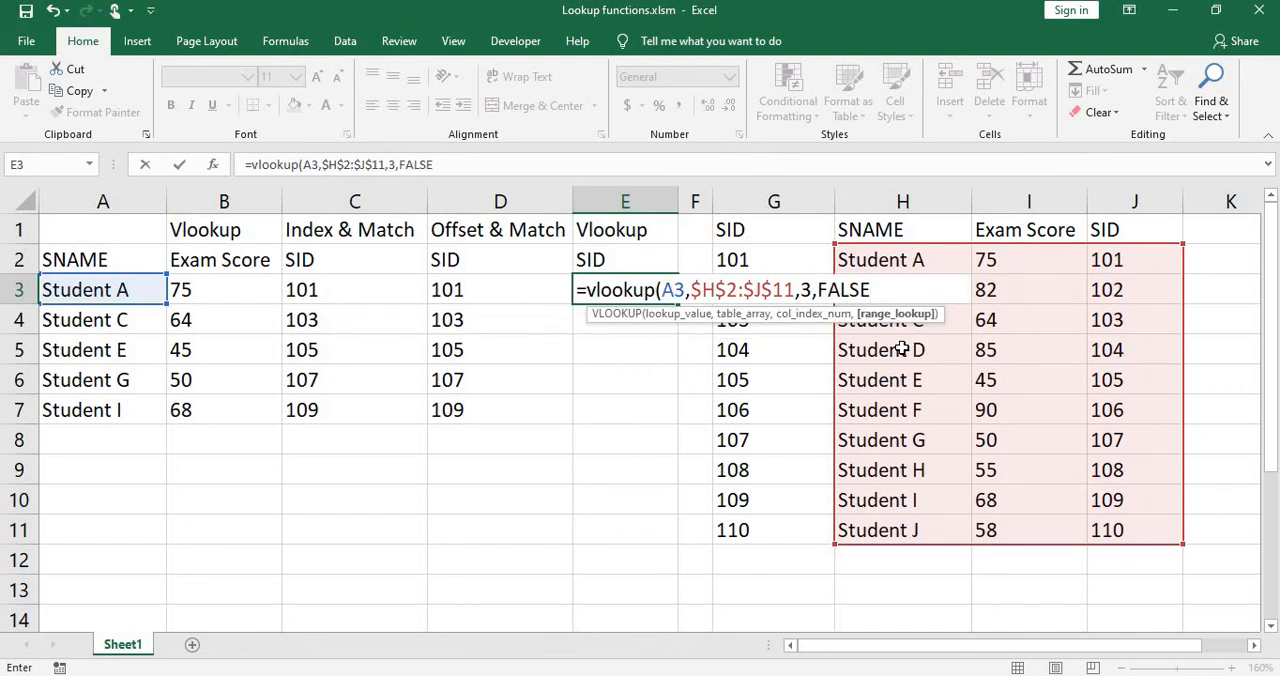
key(Return)
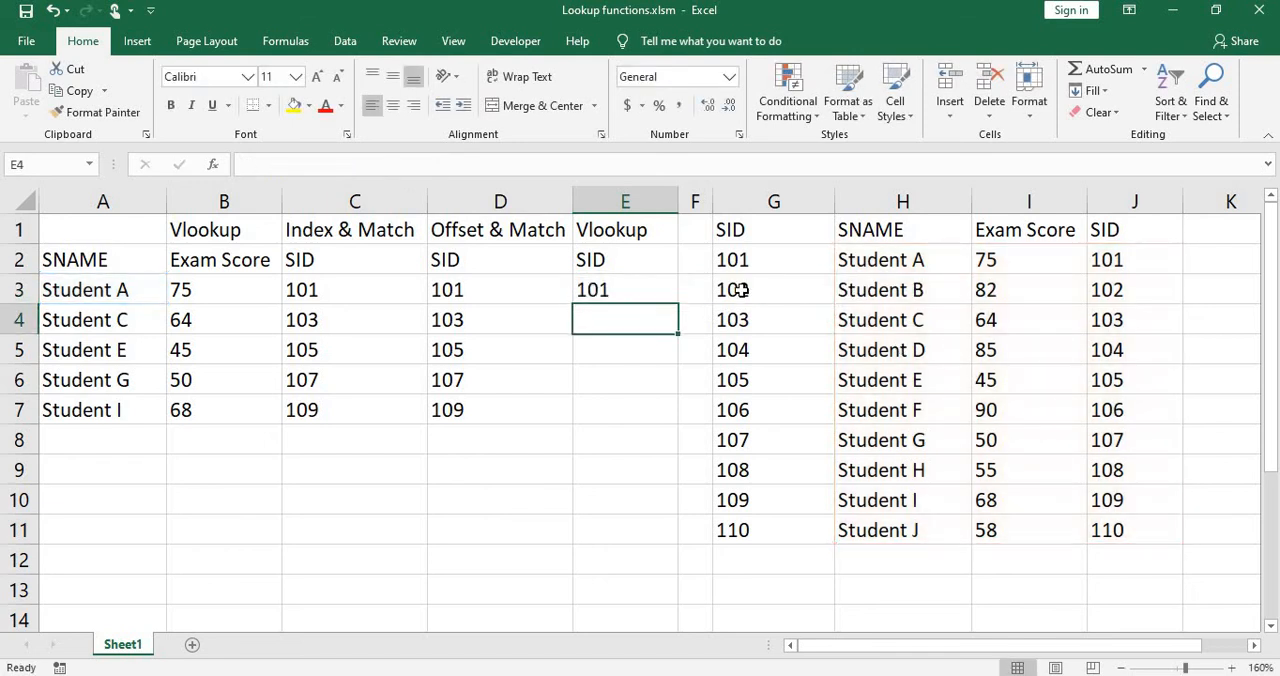
click(625, 289)
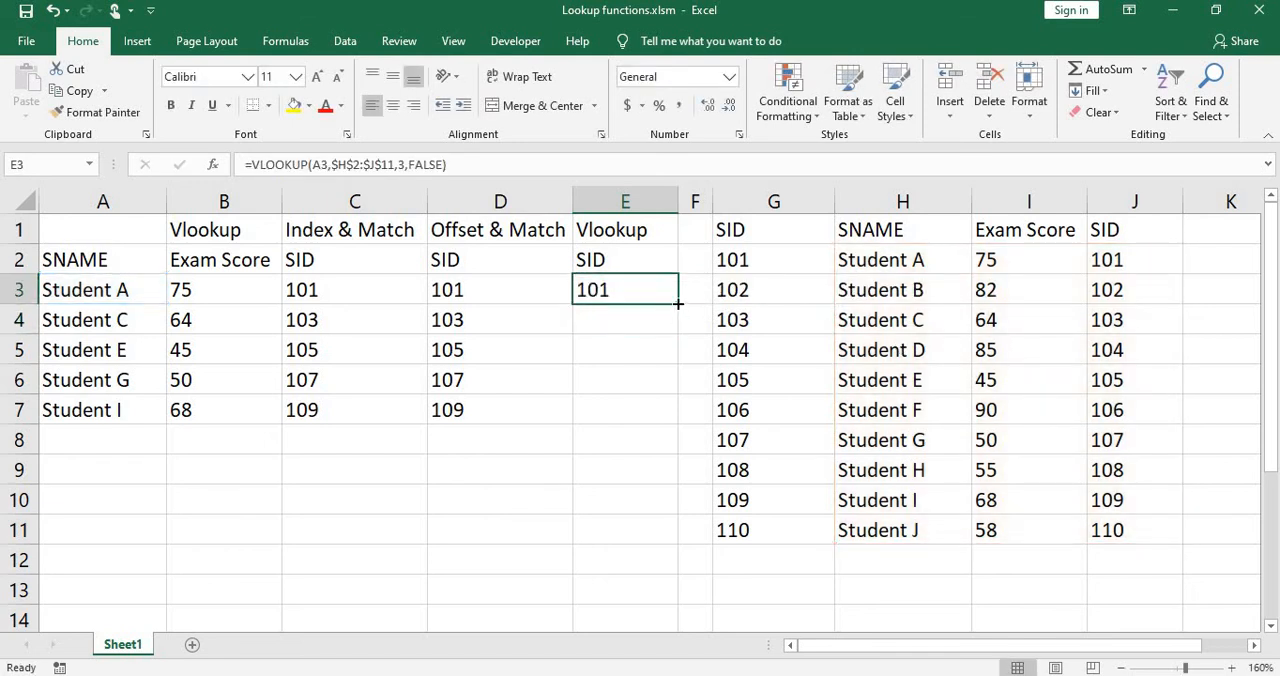